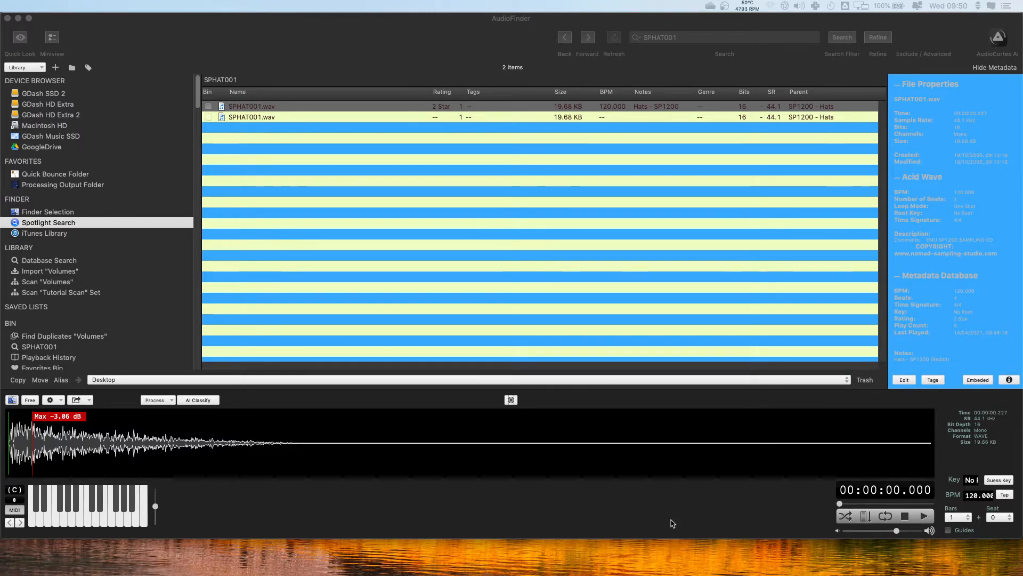
mouse_move(177, 110)
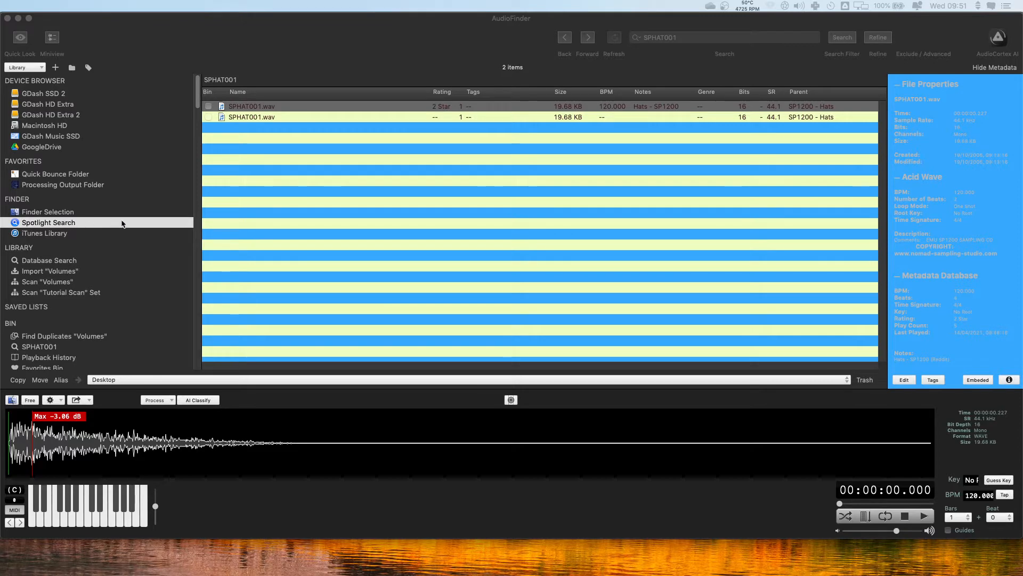
mouse_move(264, 216)
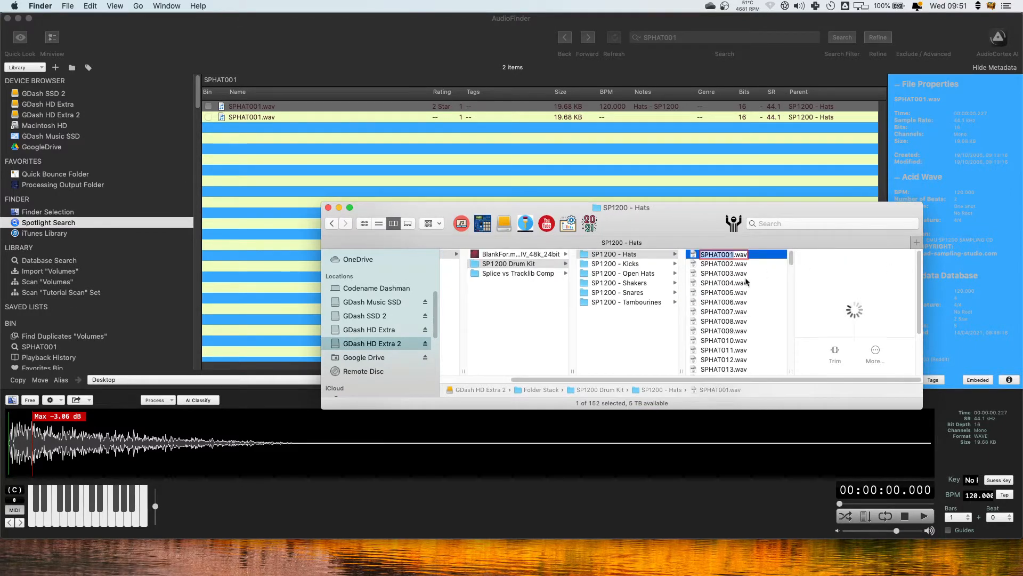
Reveal the first SPHAT001.wav result in Finder and show its SP1200 - Hats folder path.
click(723, 37)
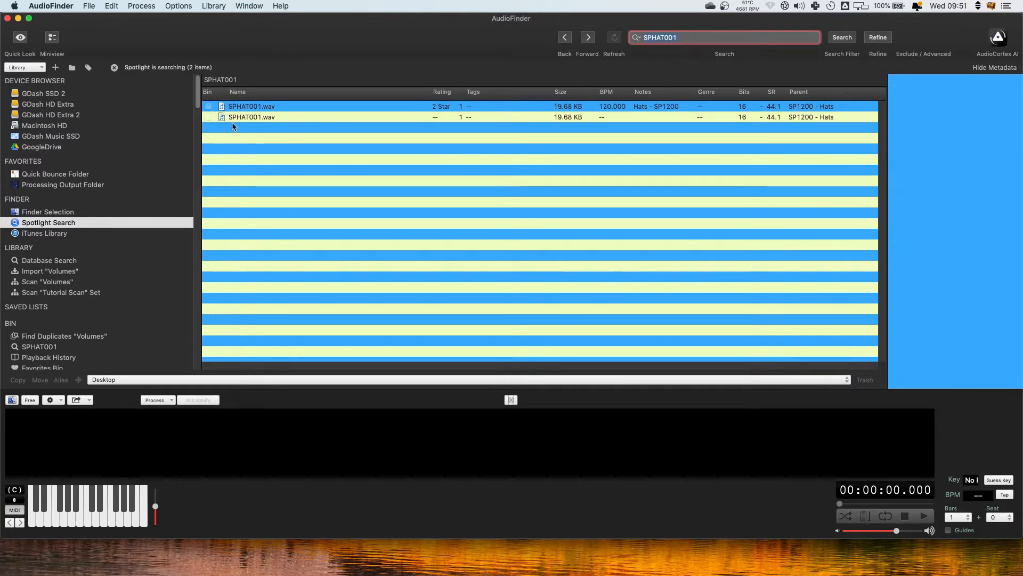
click(252, 105)
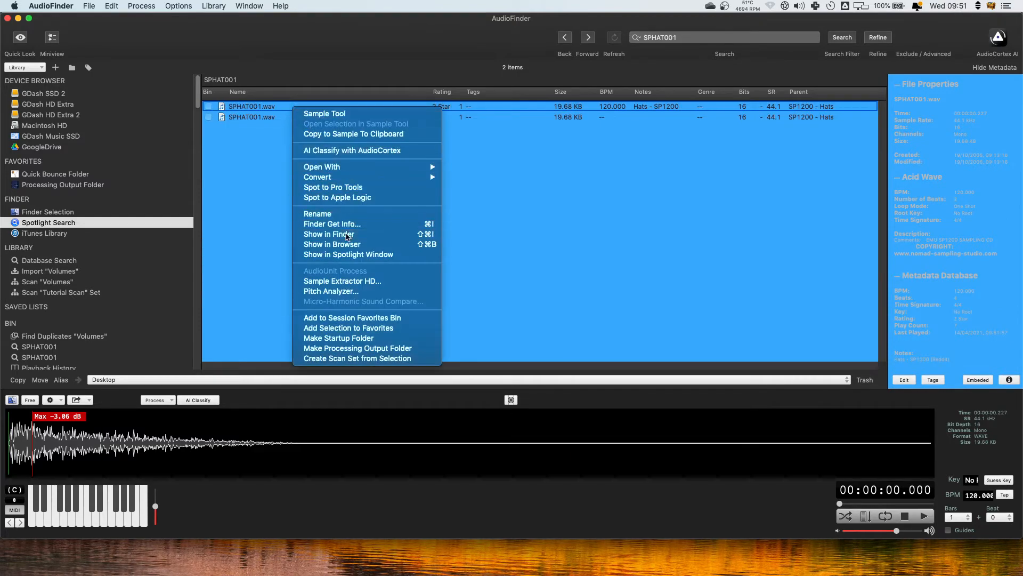
click(329, 233)
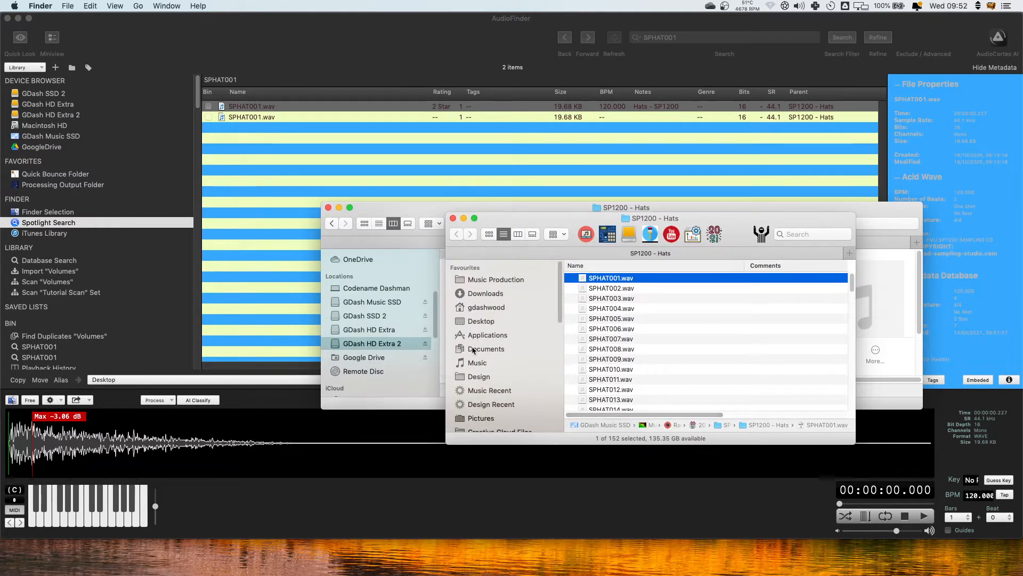
click(624, 207)
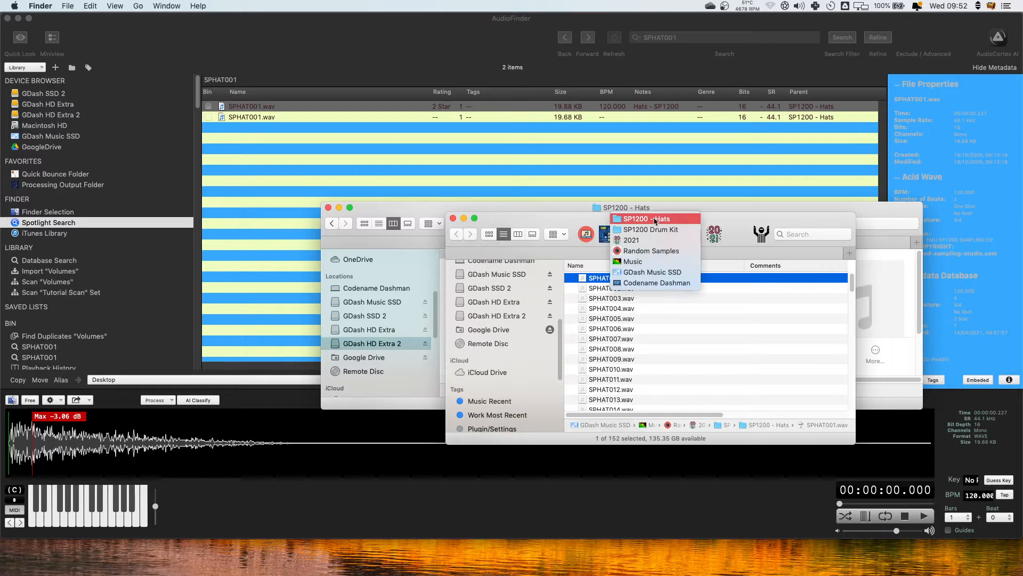
mouse_move(650, 271)
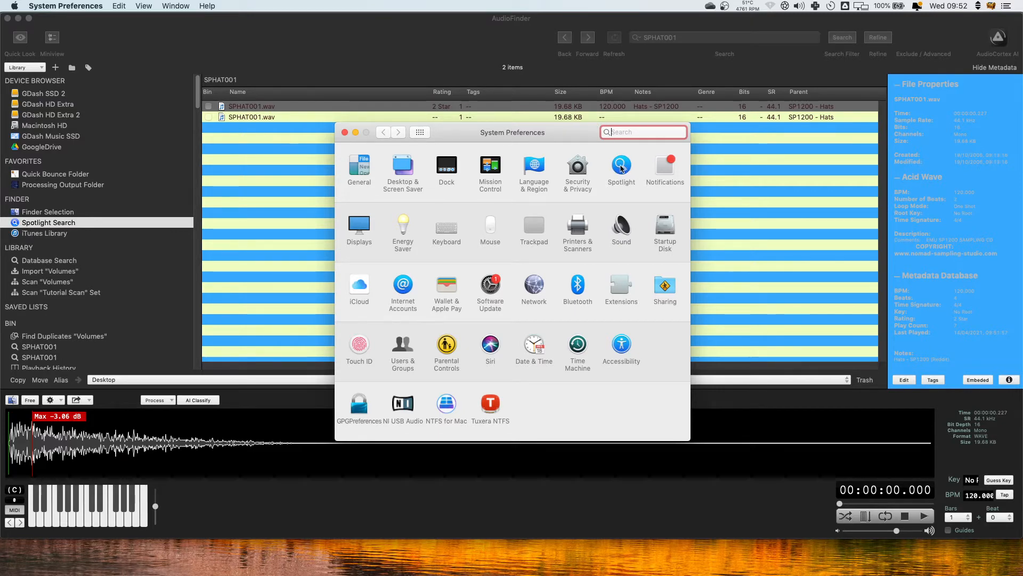
Add the GDash HD Extra 2 drive to Spotlight's Privacy exclusion list and close preferences.
click(621, 165)
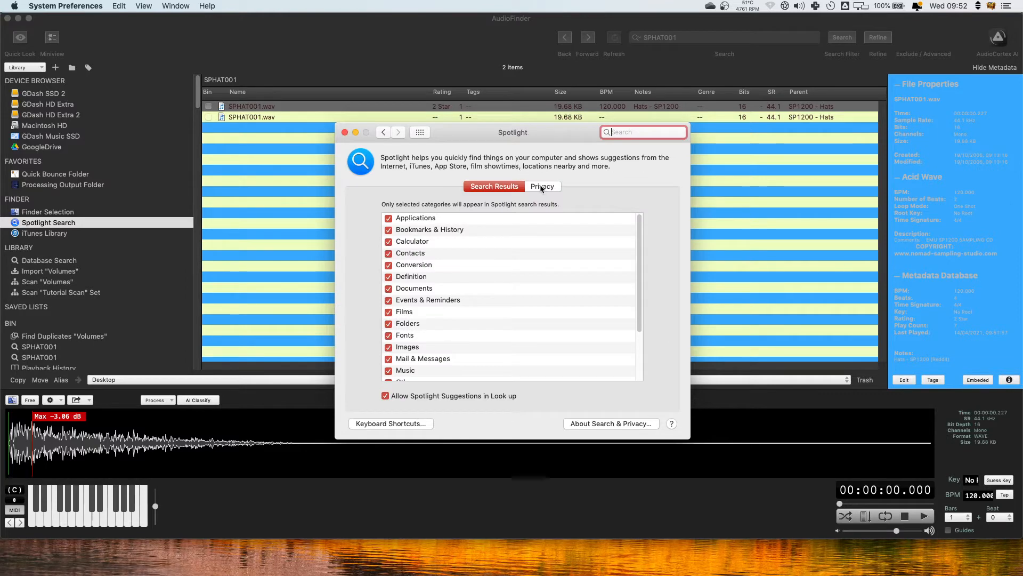
click(542, 187)
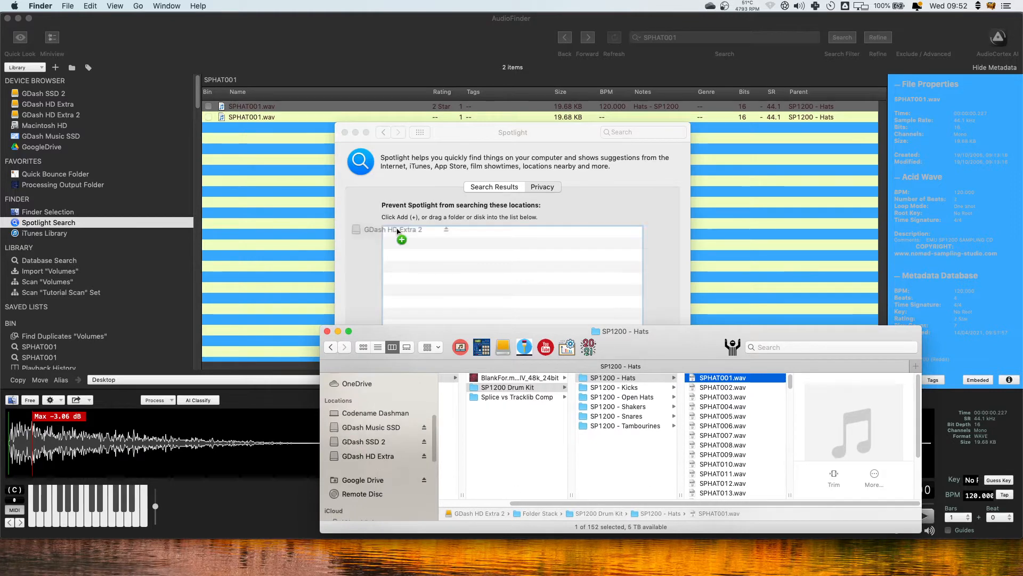
click(542, 187)
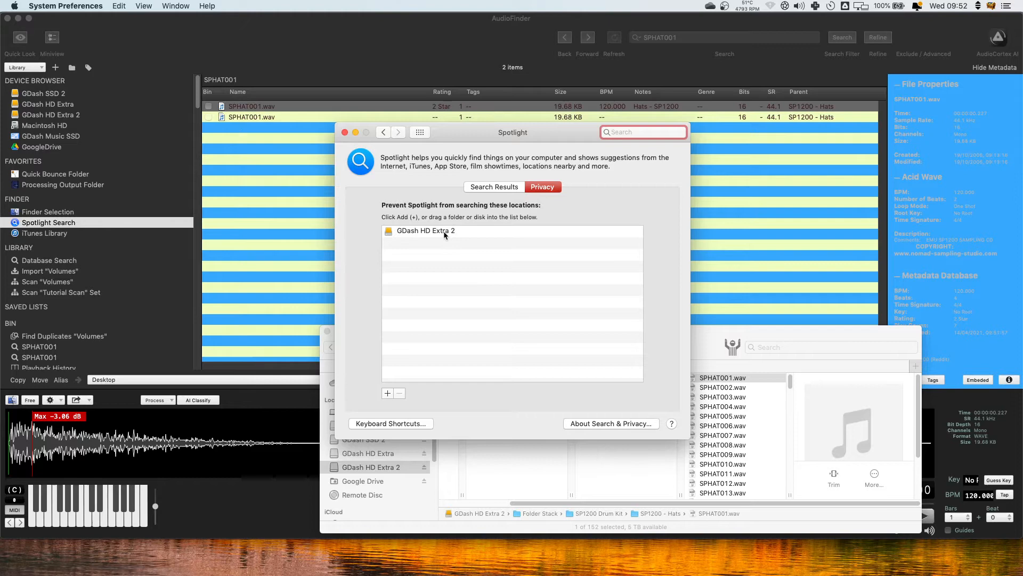
click(427, 231)
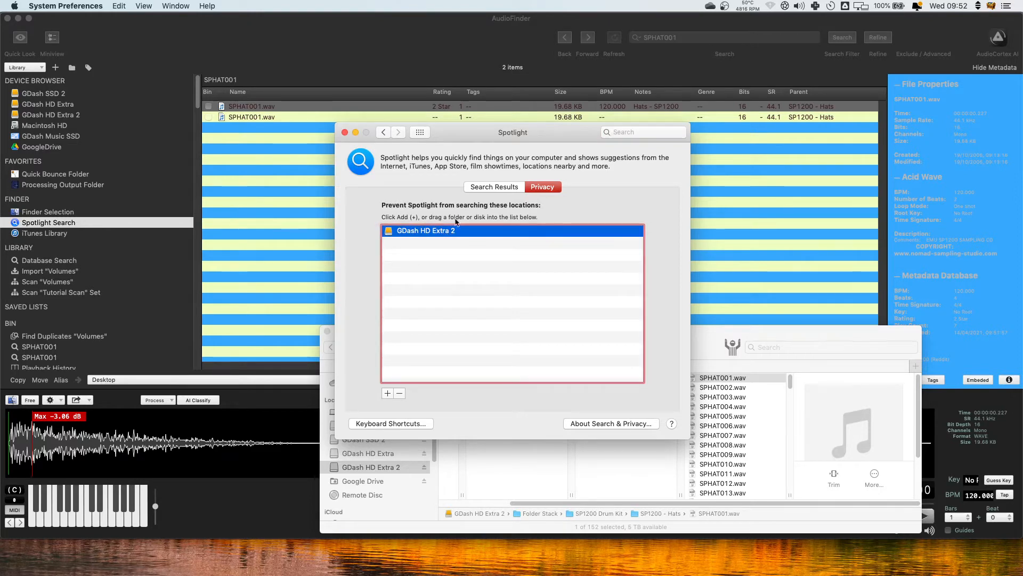
click(398, 392)
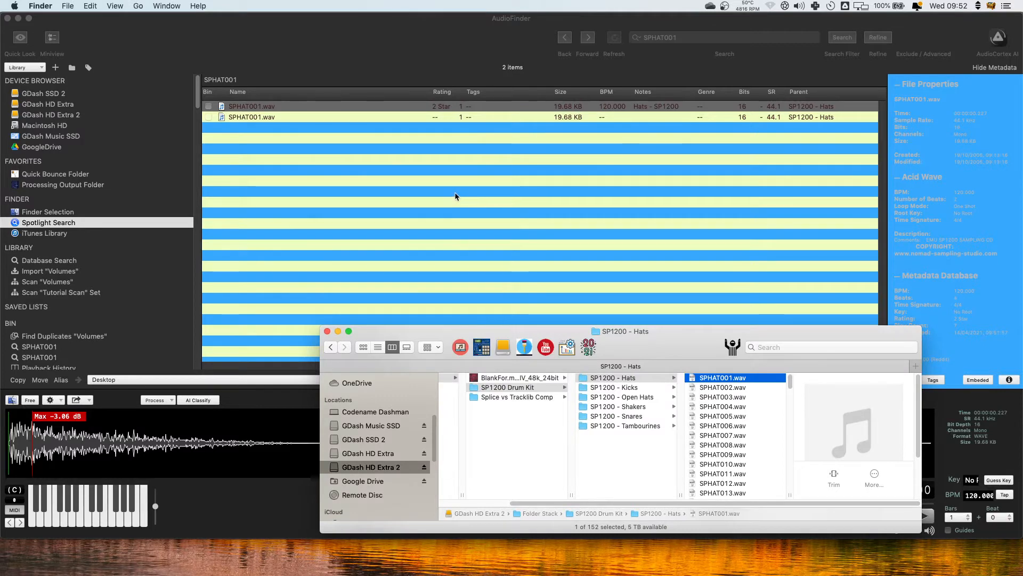
Search Spotlight for 'sp1200' to find the SP1200 - Hats folders and sample files.
key(cmd+space)
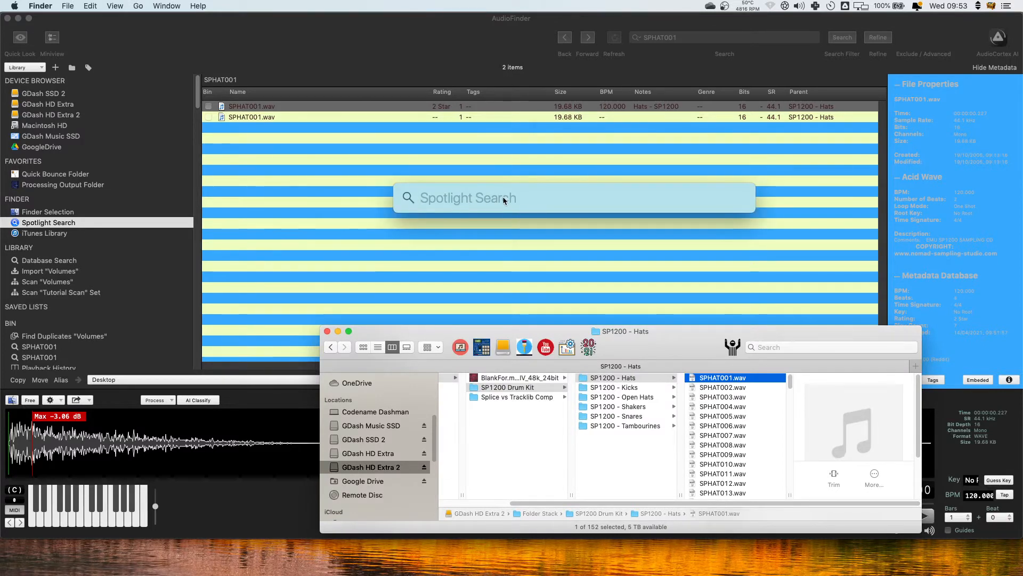
text(1)
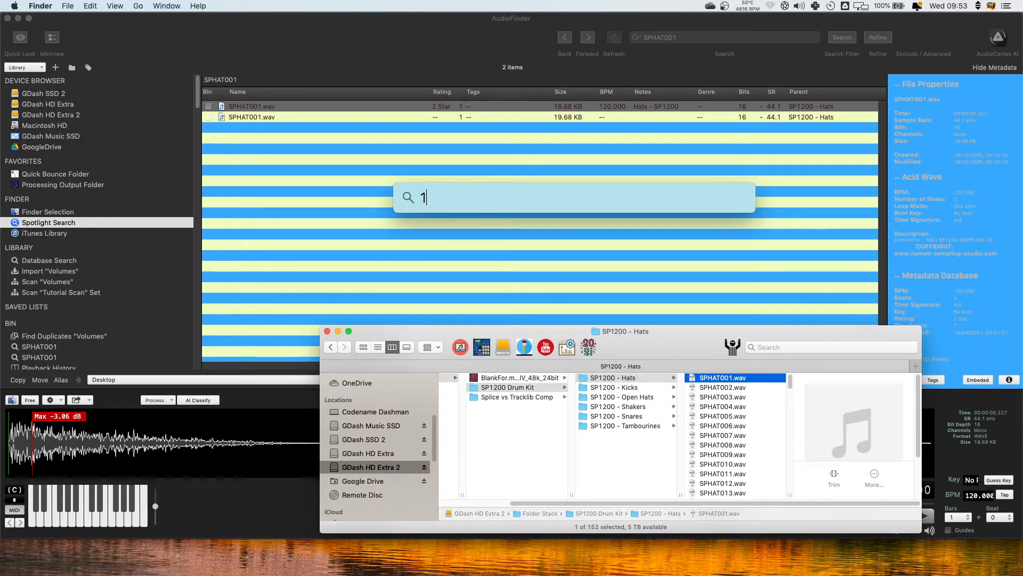
text(sp1200)
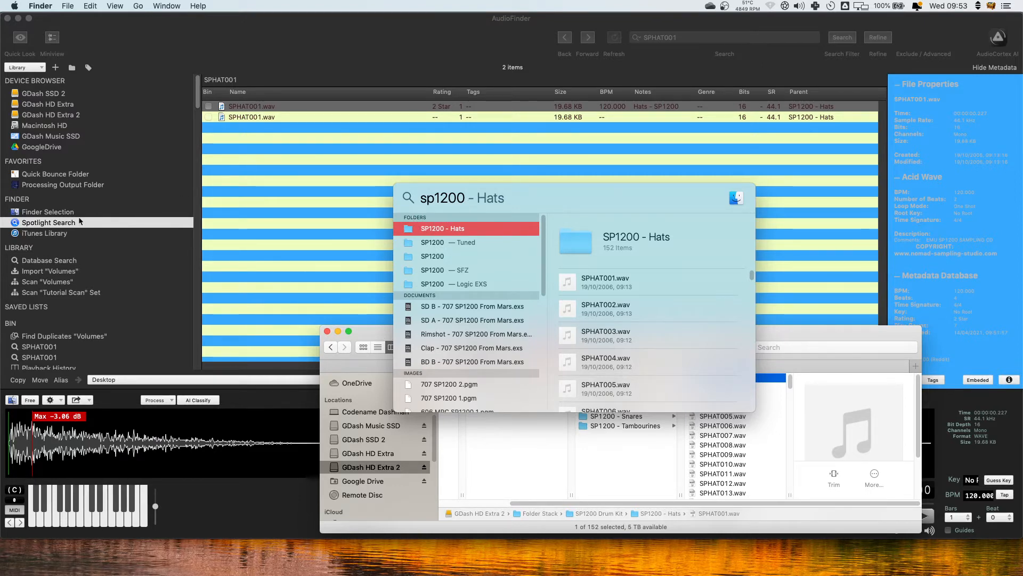
mouse_move(100, 214)
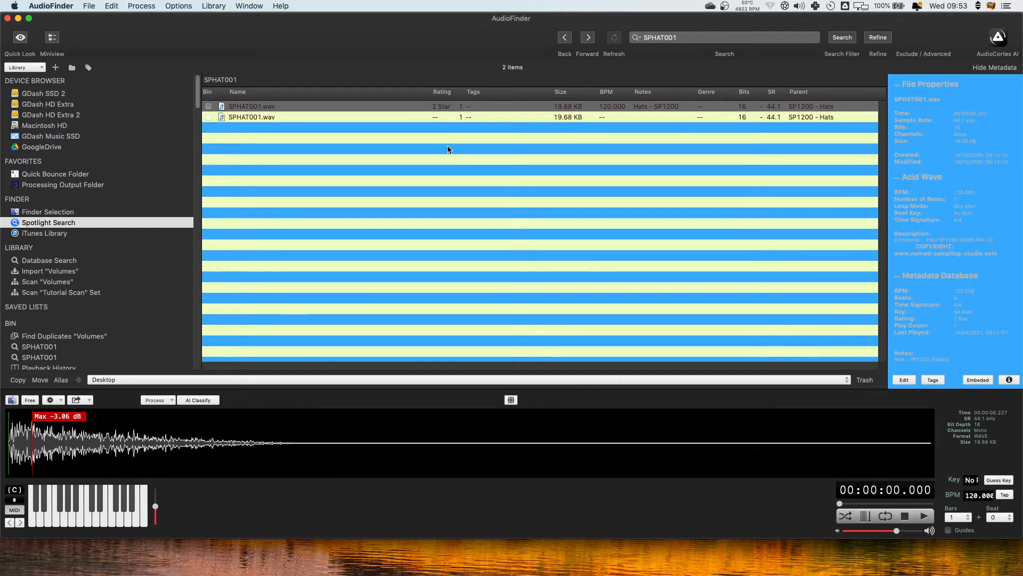
mouse_move(54, 117)
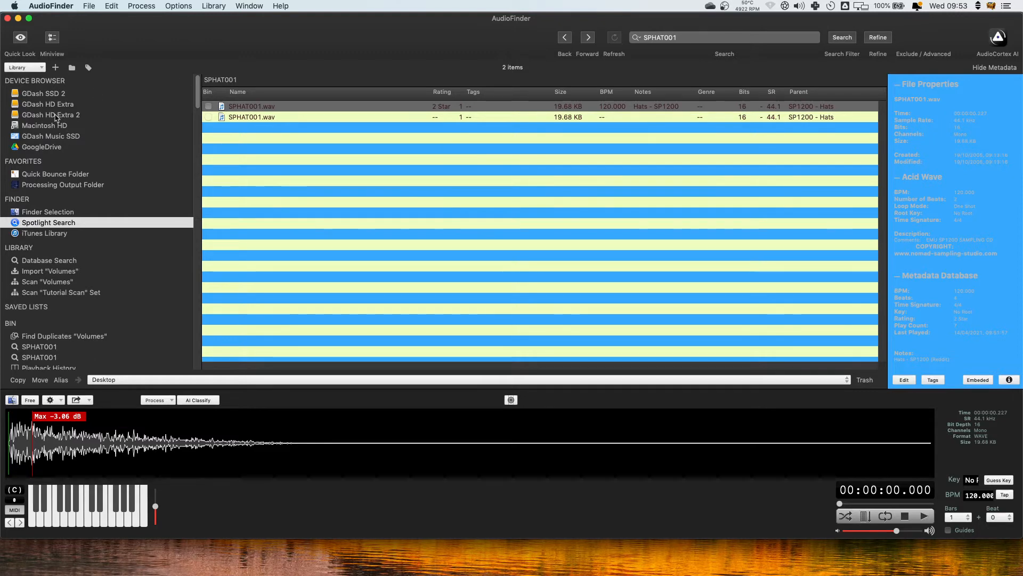
Browse GDash HD Extra 2 and try name filters SPHAT001 and sp in the Folder Stack.
click(50, 115)
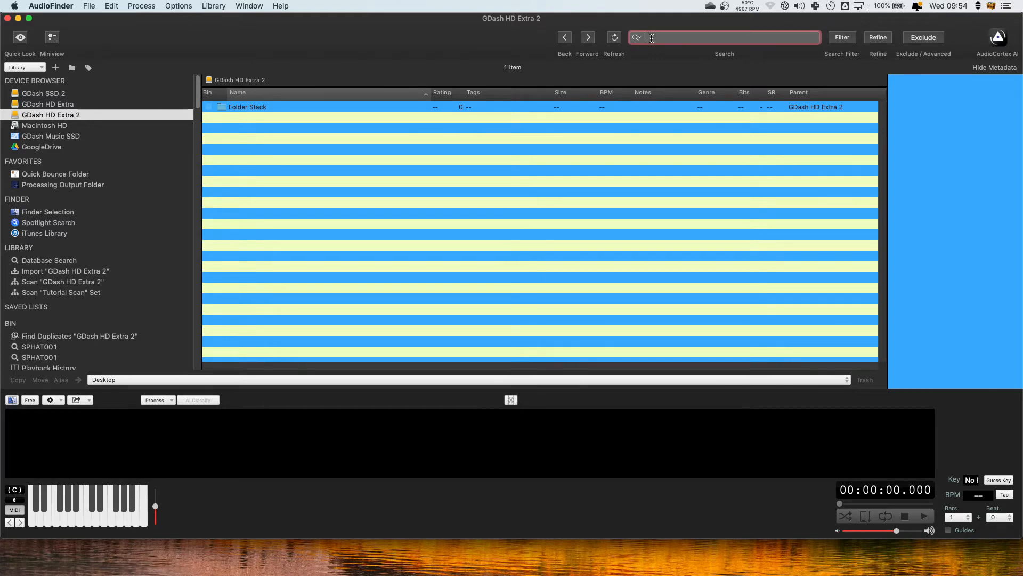
text(SPHAT001)
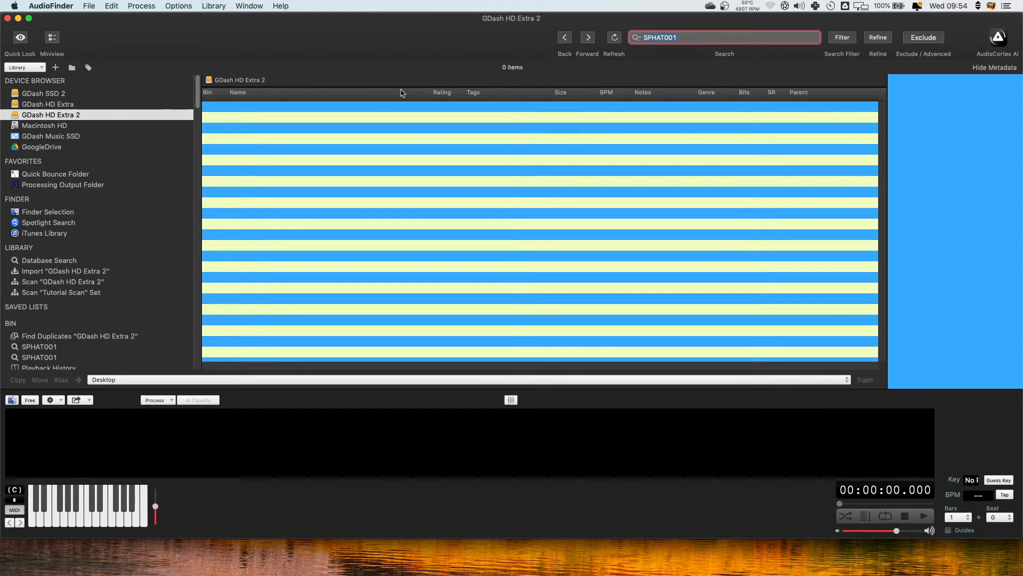
mouse_move(264, 106)
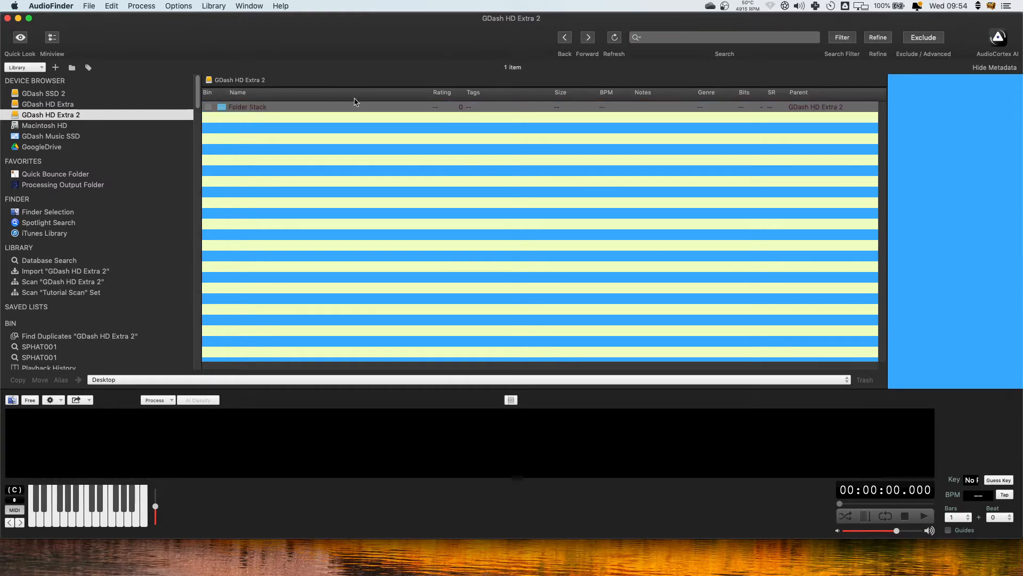
double_click(246, 107)
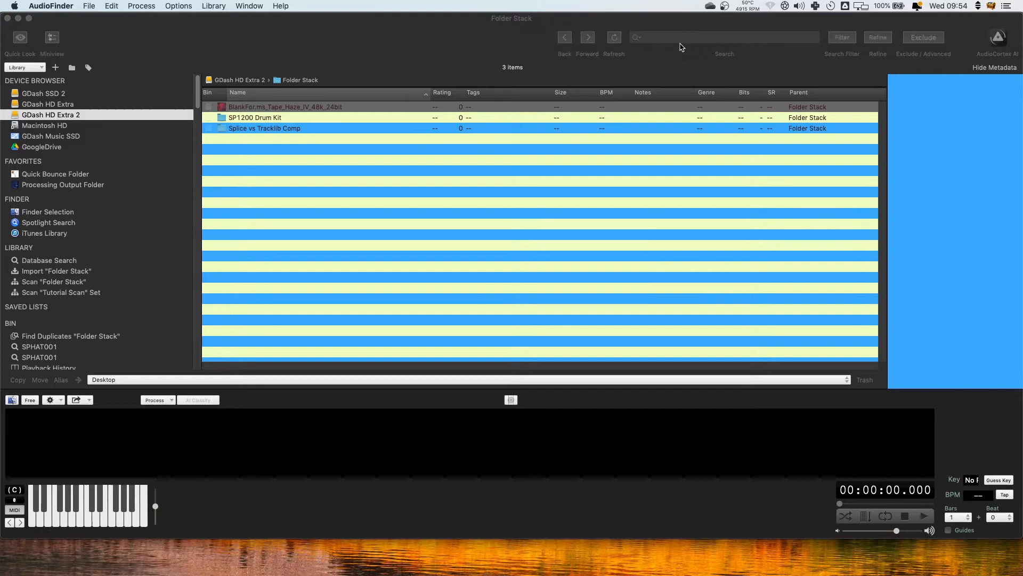
text(sp1200)
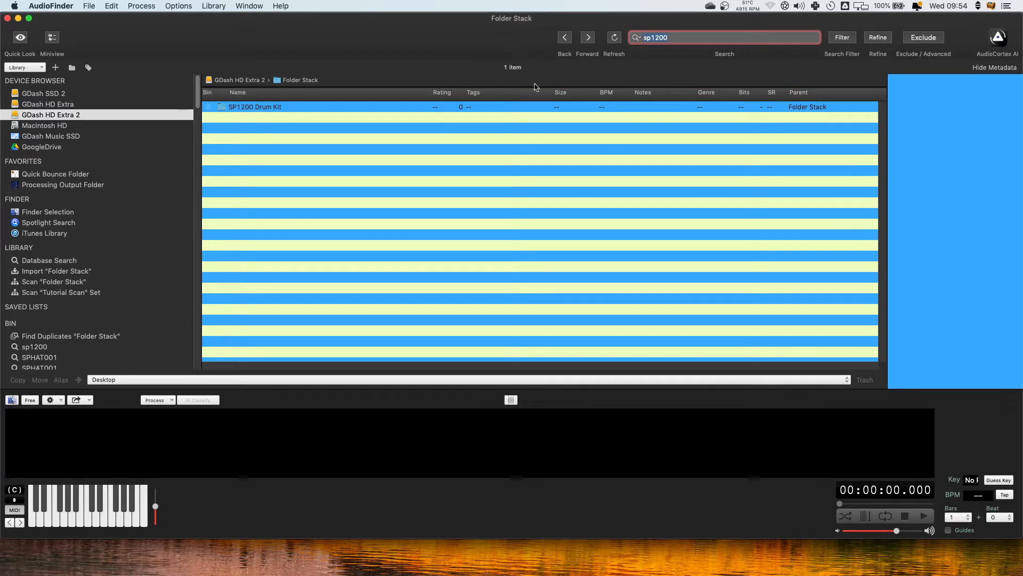
Clear the name filter and return to the top of GDash HD Extra 2.
click(725, 37)
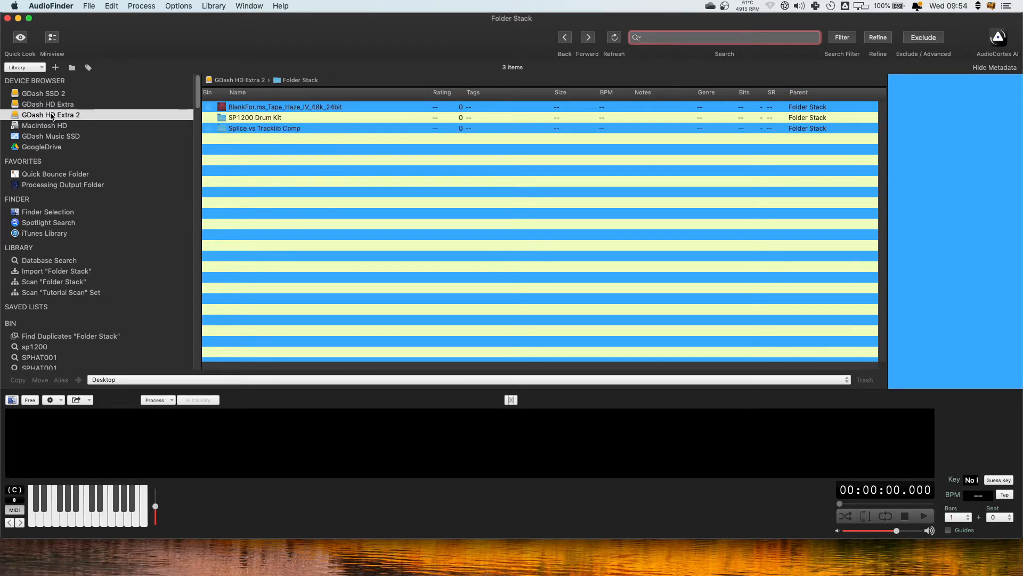
click(723, 37)
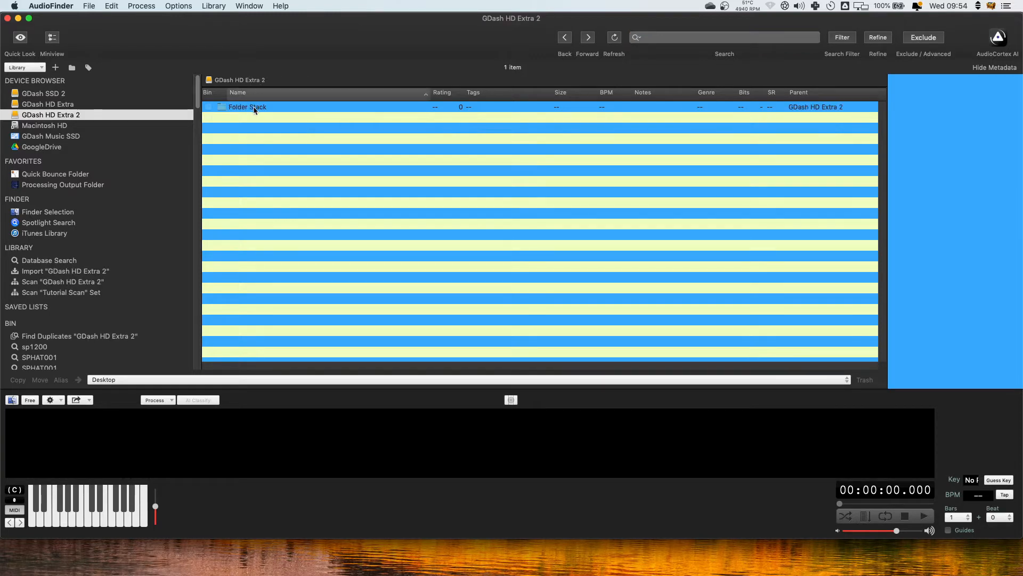
Load the cached Folder Stack scan results listing 1008 sample files.
double_click(246, 107)
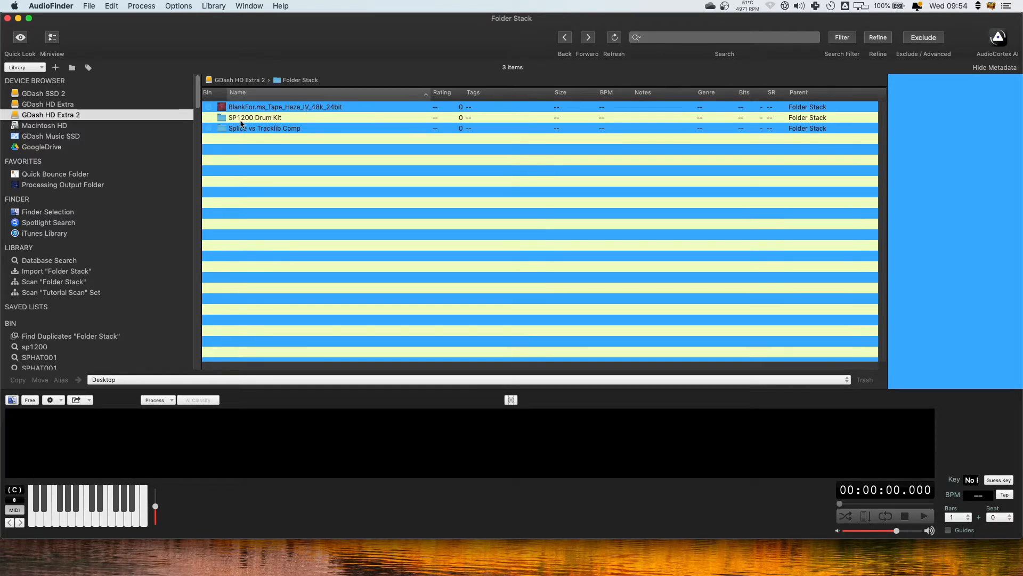
click(240, 80)
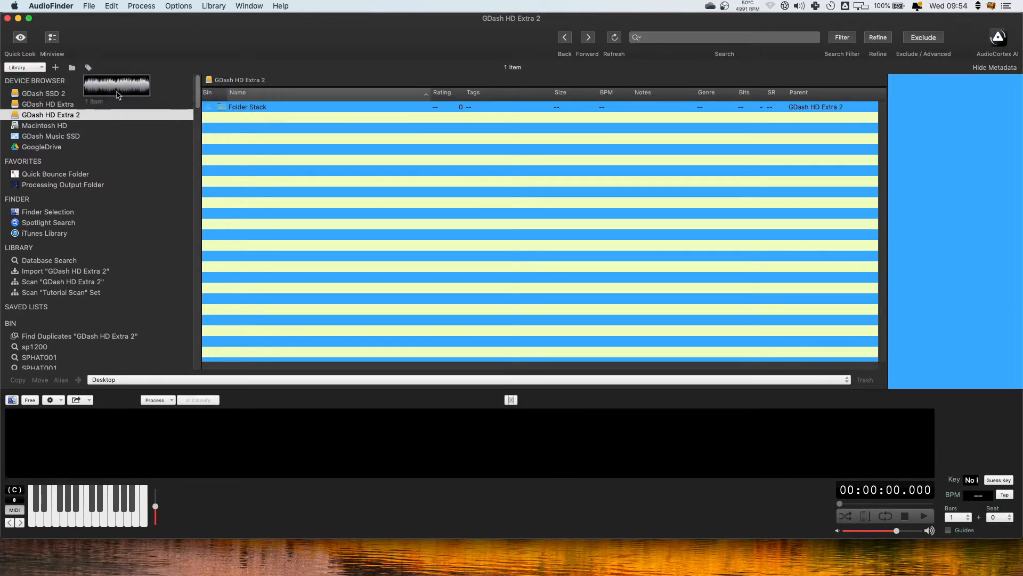
double_click(248, 107)
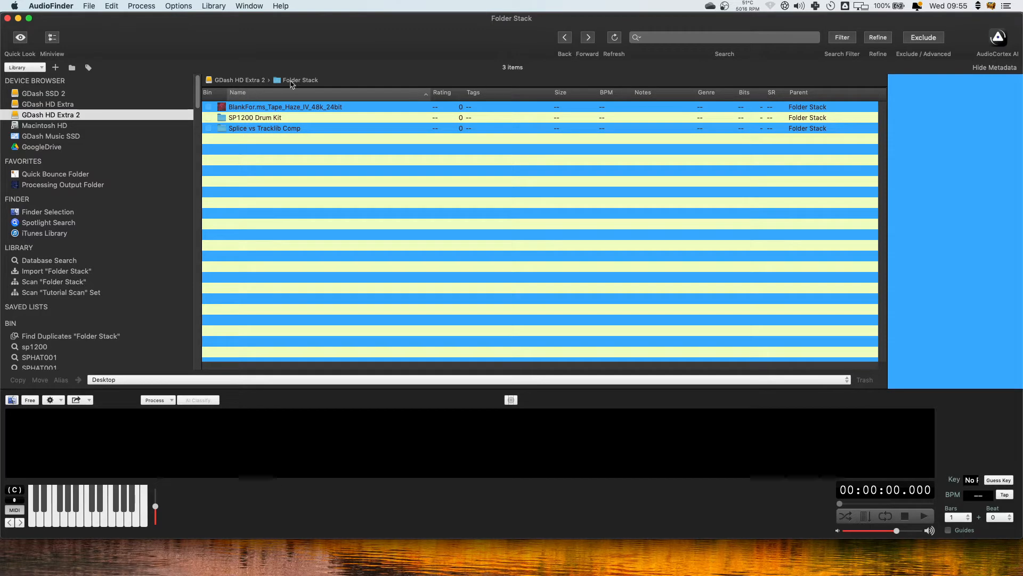
mouse_move(36, 292)
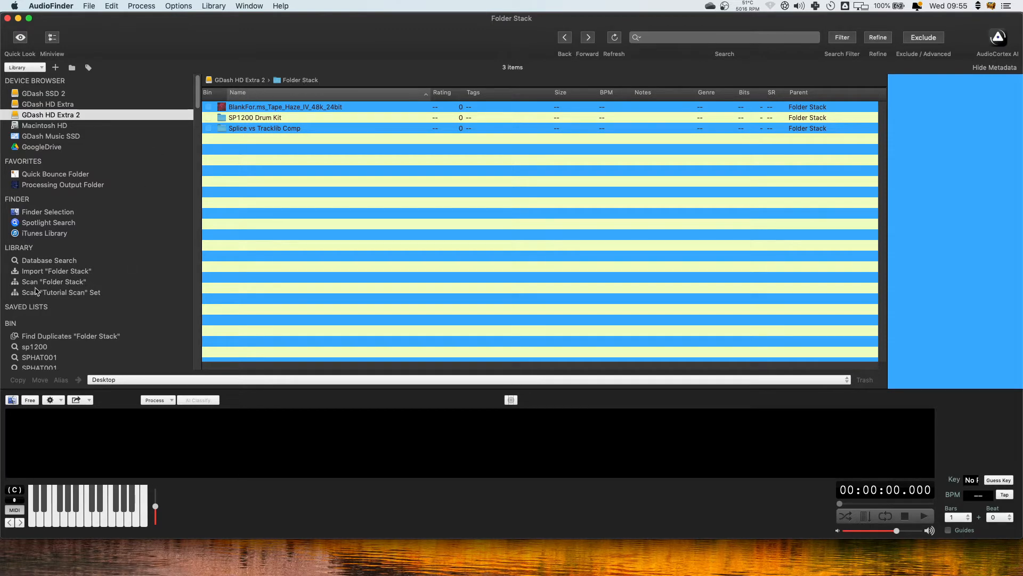
click(54, 281)
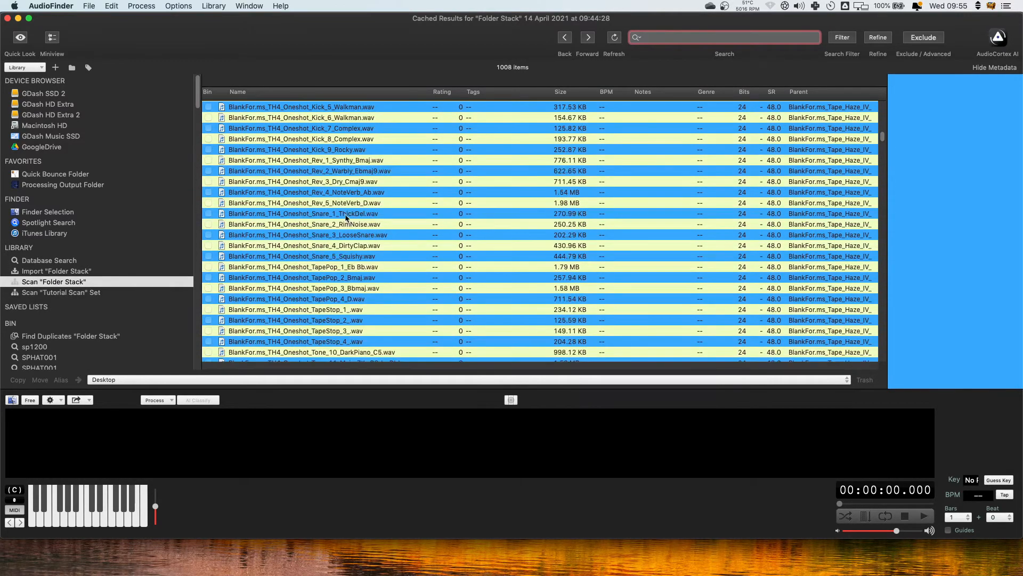
Select all 1008 scanned samples so the metadata panel shows Multiple Values.
scroll(down, 3)
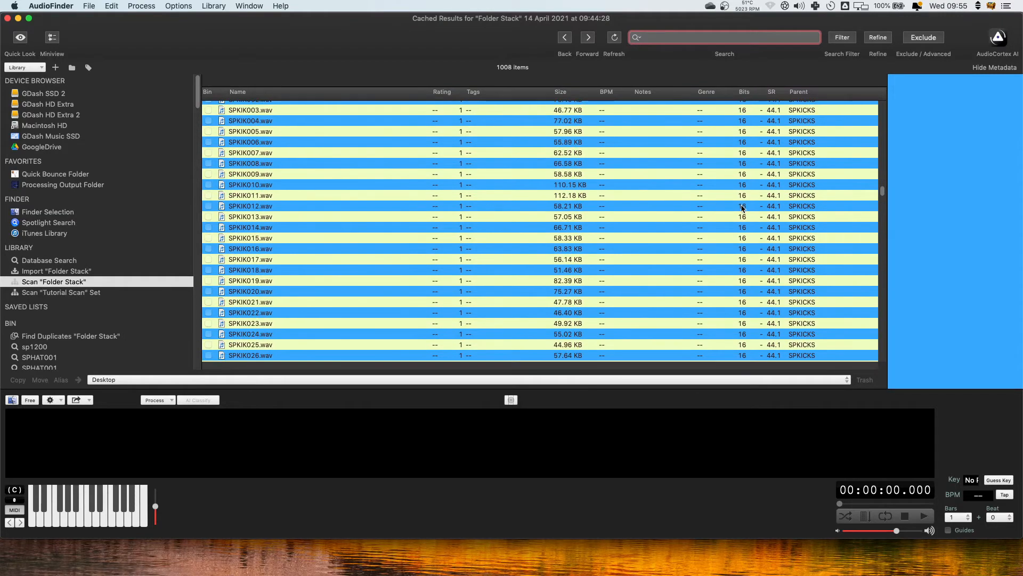
scroll(down, 3)
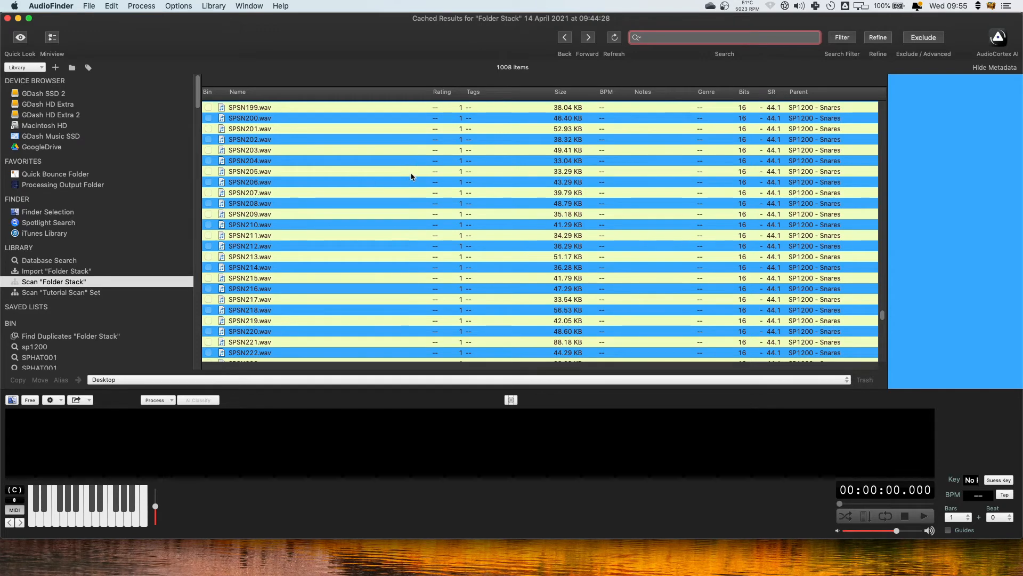
click(249, 161)
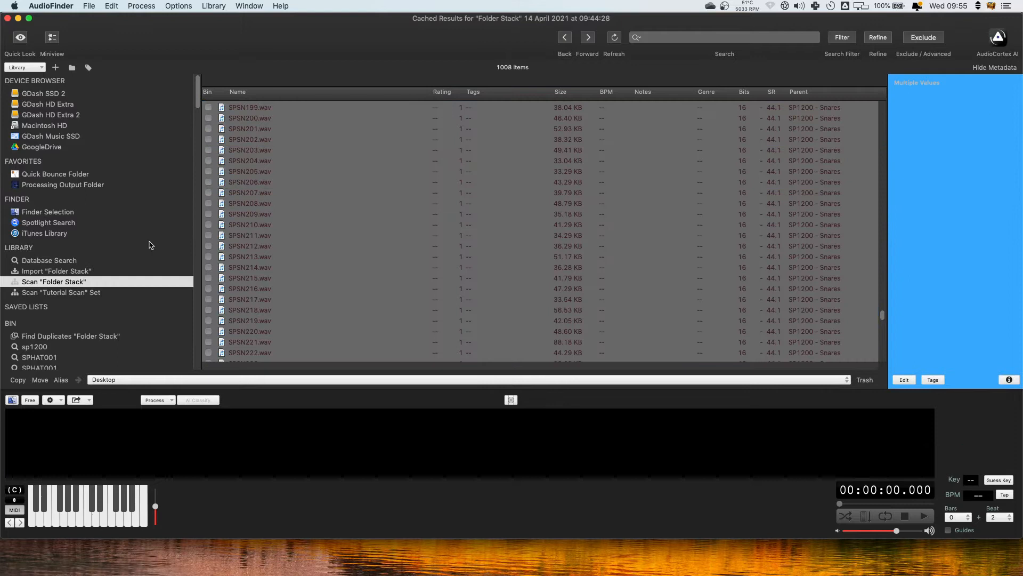
mouse_move(335, 202)
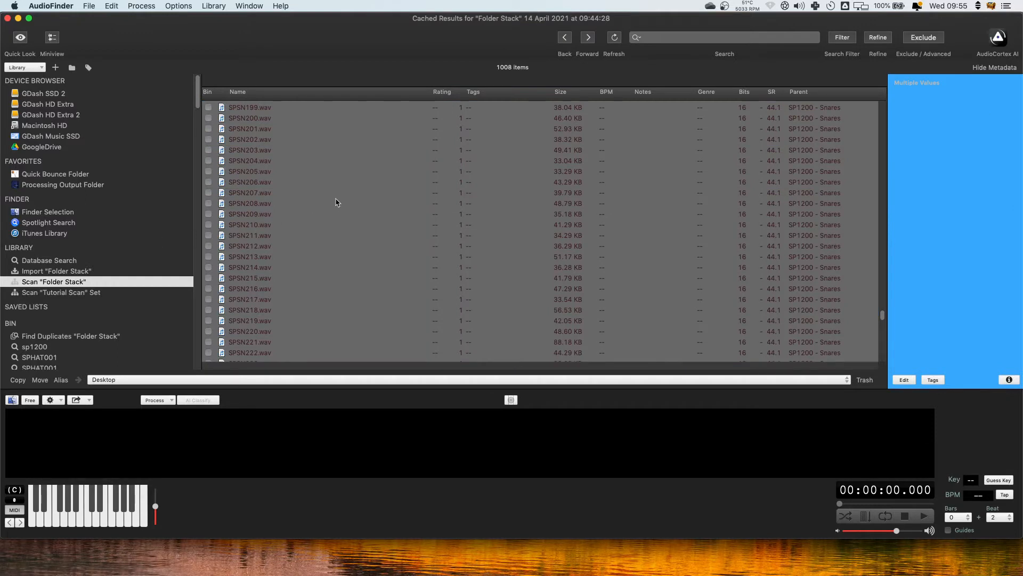
mouse_move(341, 177)
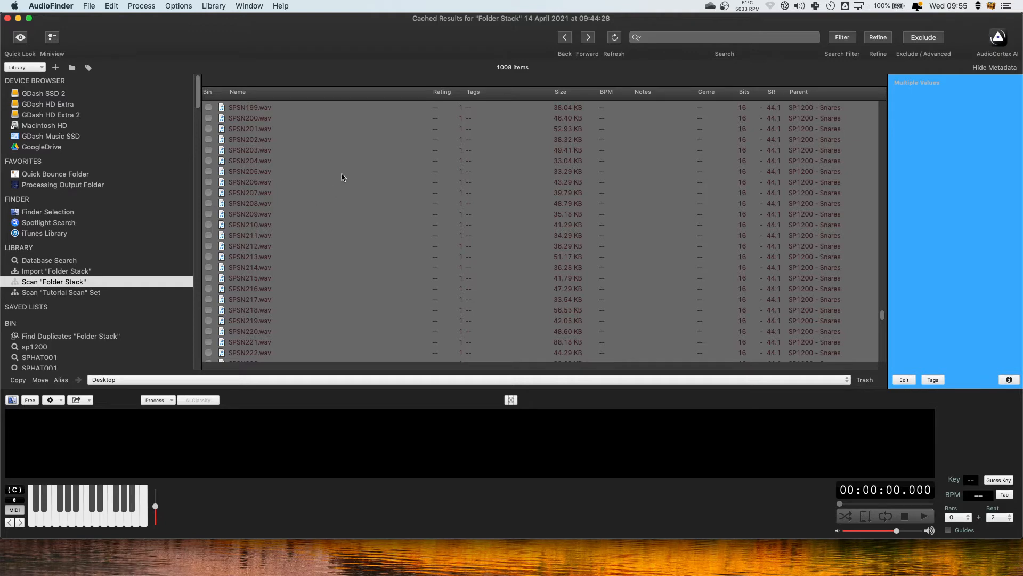
mouse_move(238, 211)
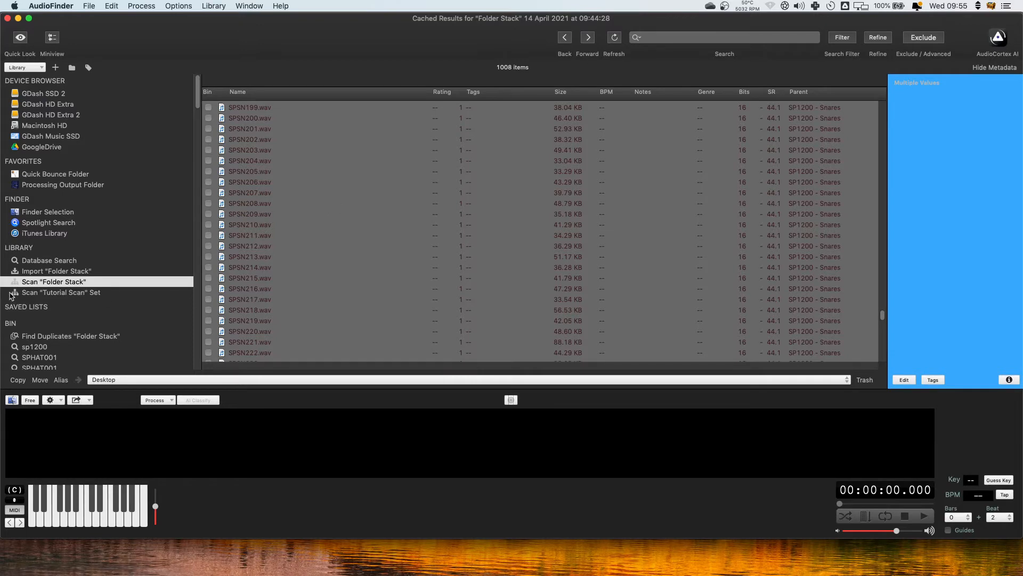
mouse_move(44, 298)
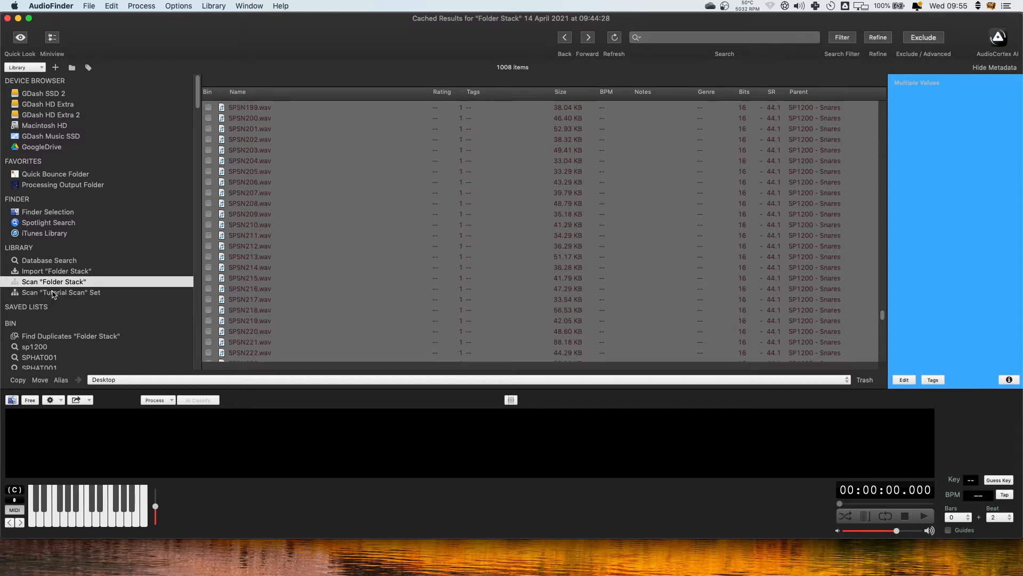
mouse_move(513, 72)
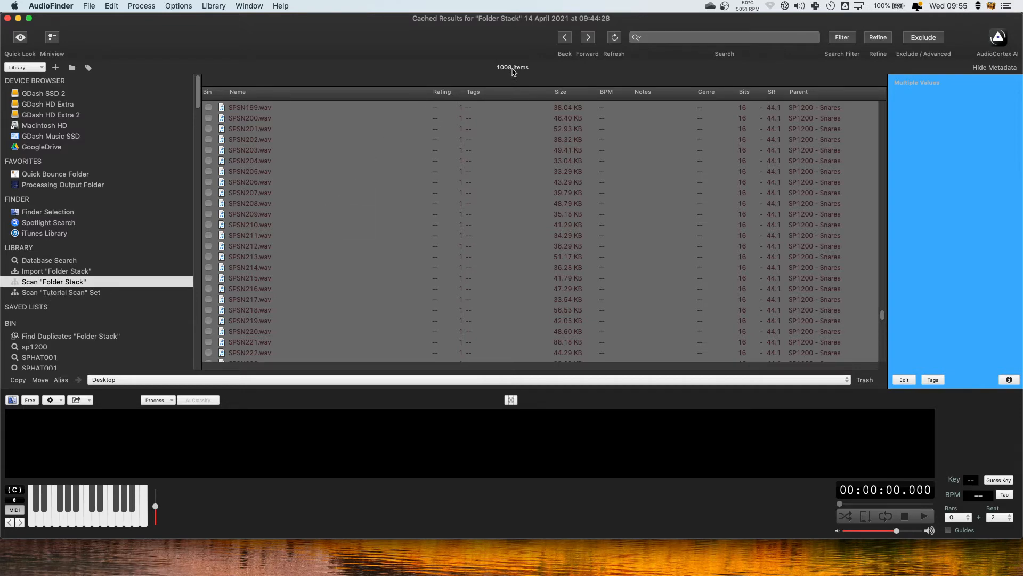
mouse_move(519, 74)
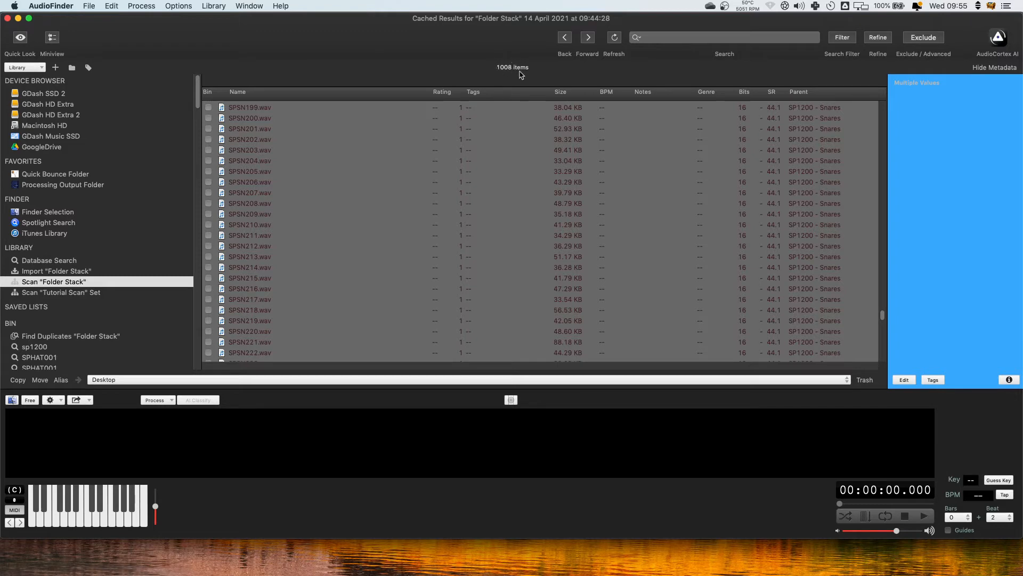
mouse_move(442, 97)
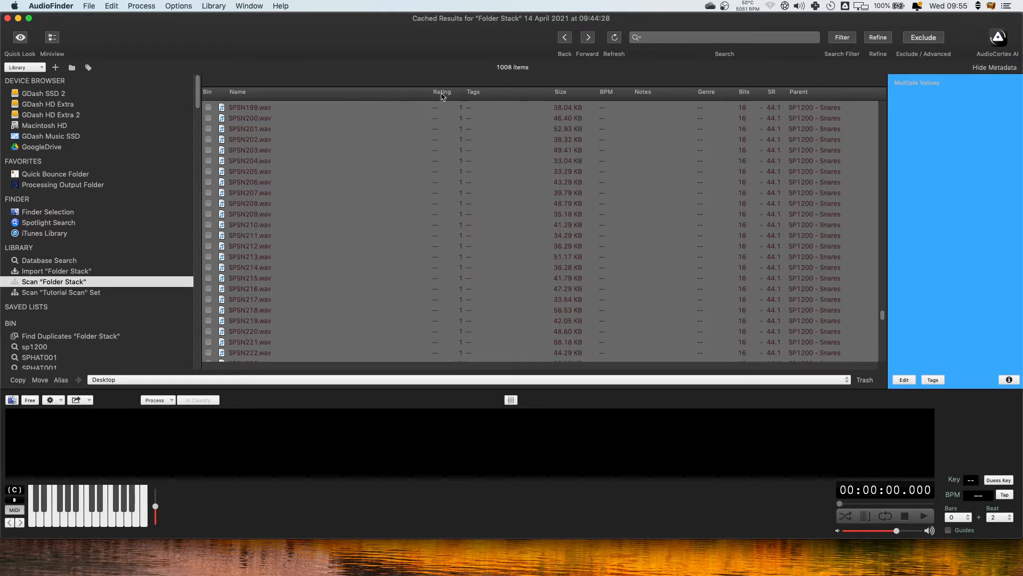
mouse_move(449, 91)
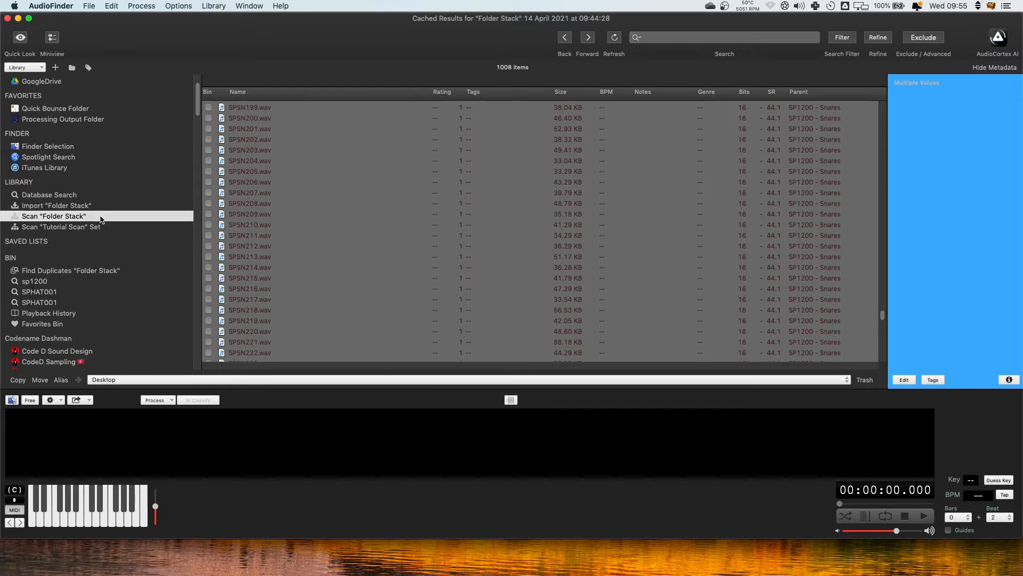
Rename the untitled group to 'Tutorial HDD'.
scroll(down, 3)
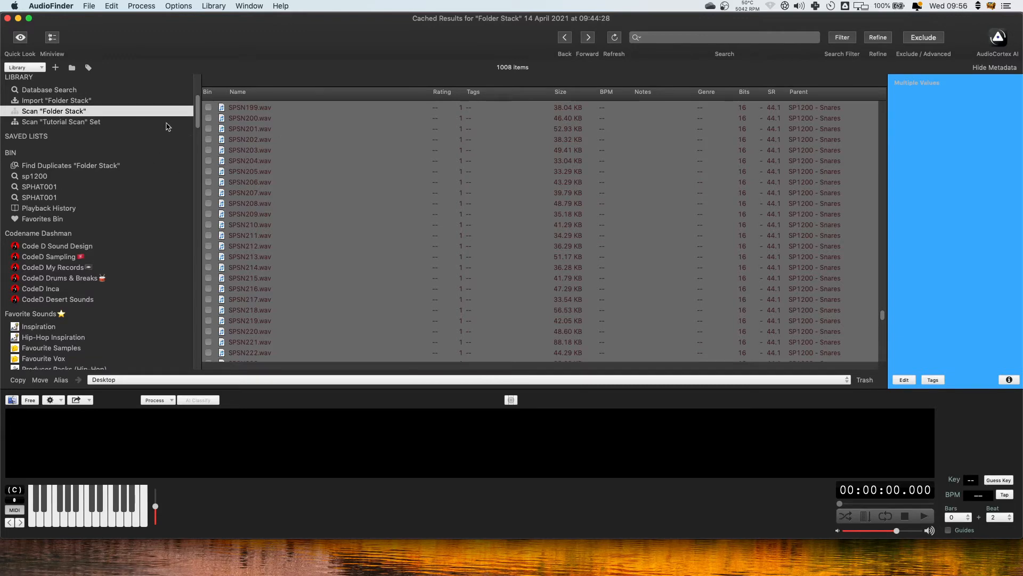
mouse_move(6, 228)
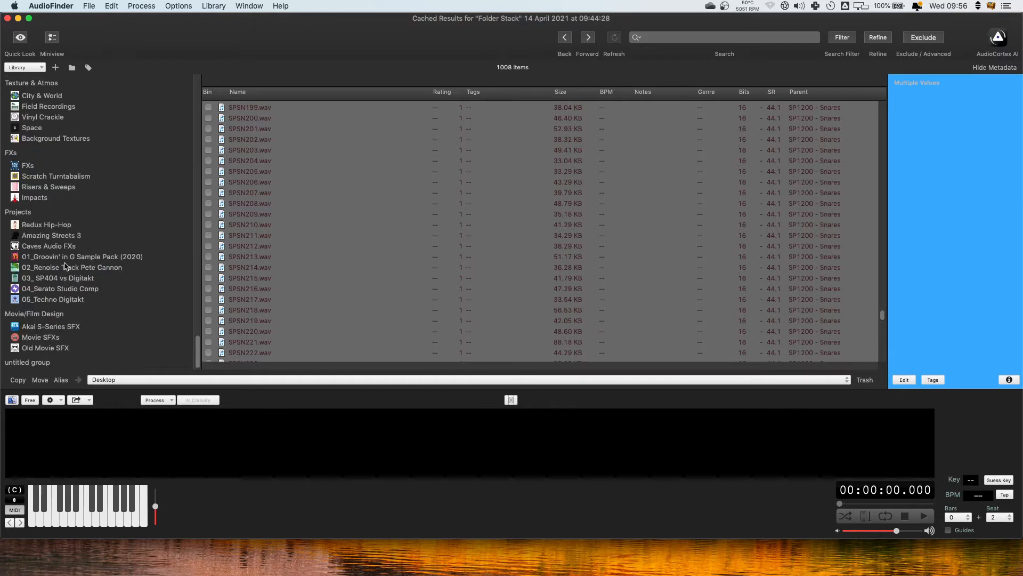
double_click(27, 363)
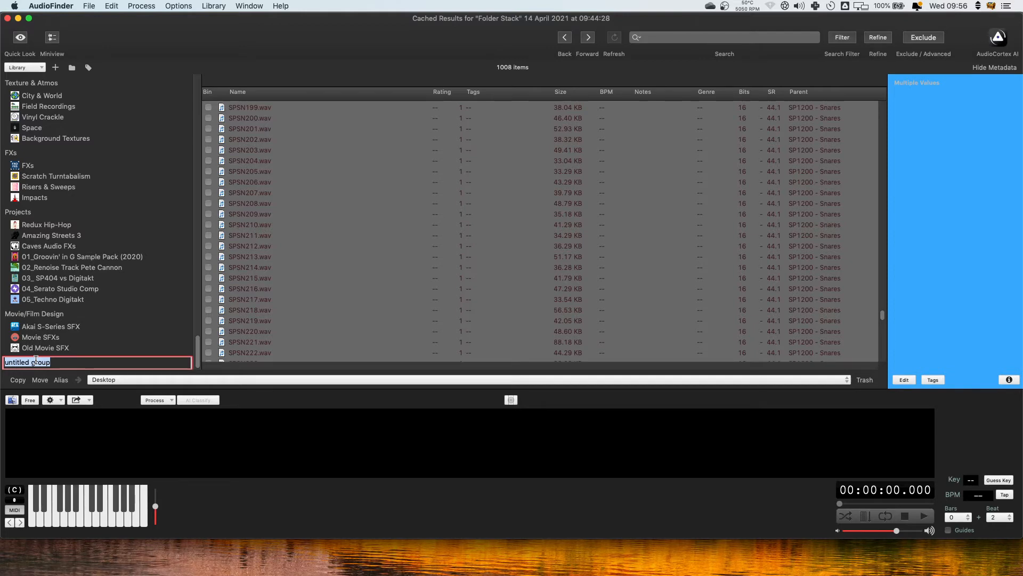
text(Tutorial HDD)
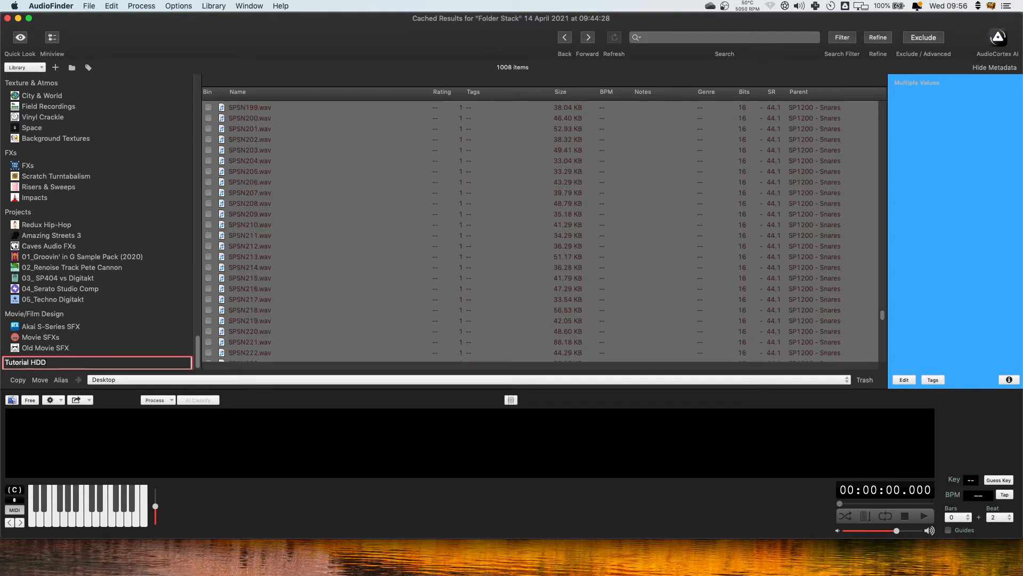
Create a new list named 'Tutorial HD 1' and file it inside the Tutorial HDD group.
right_click(26, 361)
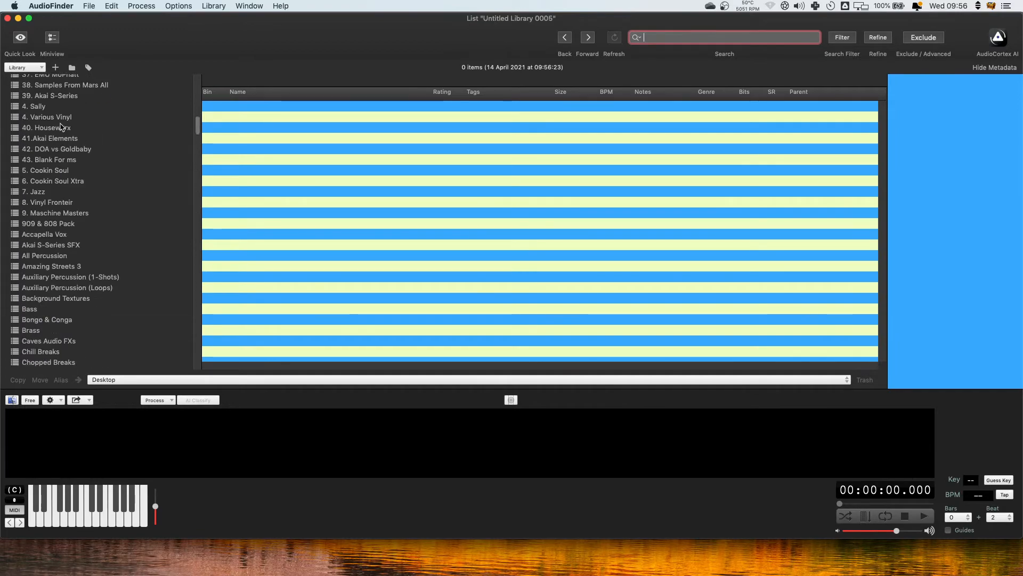
scroll(down, 3)
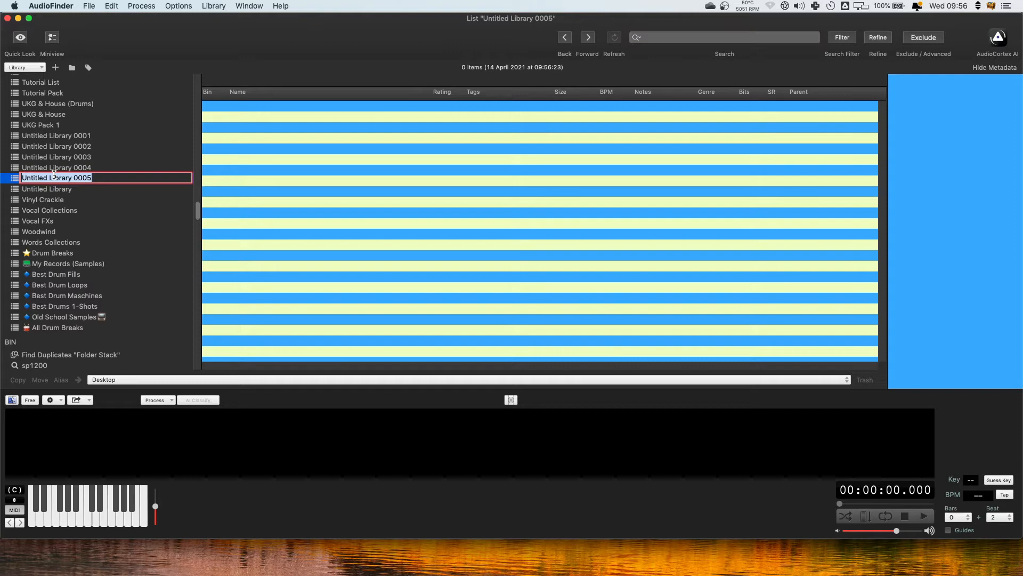
text(Tutoraa)
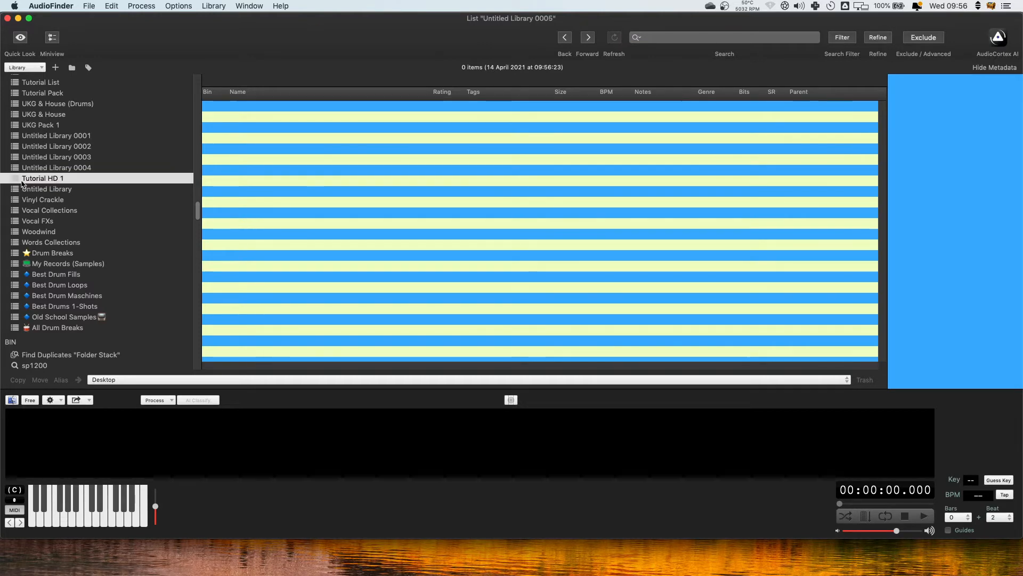
scroll(down, 3)
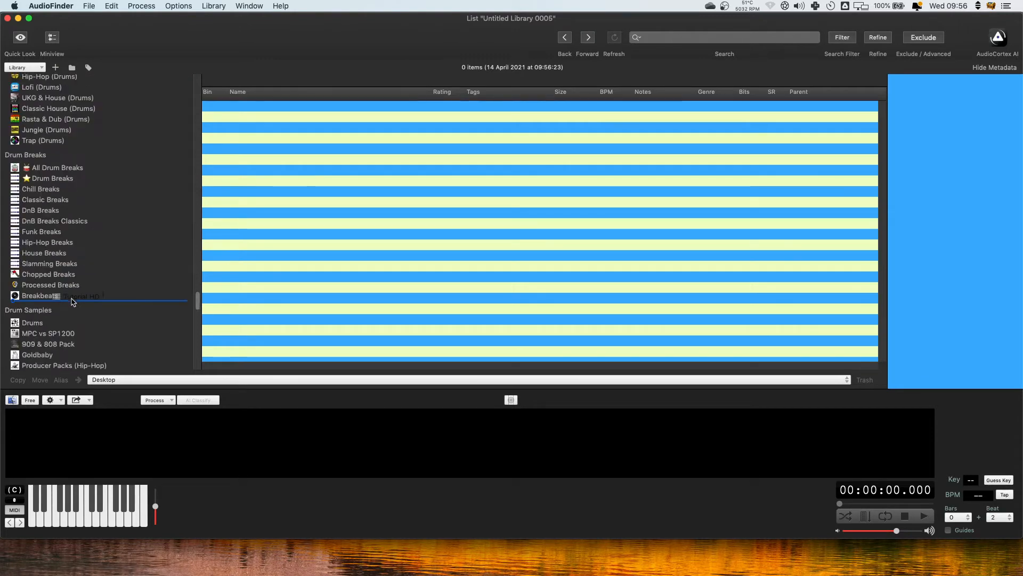
scroll(down, 3)
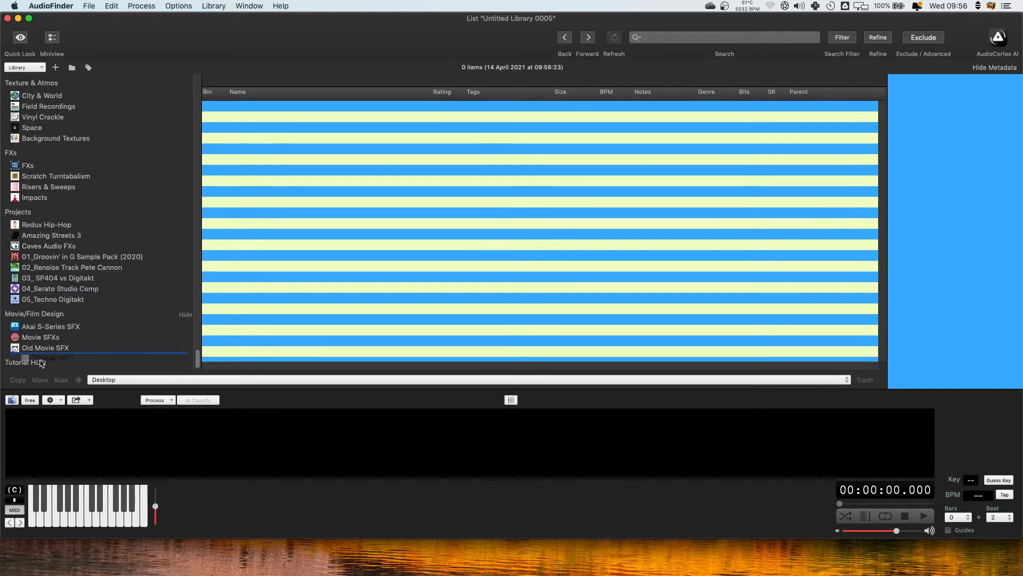
click(24, 362)
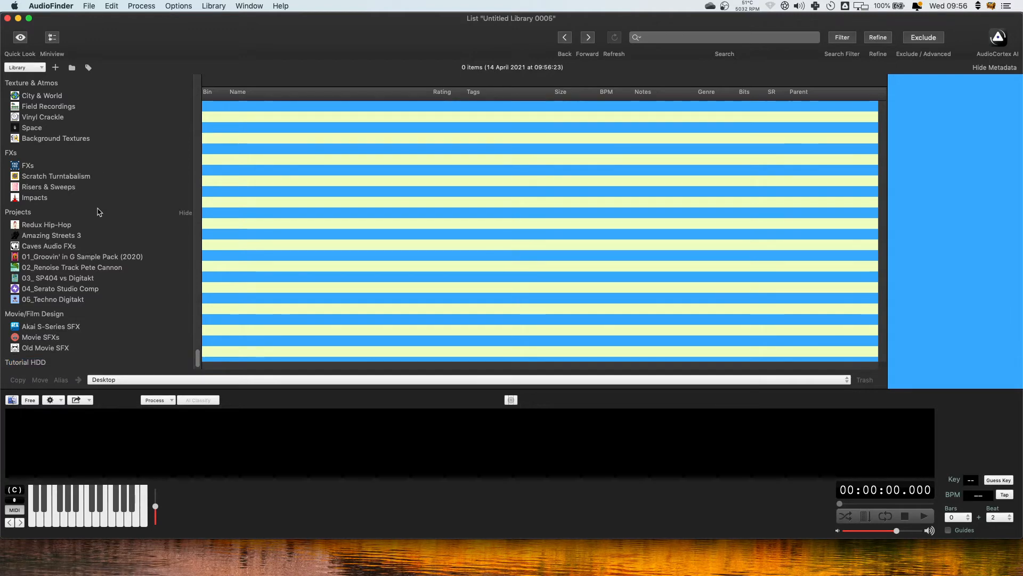
scroll(down, 3)
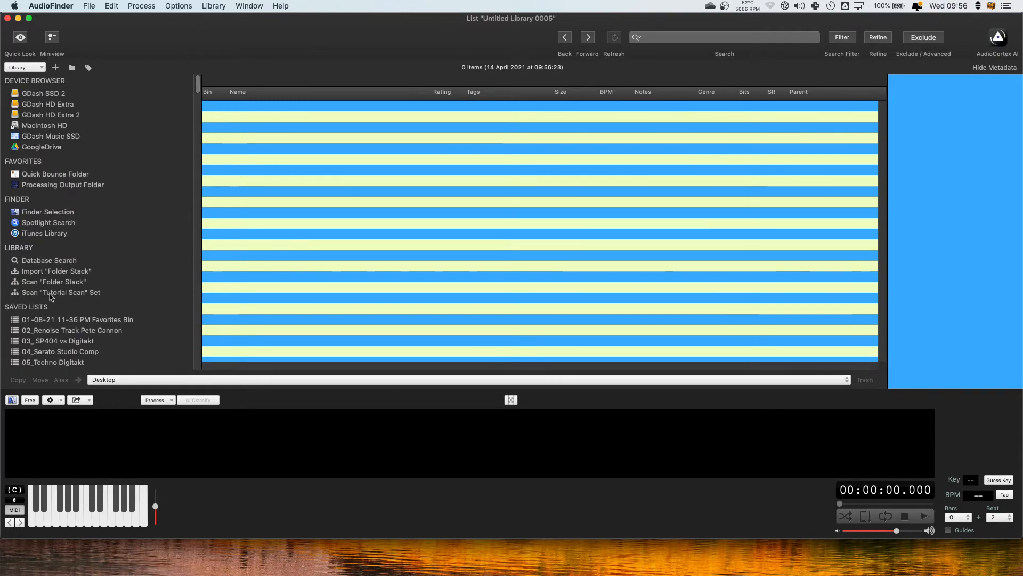
Add the 1008 Folder Stack scan results to the Tutorial HD 1 list.
click(54, 281)
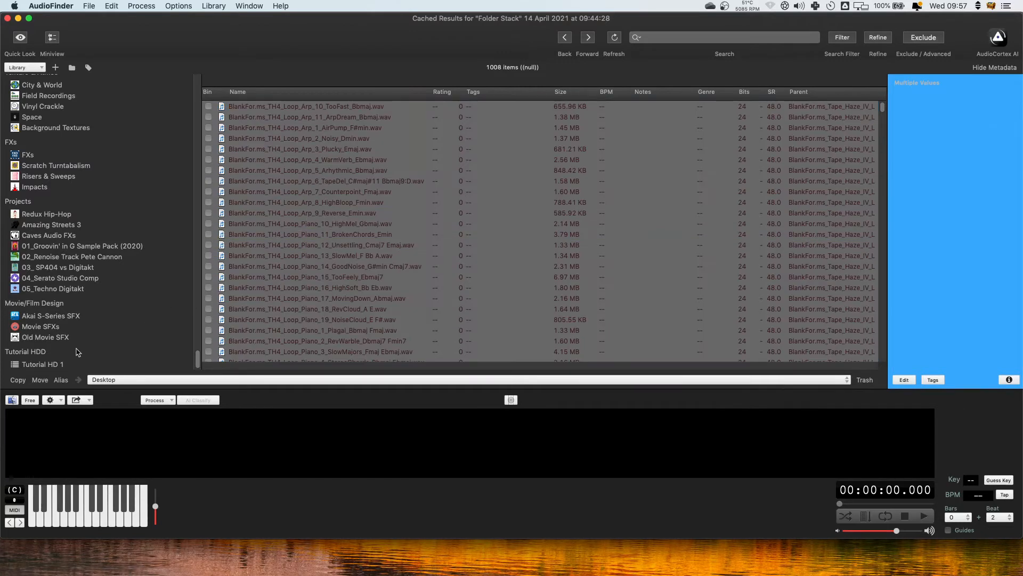
mouse_move(42, 368)
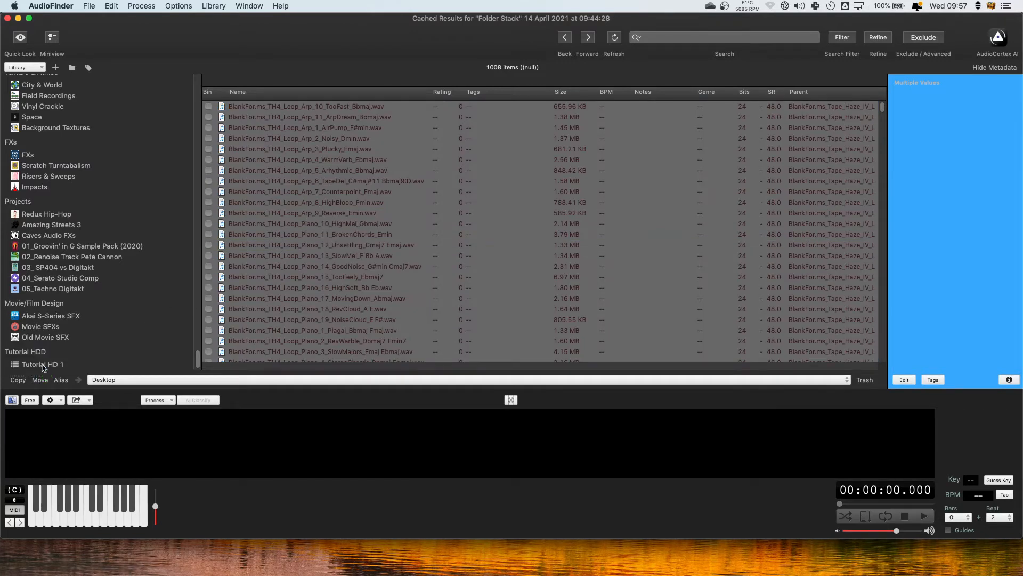
click(43, 365)
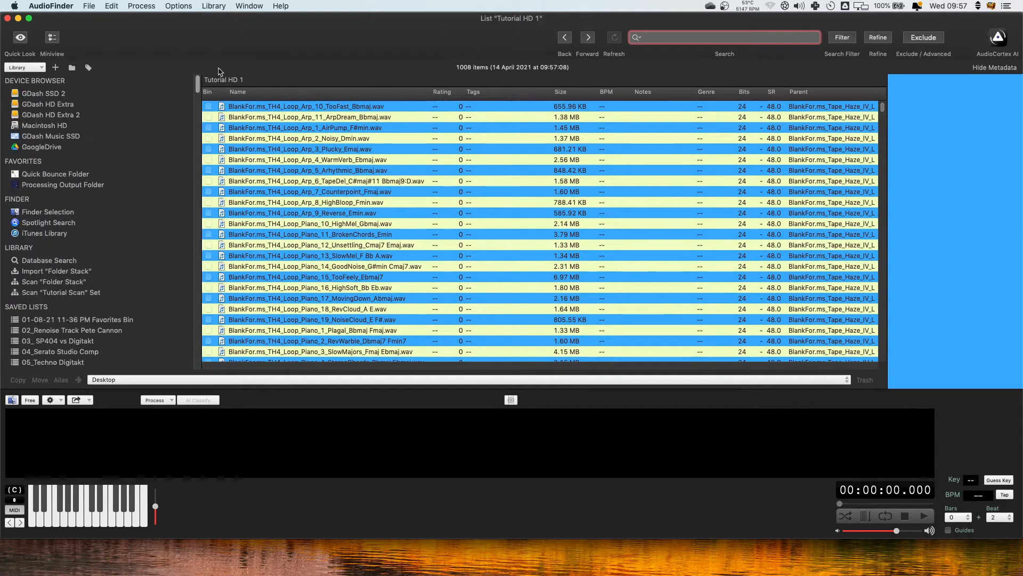
mouse_move(110, 21)
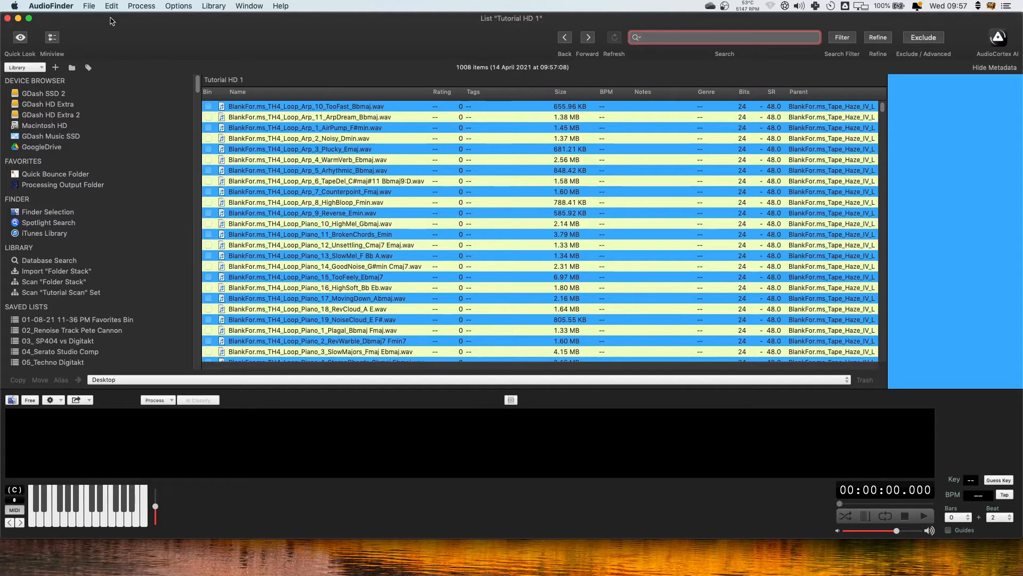
mouse_move(444, 226)
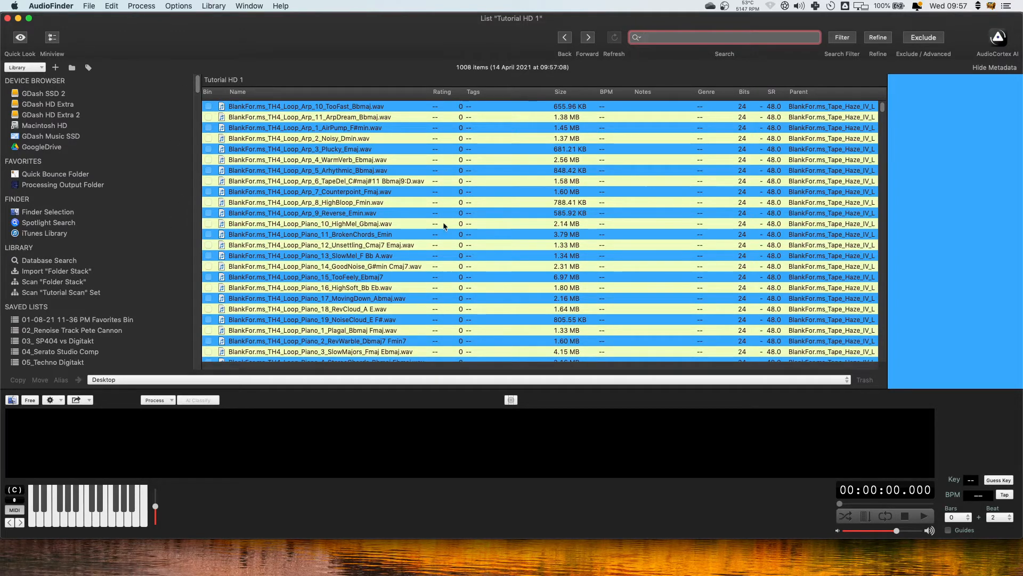
Browse away to Macintosh HD, then reopen the saved Tutorial HD 1 list.
click(51, 7)
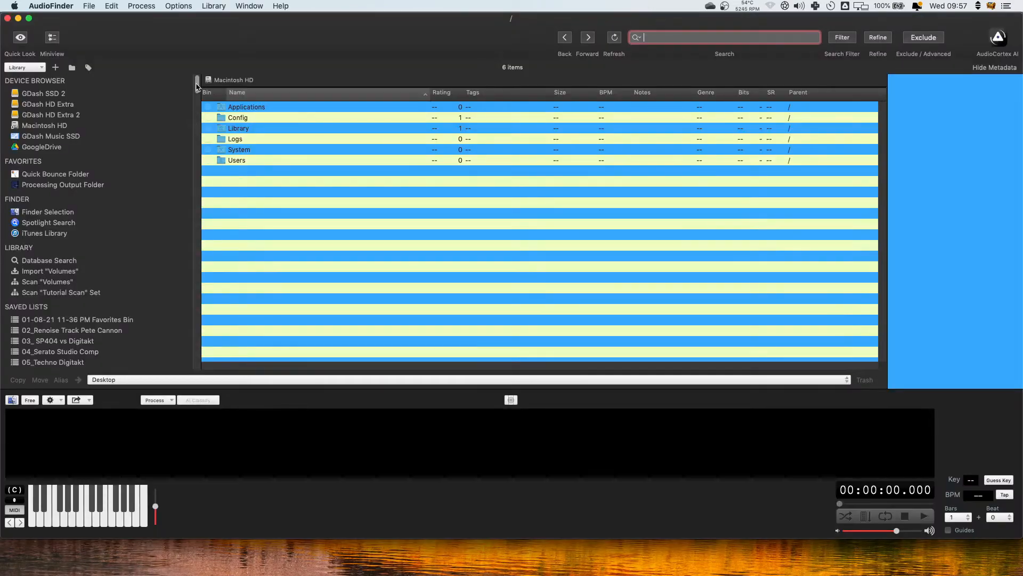
scroll(down, 3)
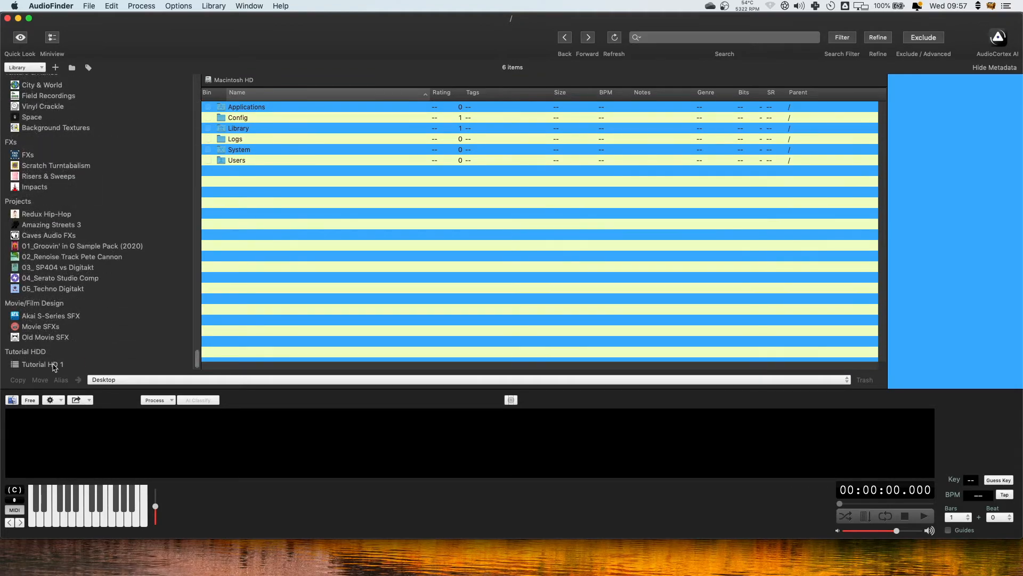
click(42, 364)
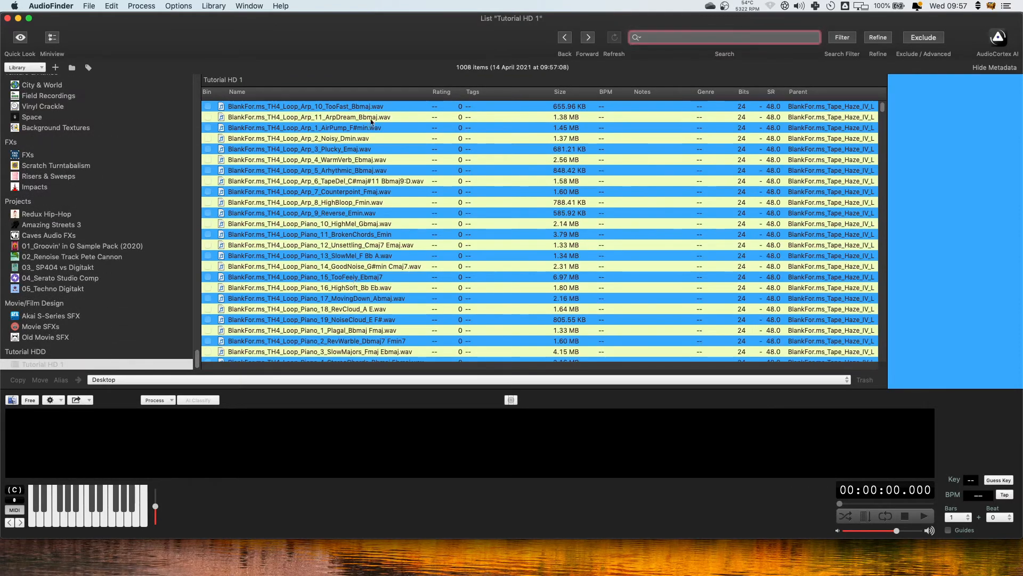
scroll(down, 3)
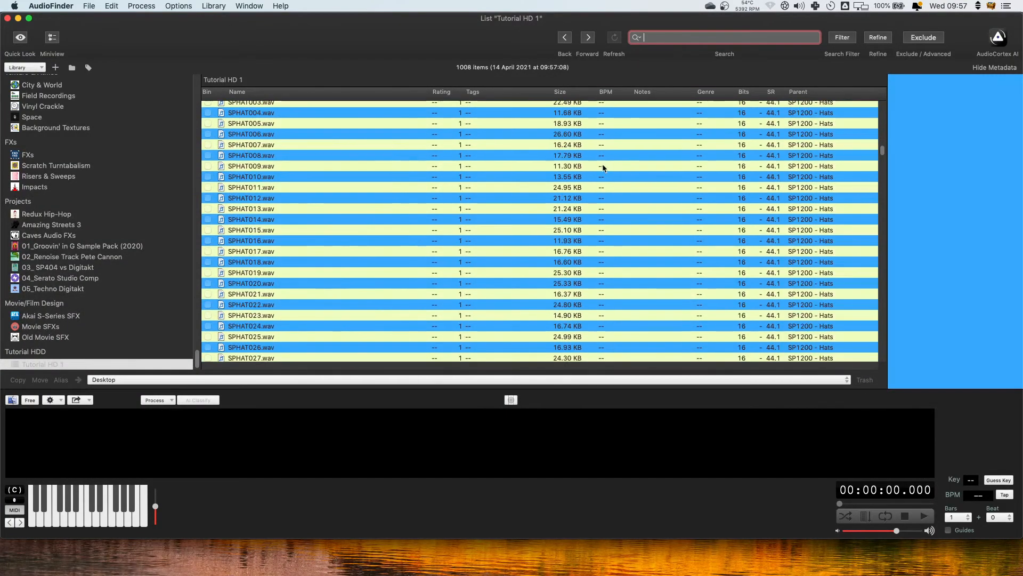
scroll(down, 3)
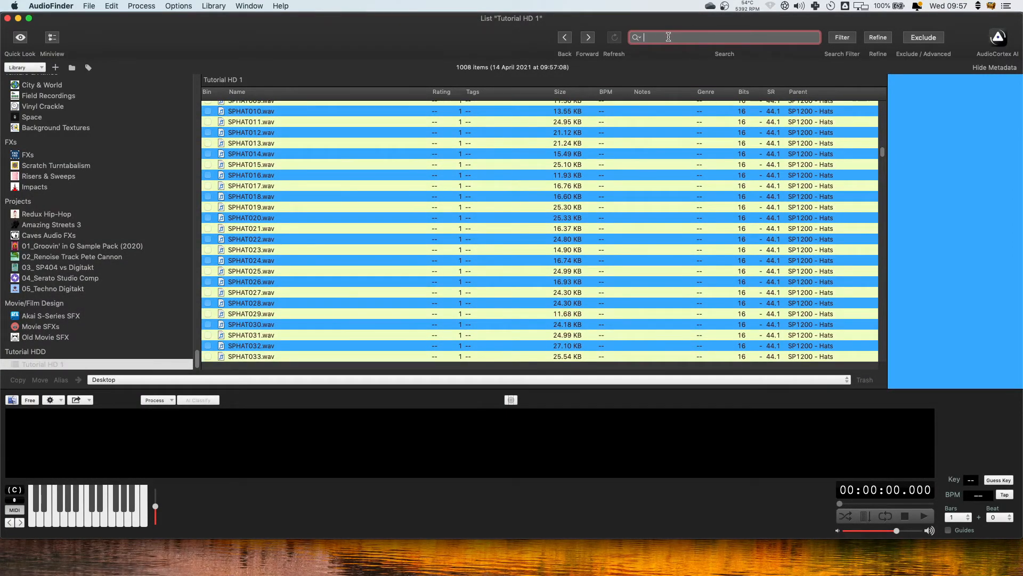
Search the Tutorial HD 1 list for SPHAT001, narrowing it to one SP1200 - Hats sample.
text(SPHAT001)
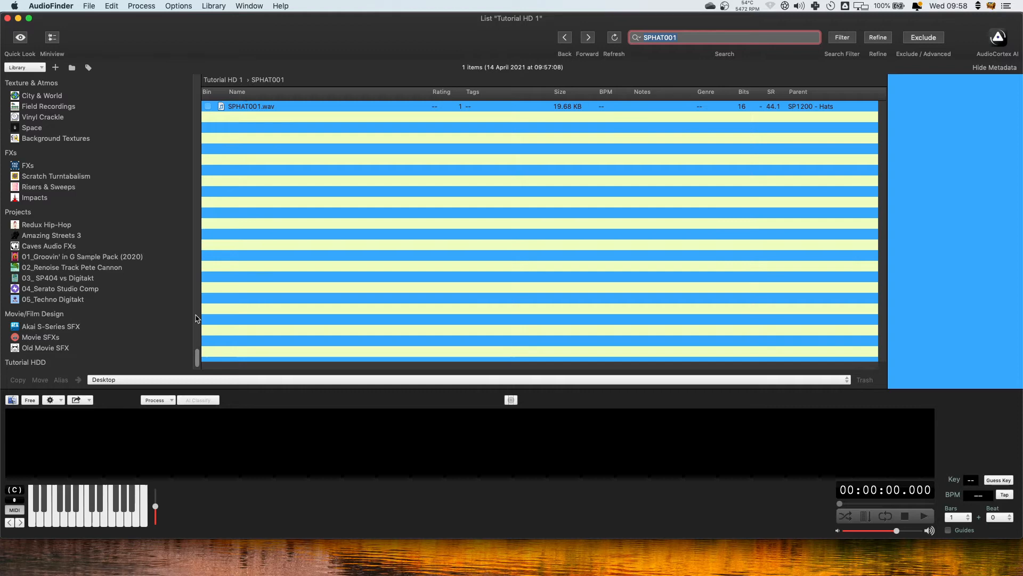
scroll(down, 3)
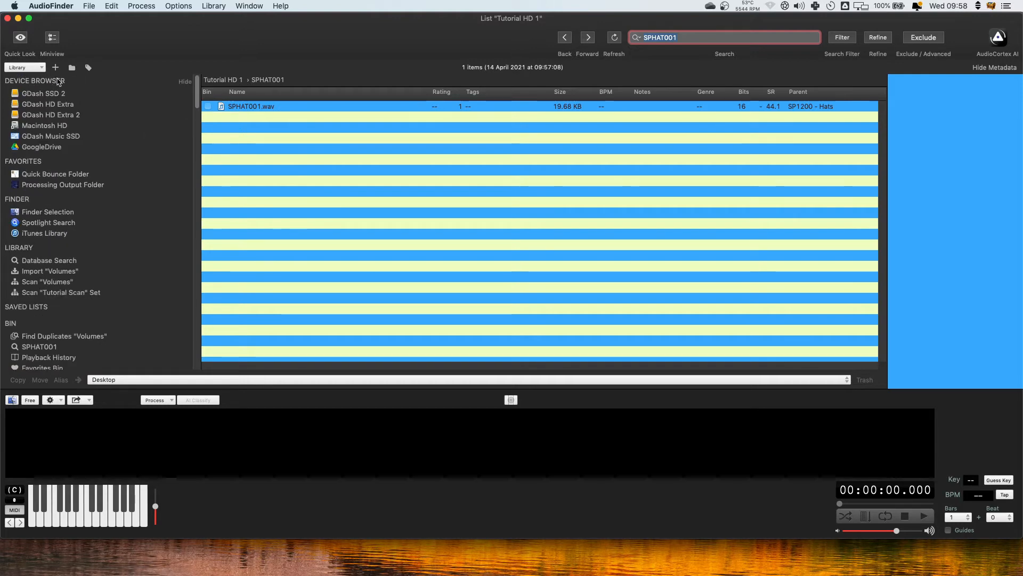
mouse_move(82, 286)
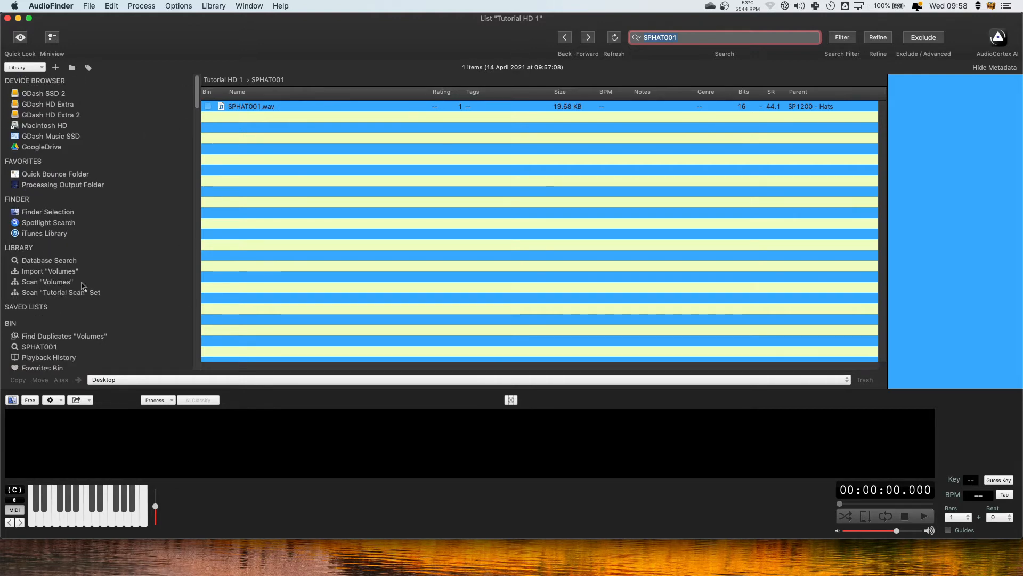
scroll(down, 3)
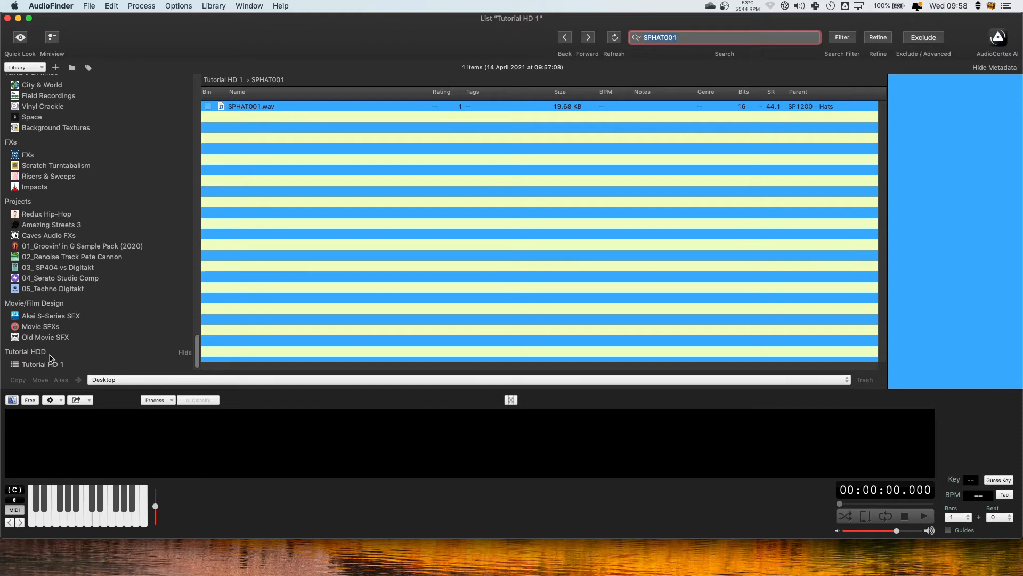
scroll(down, 3)
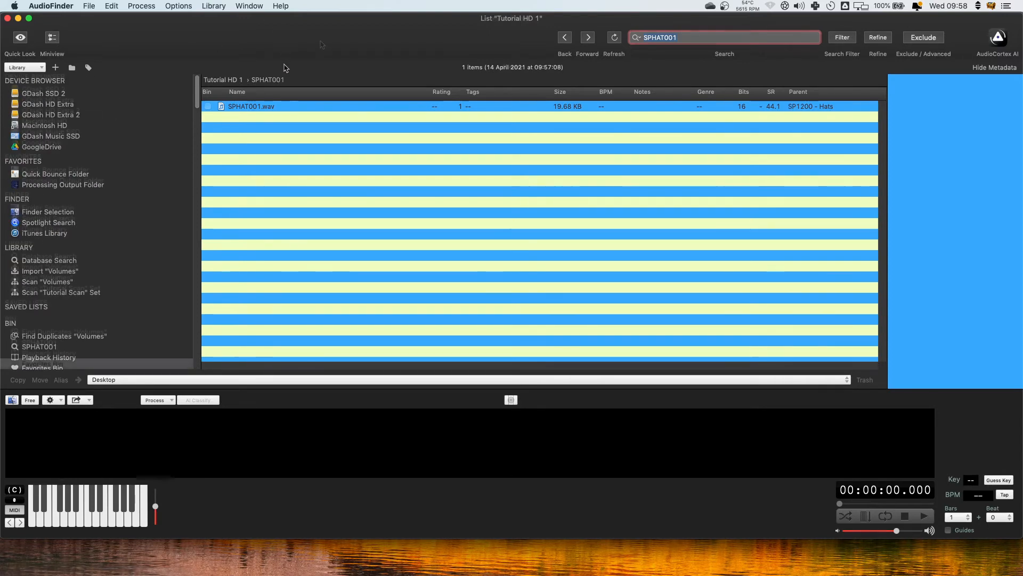
Clear the list search, close the hats Finder window, and browse GDash HD Extra 2 again.
click(42, 364)
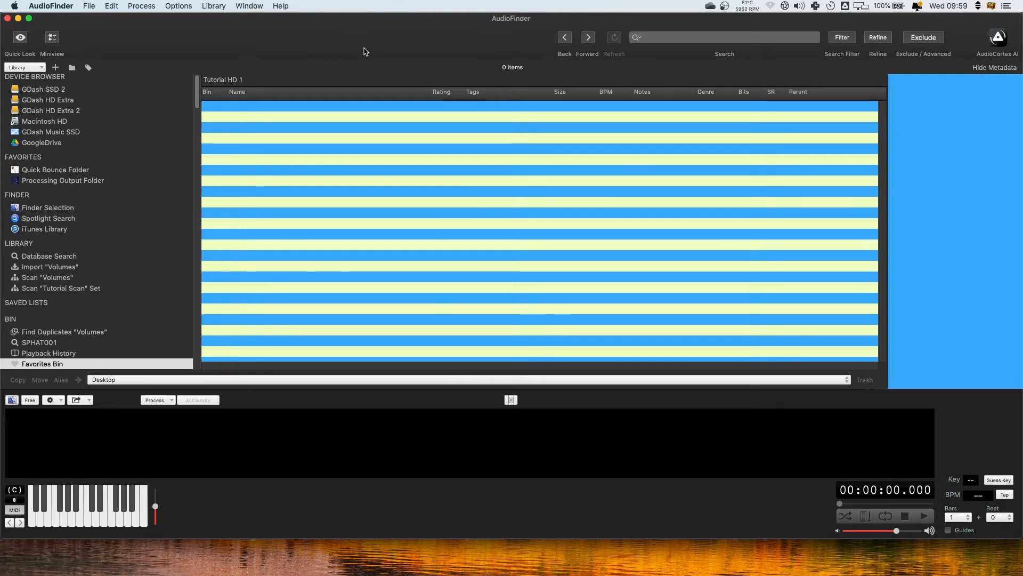
mouse_move(298, 55)
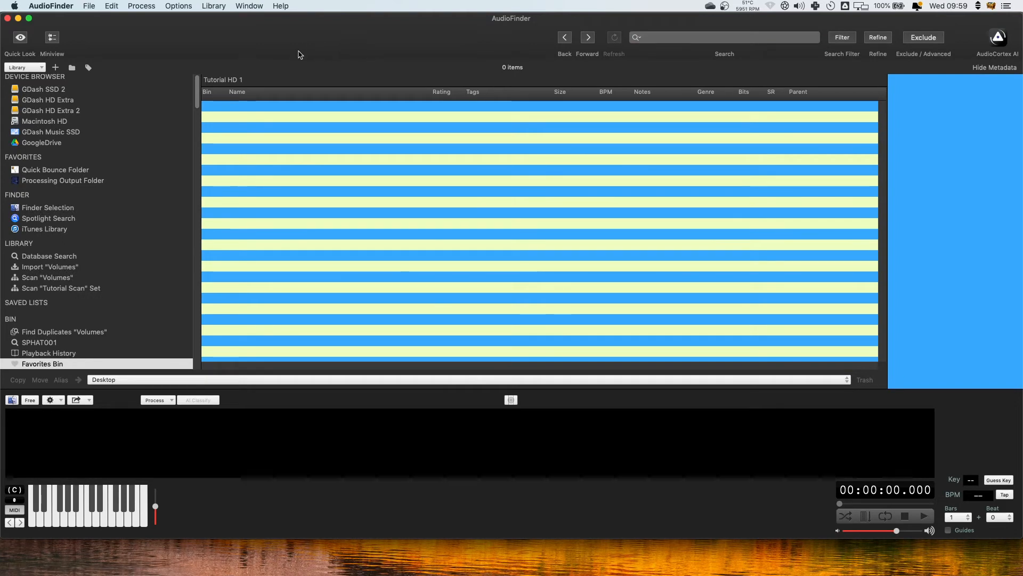
mouse_move(288, 60)
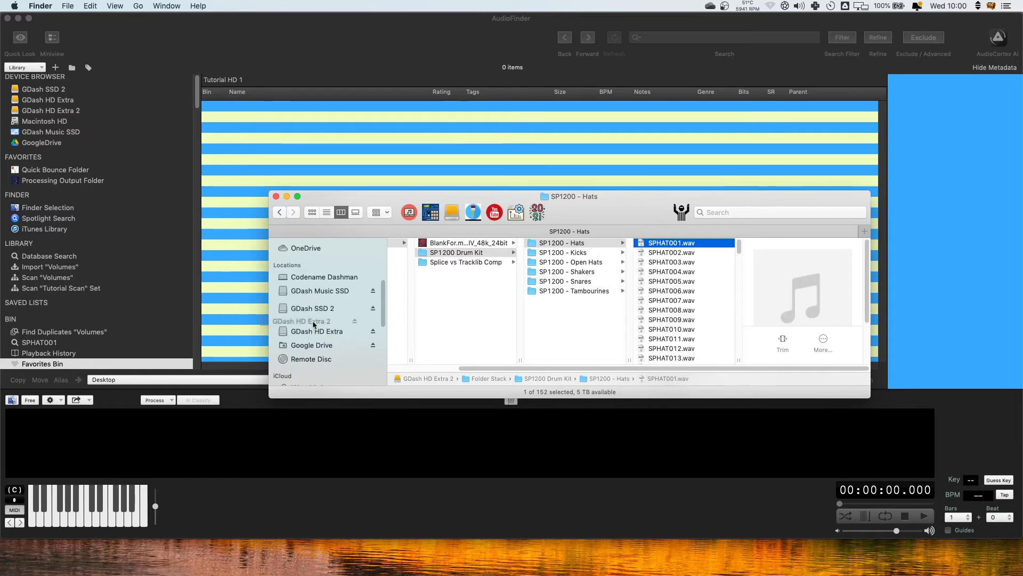
click(318, 331)
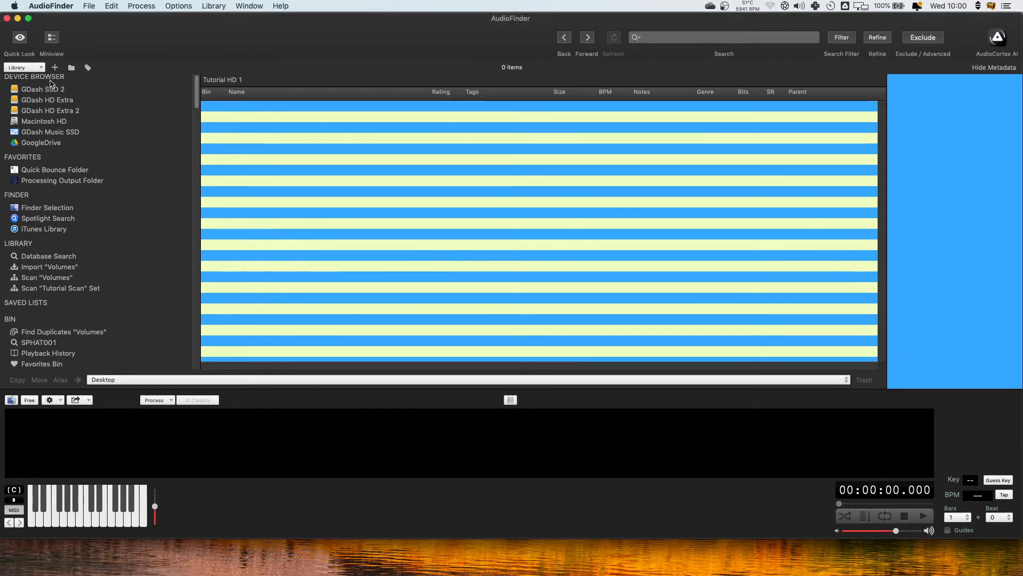
click(50, 110)
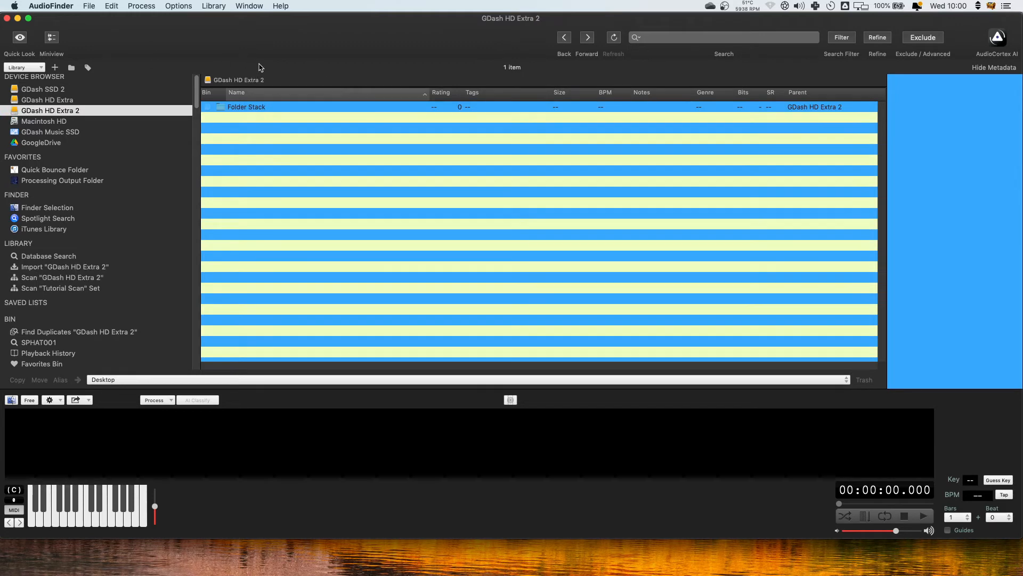
Add a new scan set in Scan Set Setup and name it Tutorial Scan HD.
click(213, 5)
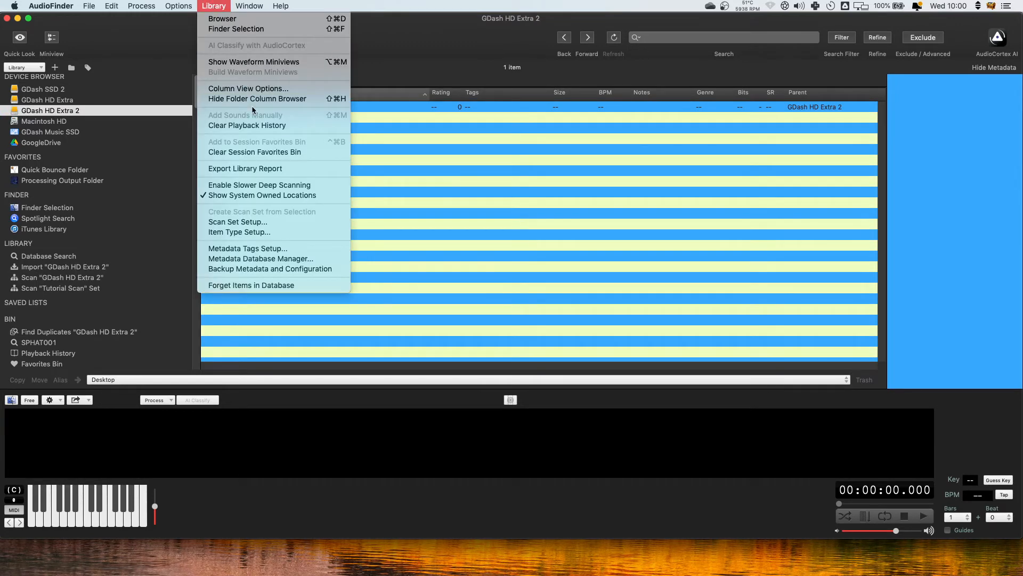
mouse_move(237, 222)
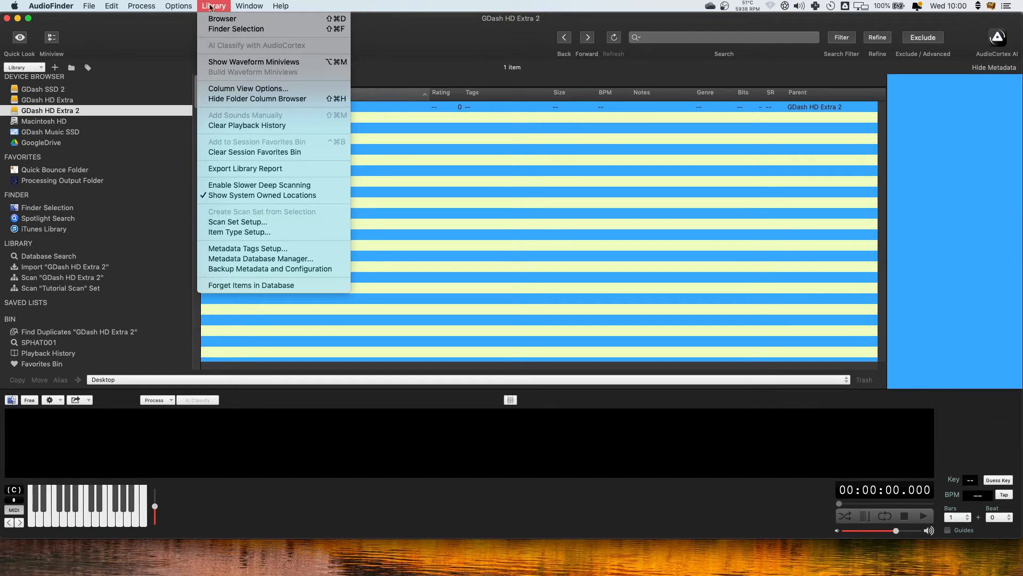
click(238, 222)
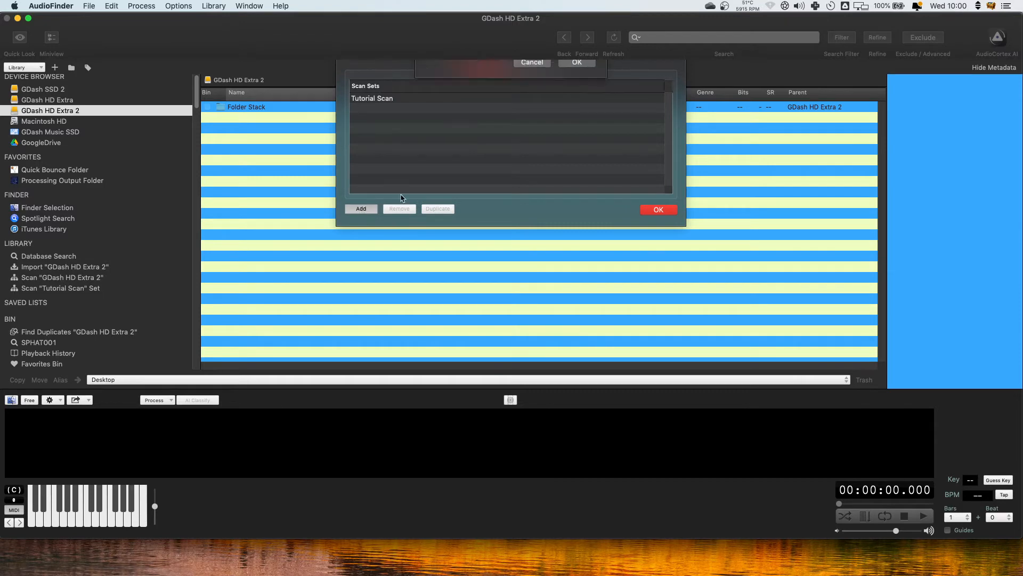
click(362, 208)
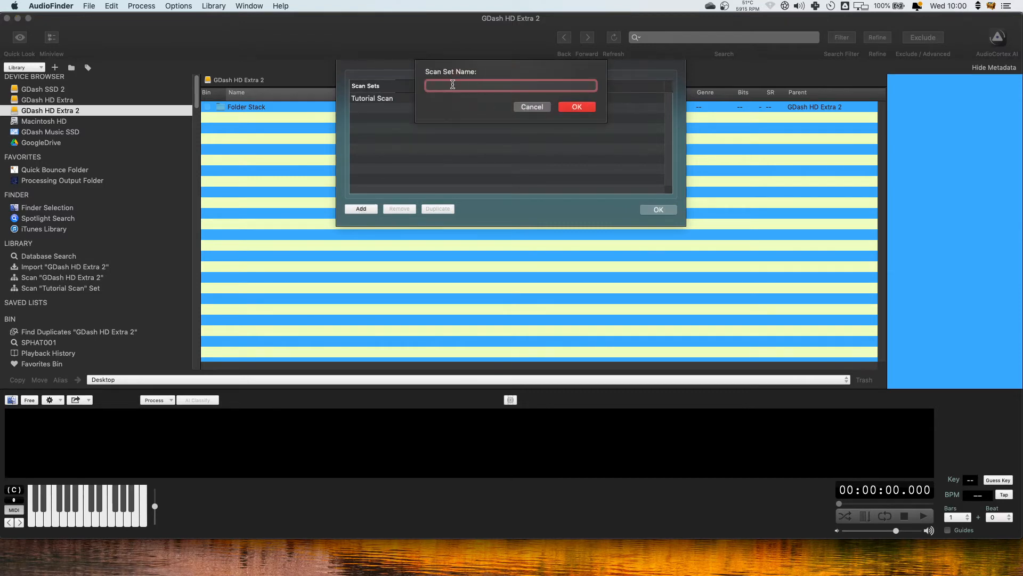
text(Tutoria lSCan HD)
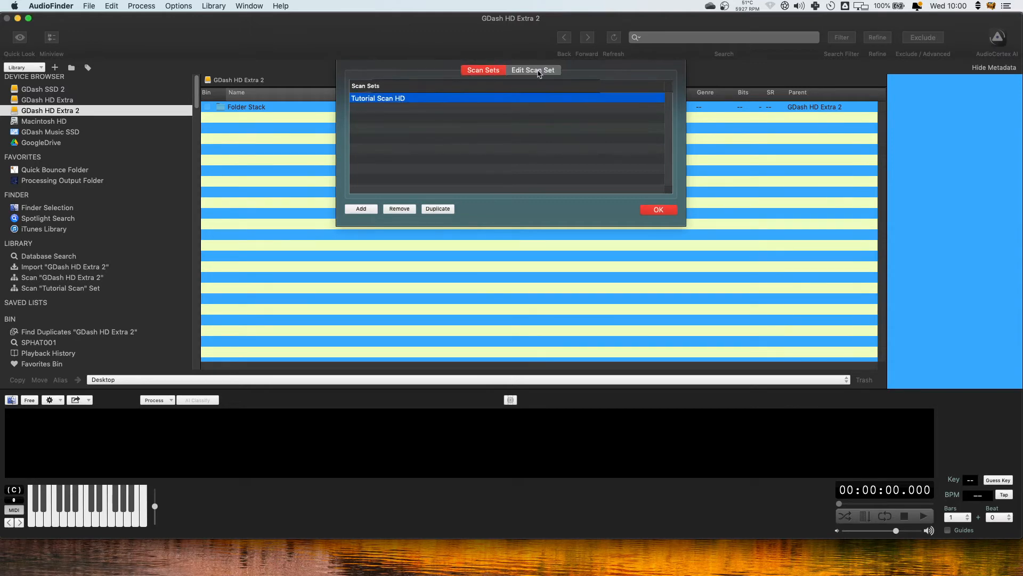
Edit its folders so only the GDash HD Extra 2 drive remains, removing the extra entries, and confirm.
click(533, 70)
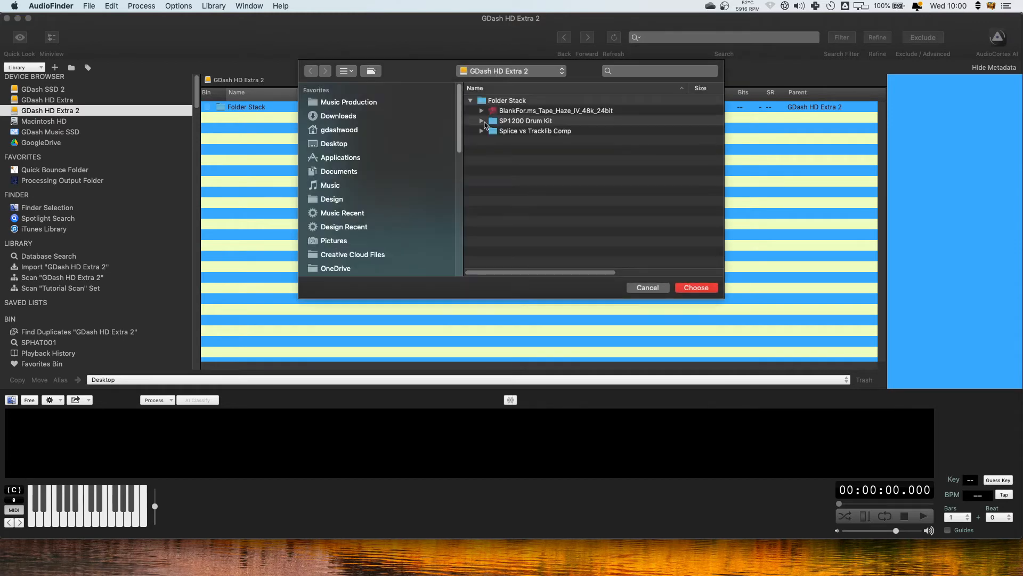
click(555, 110)
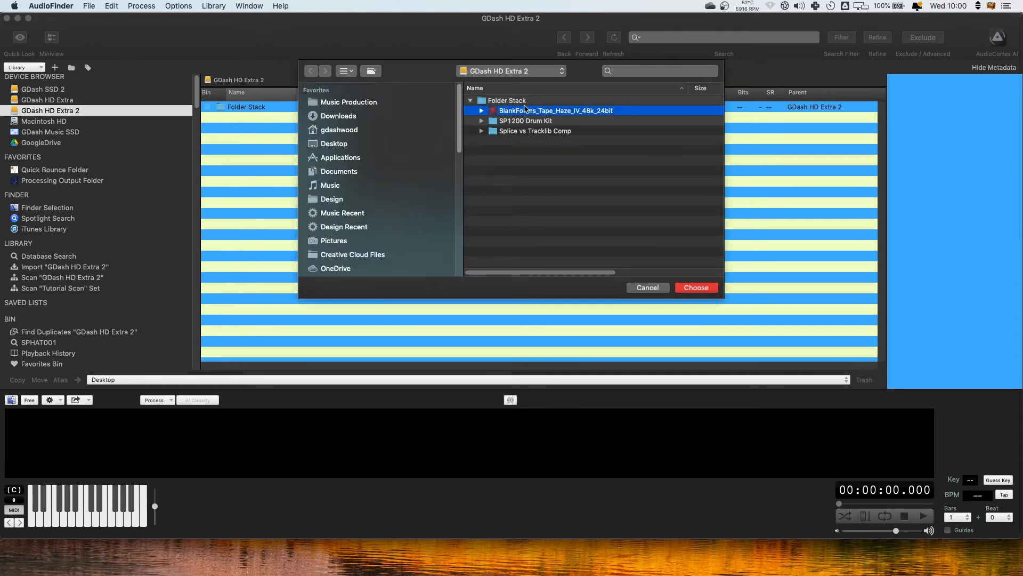
click(695, 287)
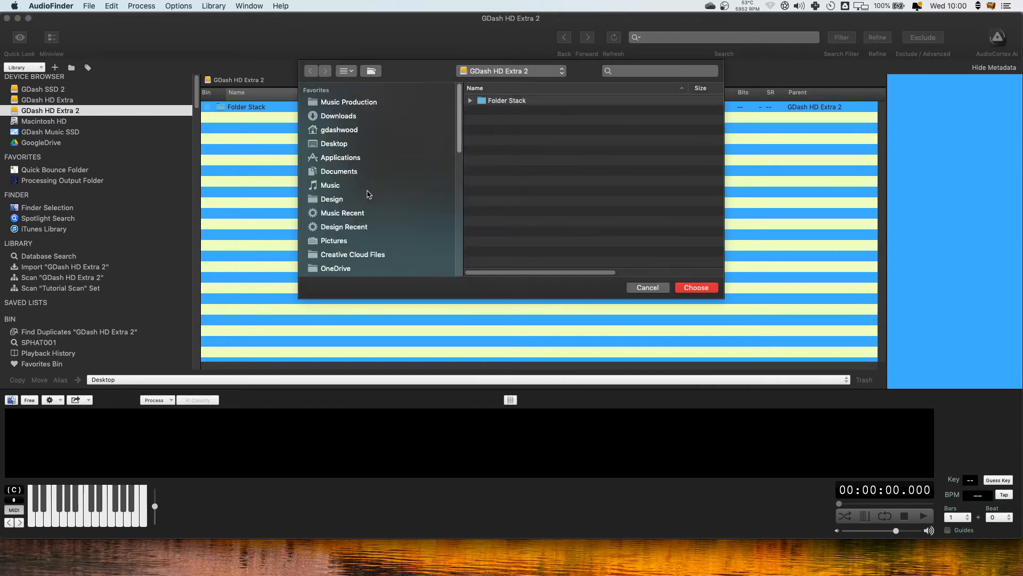
click(350, 178)
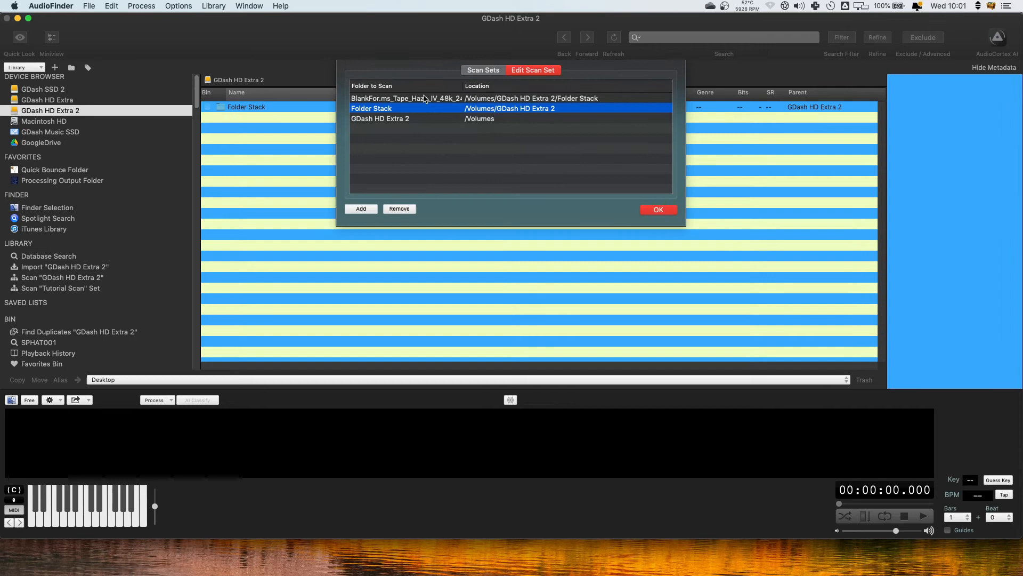
click(398, 208)
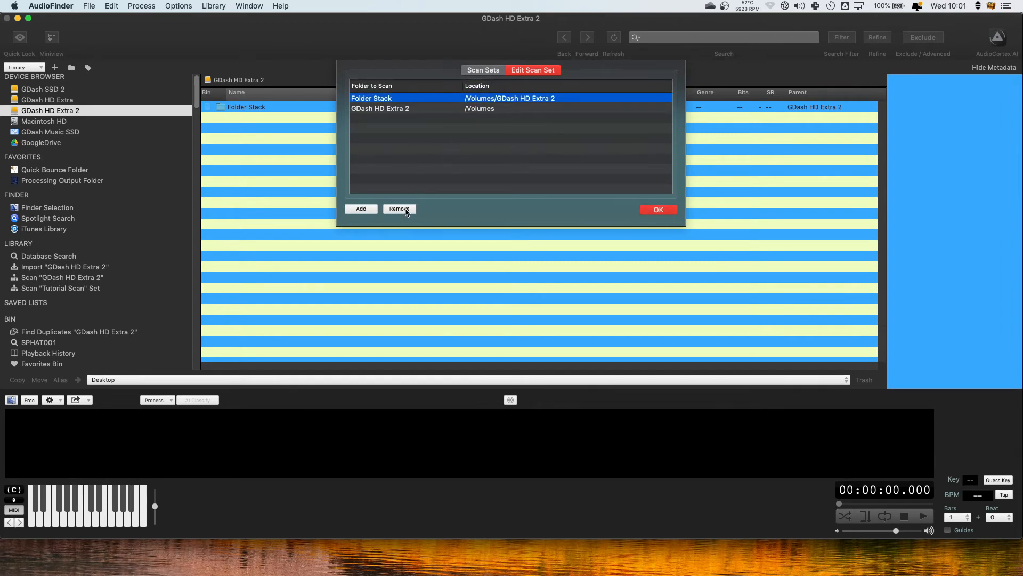
click(399, 208)
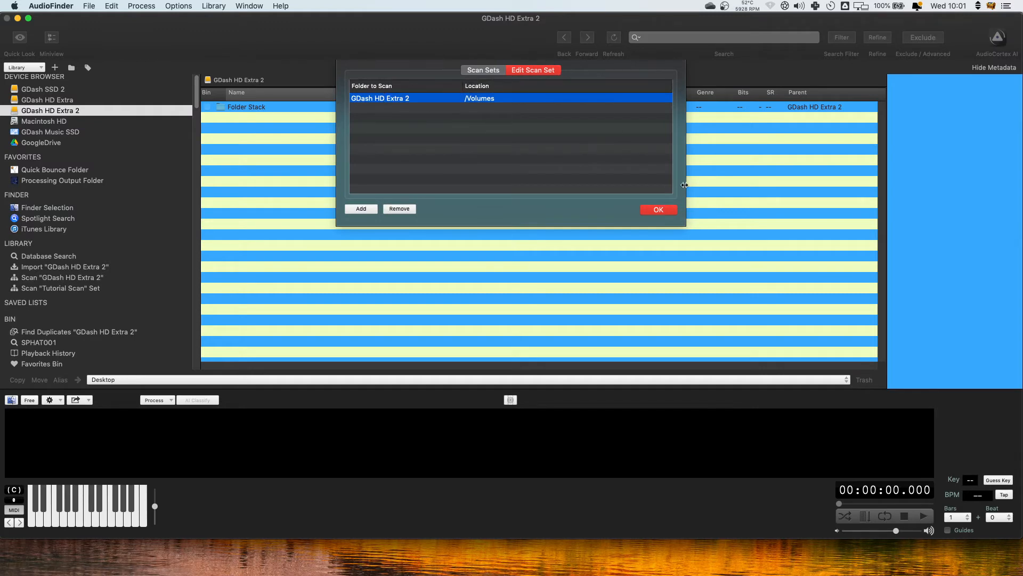
click(658, 210)
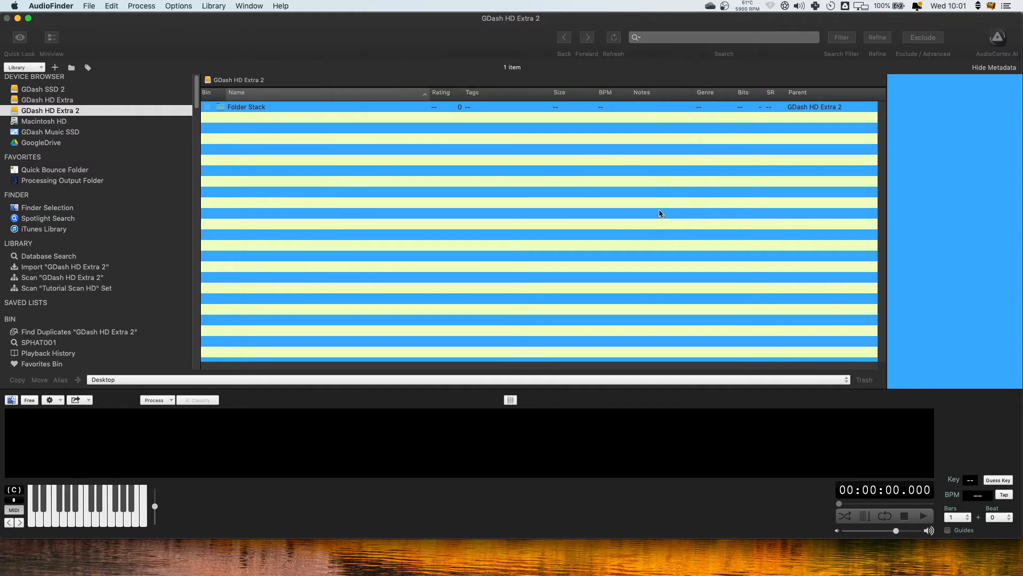
Look through the Options and Library menus and the Scan Set Setup without changing anything.
click(67, 282)
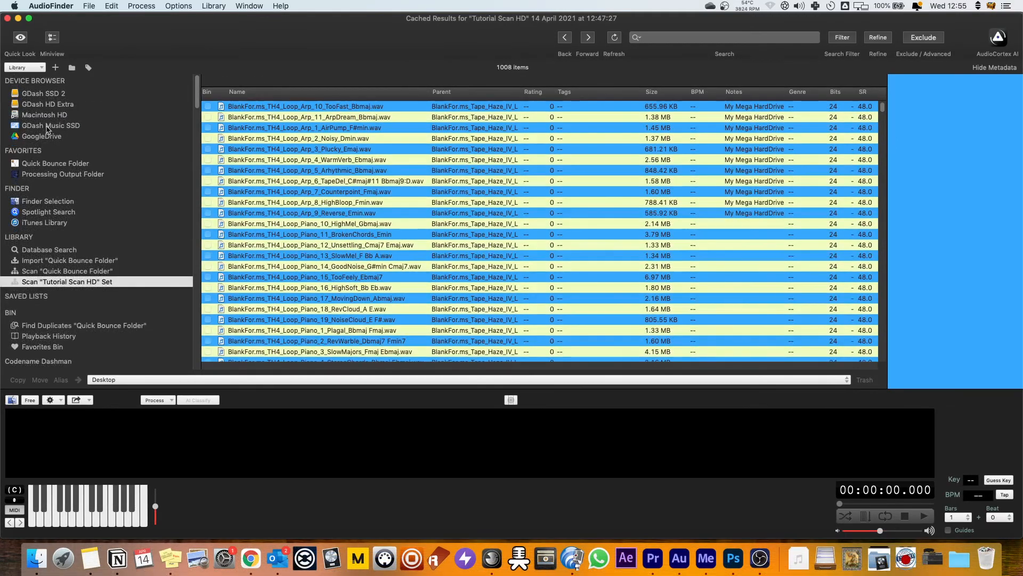
mouse_move(102, 144)
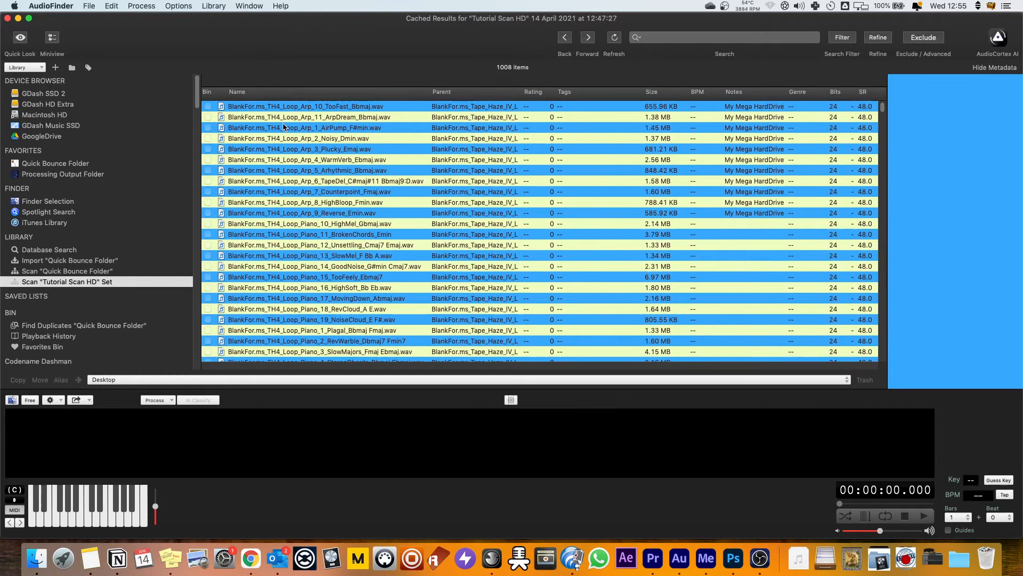
mouse_move(255, 98)
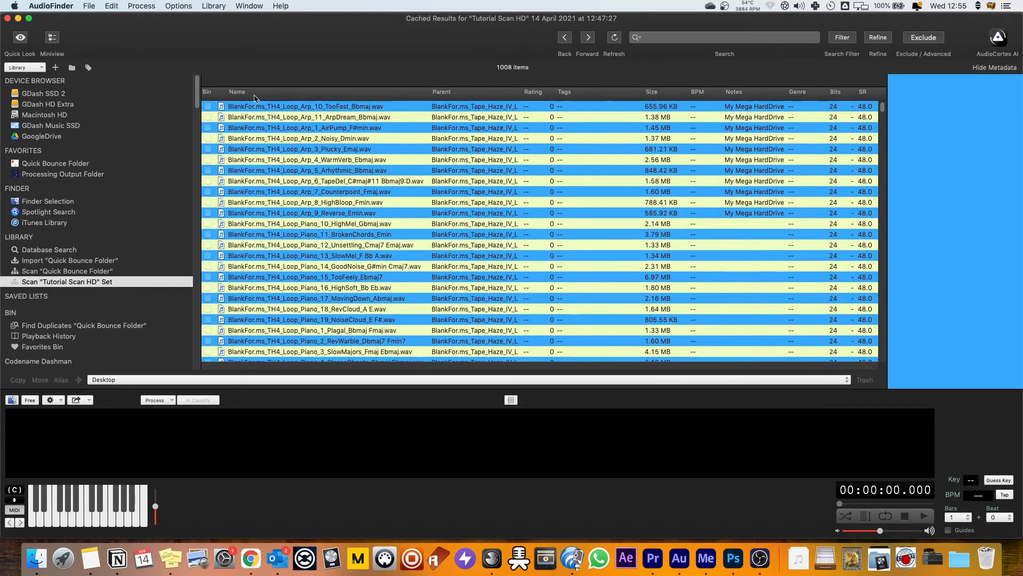
click(178, 6)
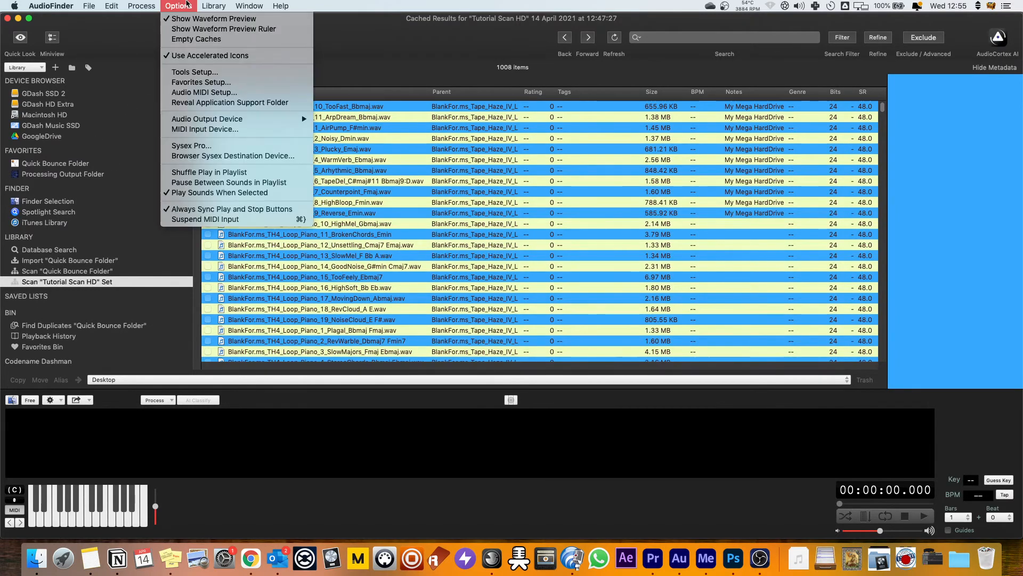
click(213, 6)
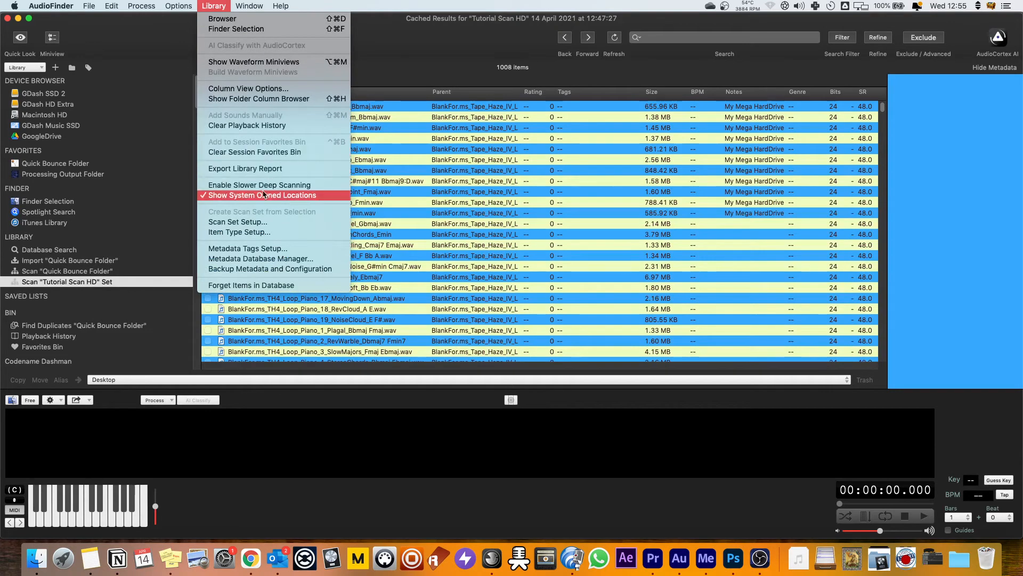
click(237, 222)
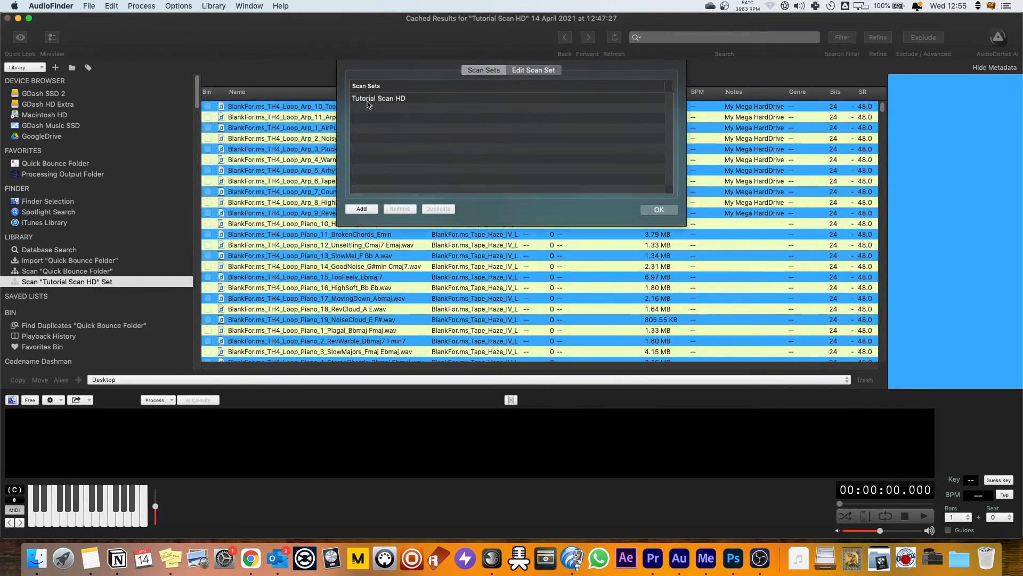
click(657, 210)
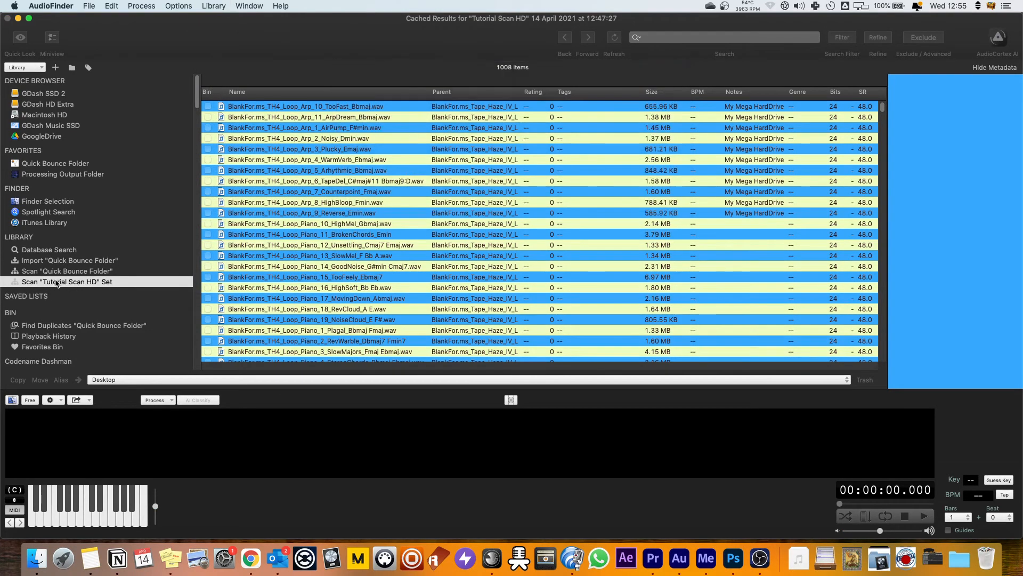
Switch between the Quick Bounce Folder and Tutorial Scan HD cached results, ending on Tutorial Scan HD.
click(66, 271)
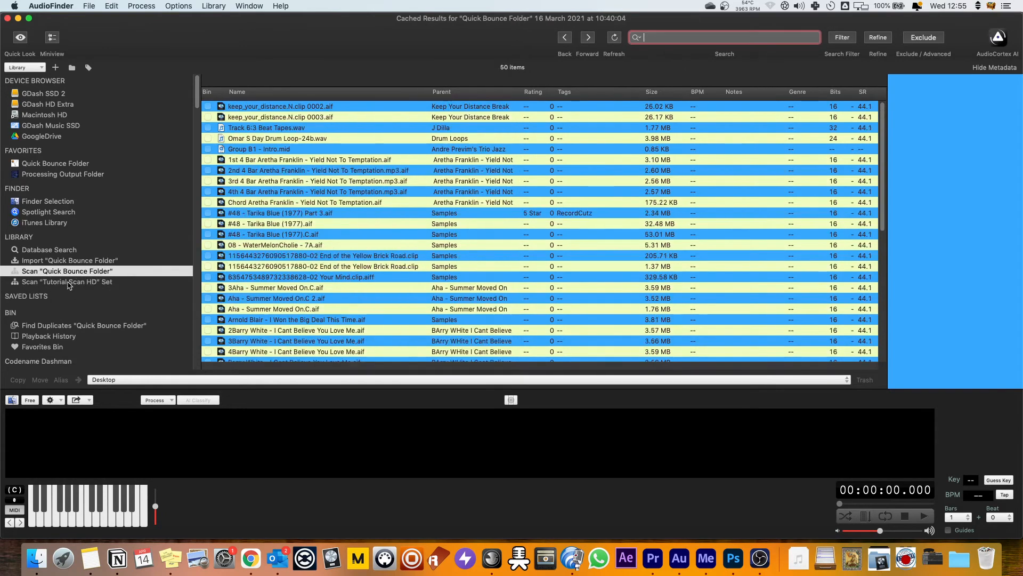
click(66, 282)
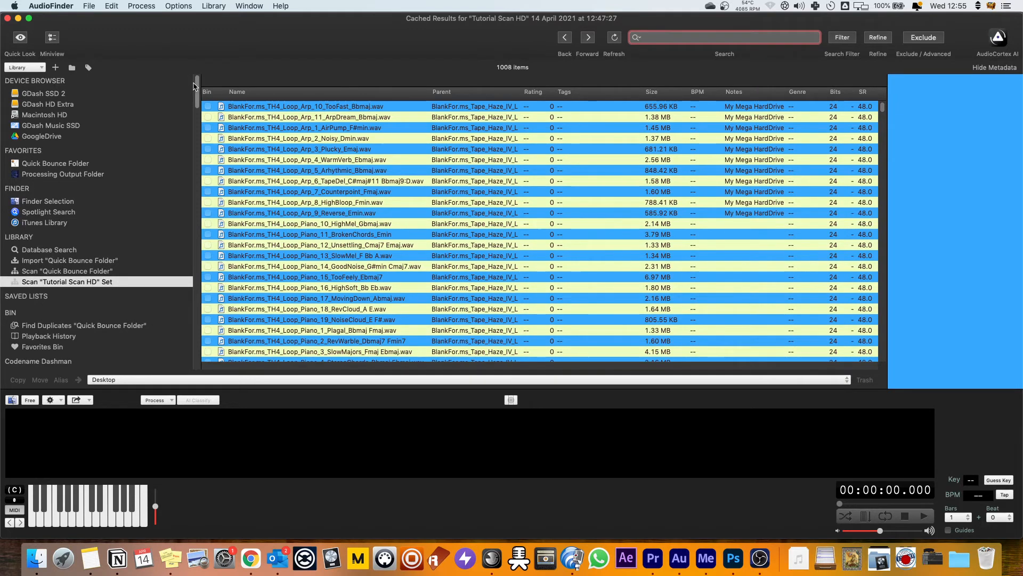
scroll(down, 3)
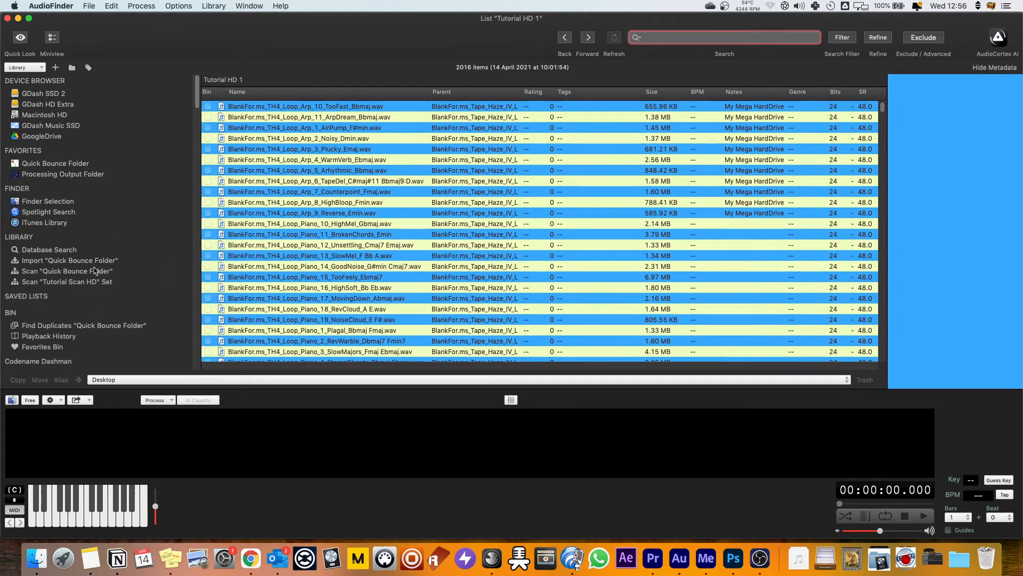
click(67, 281)
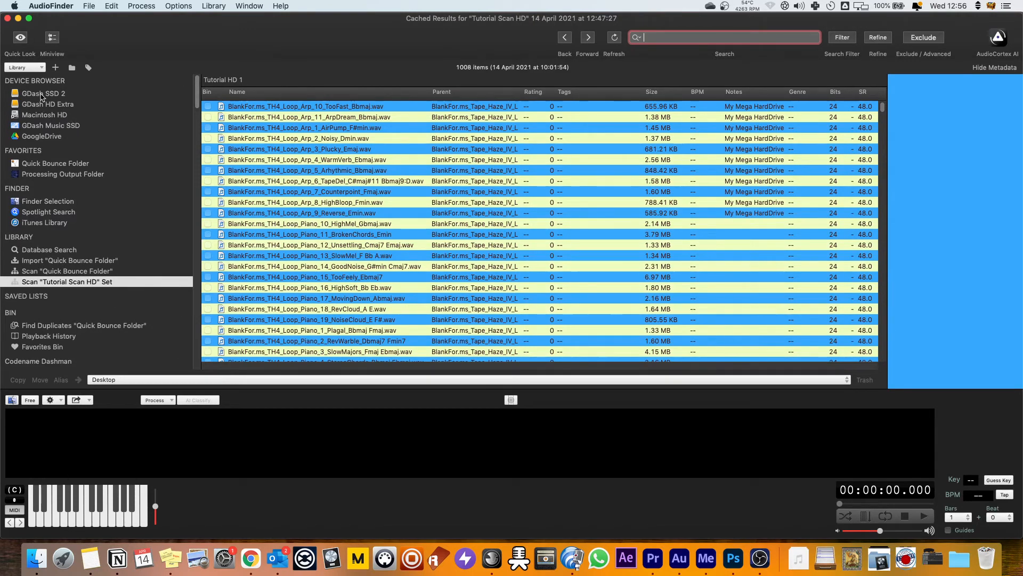
Browse the Device Browser drives, end on GDash HD Extra and start scanning it.
click(47, 104)
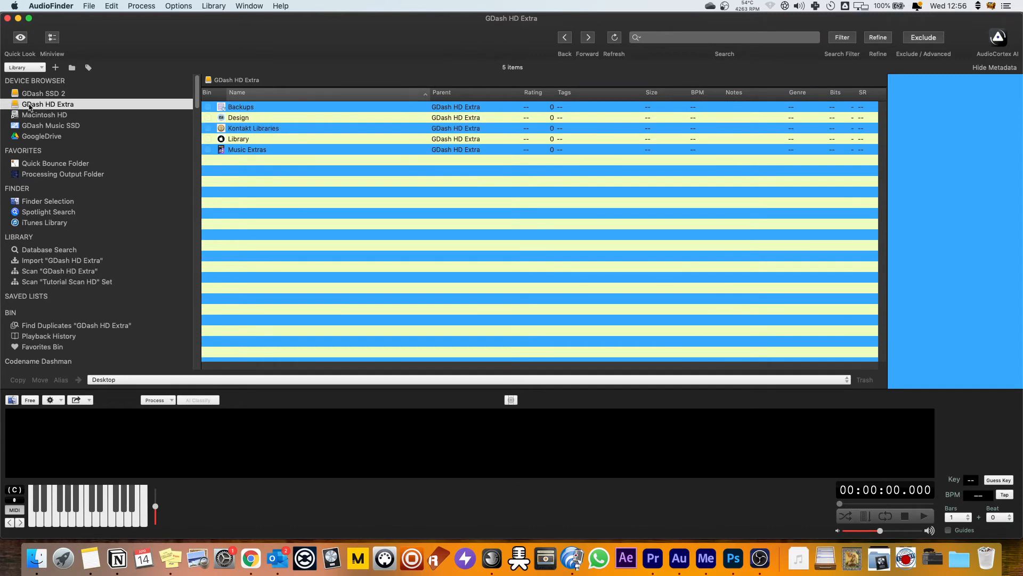
click(44, 115)
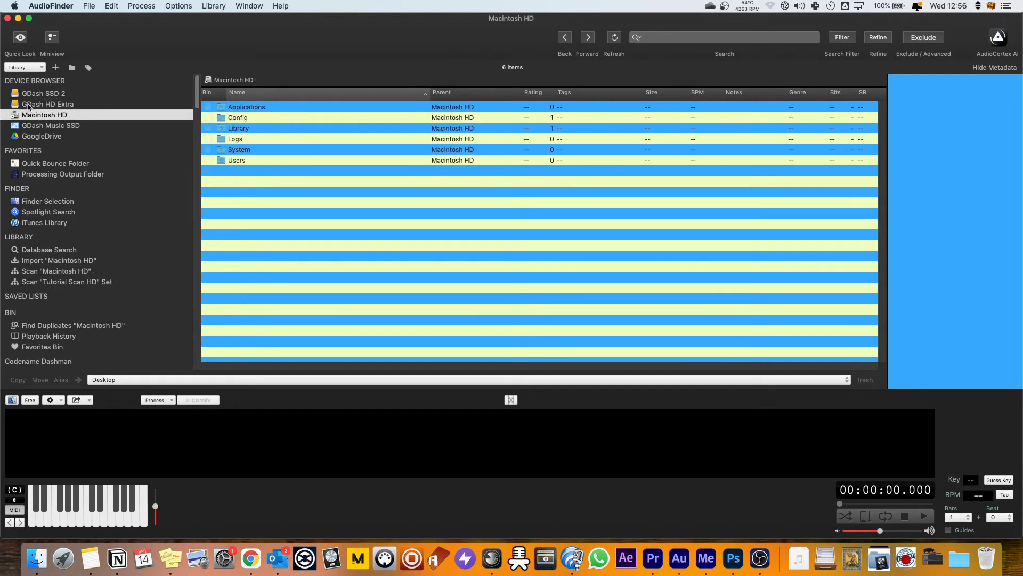
mouse_move(52, 151)
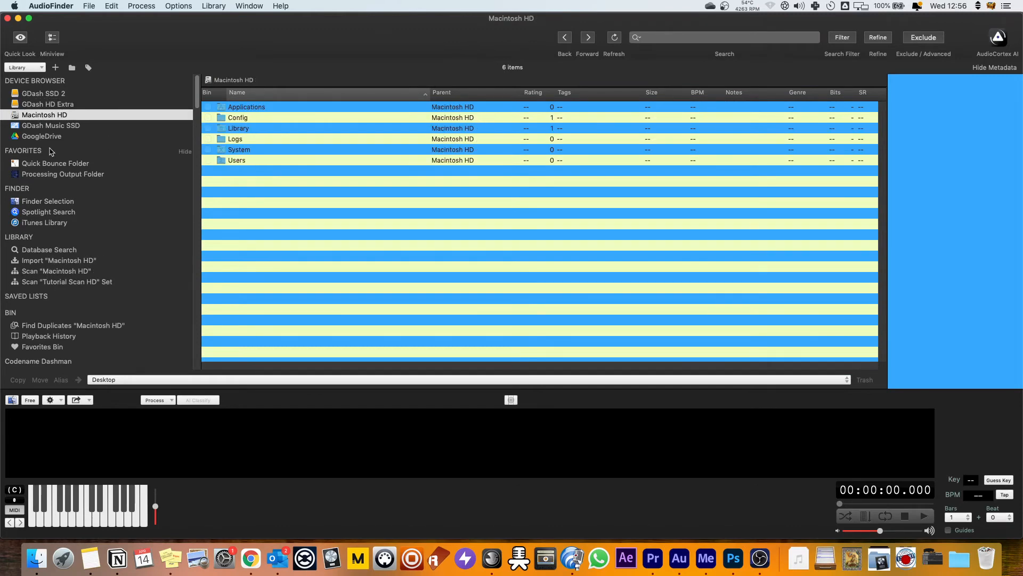
click(47, 104)
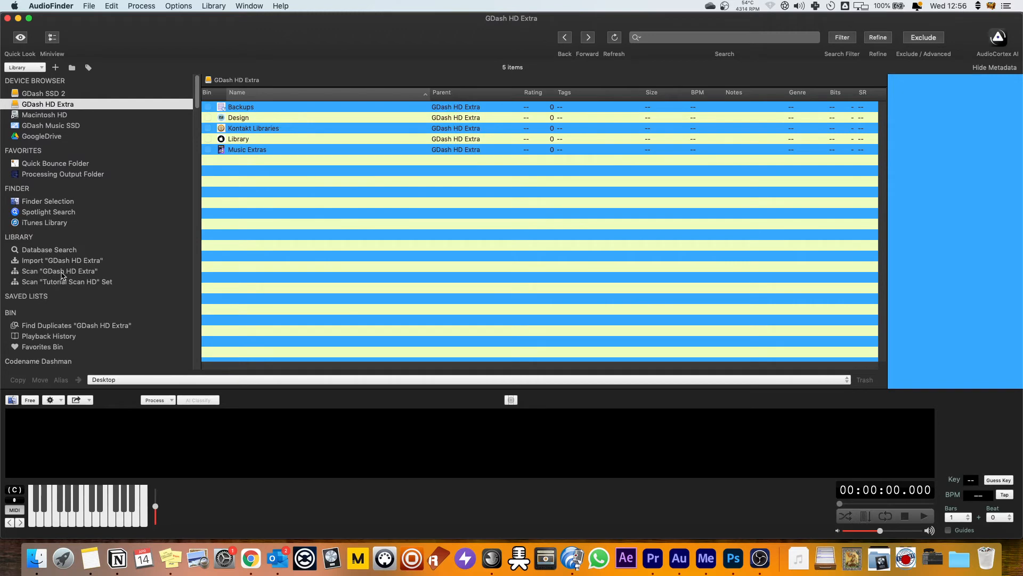
click(43, 92)
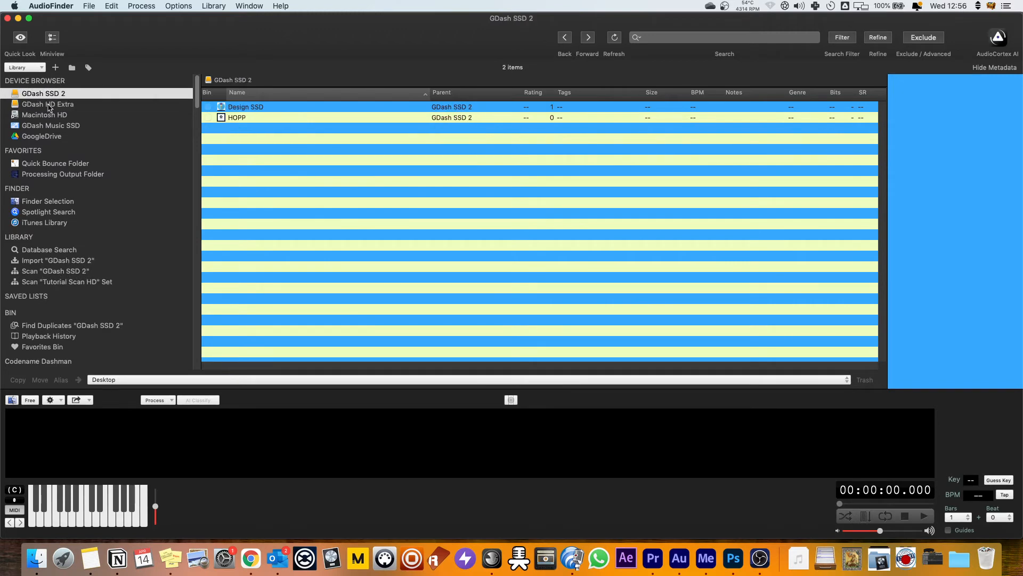
click(55, 163)
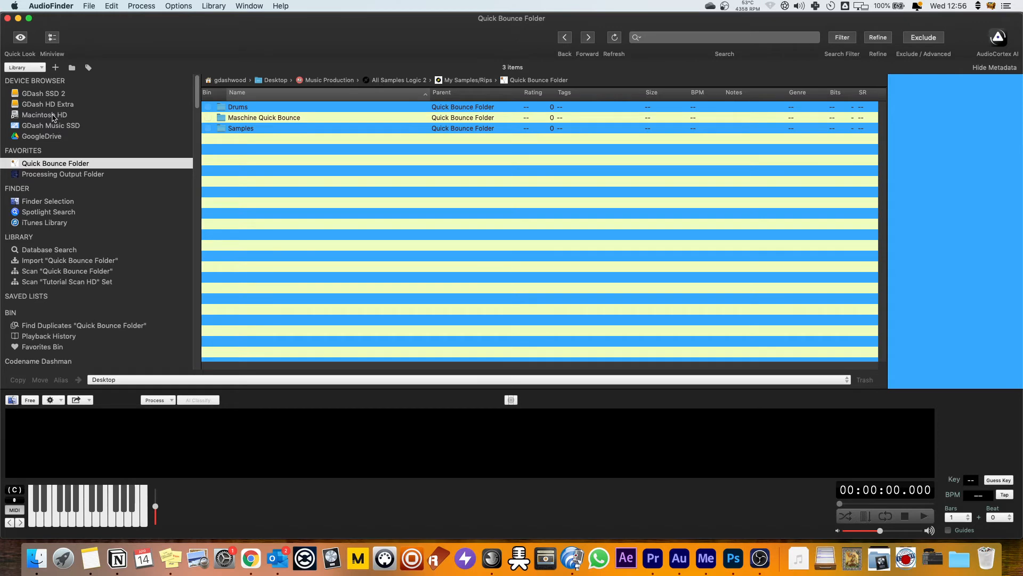
click(47, 103)
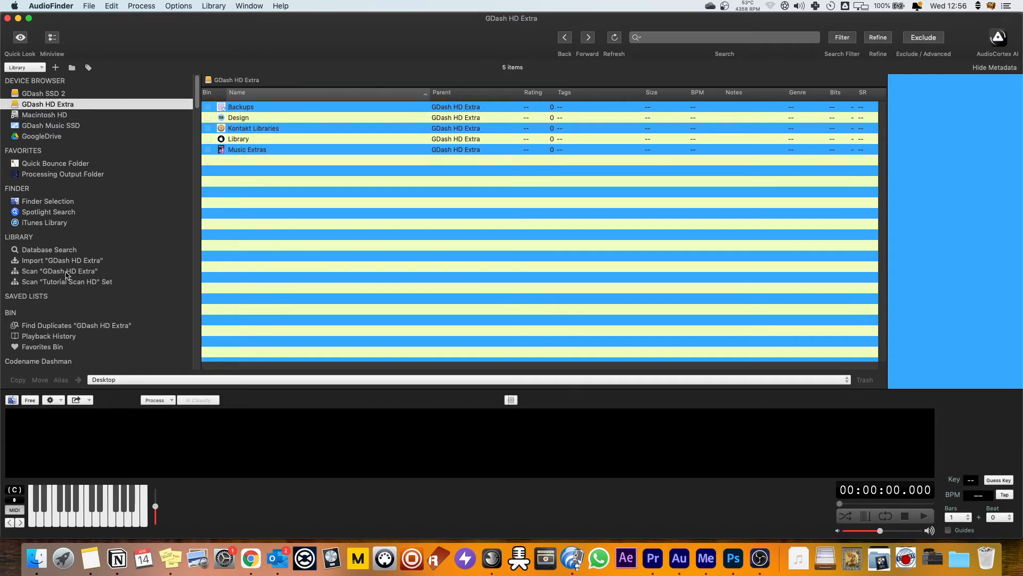
click(59, 270)
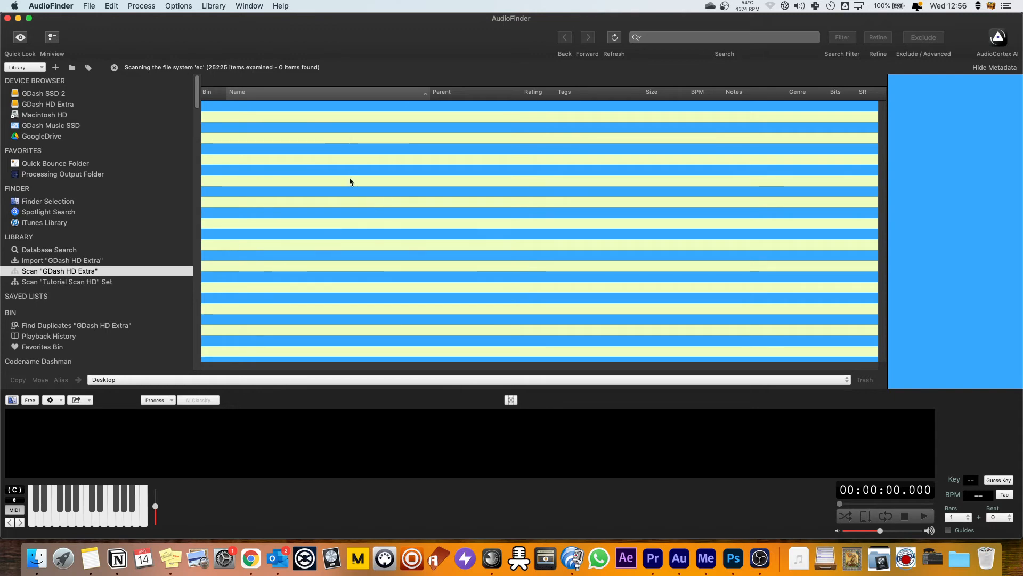
Let the GDash HD Extra scan run to completion, returning 0 items.
click(718, 37)
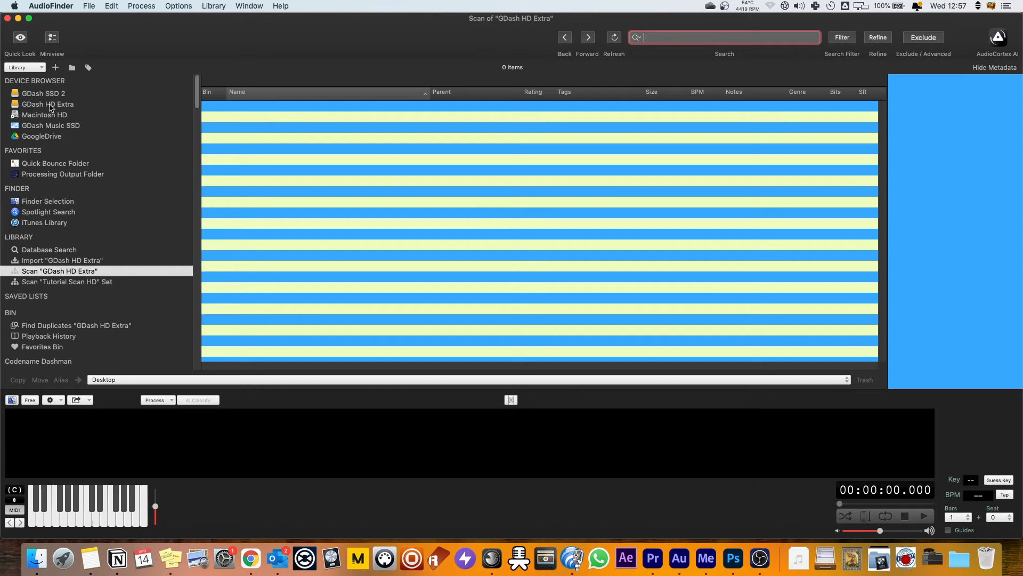
mouse_move(378, 138)
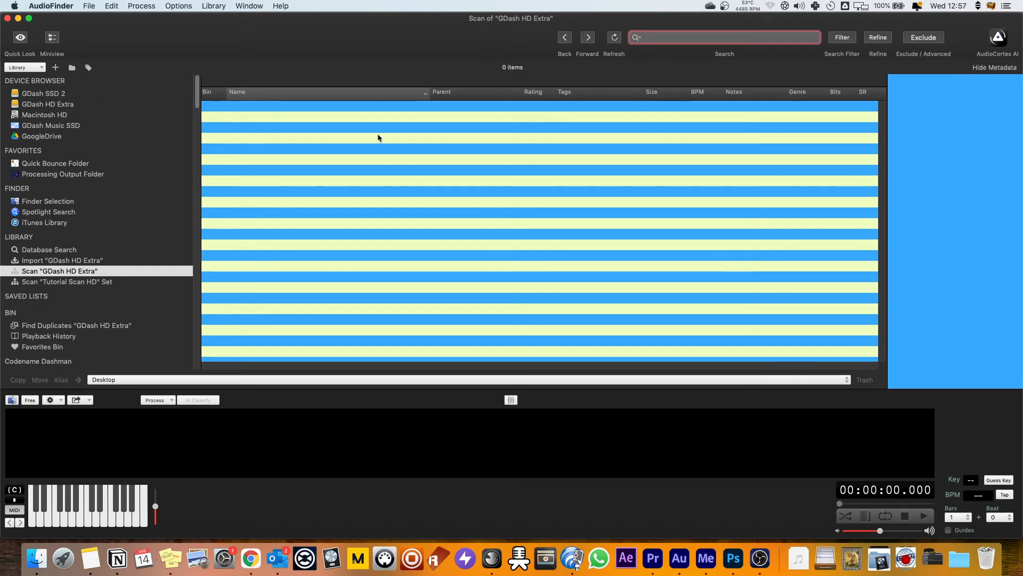
mouse_move(521, 235)
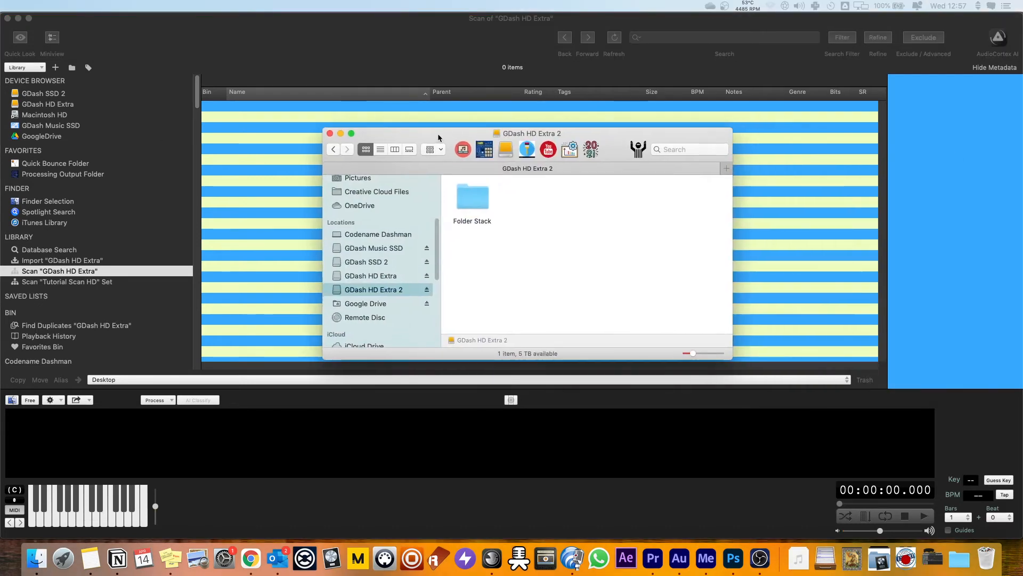
Drag the Folder Stack folder from Finder into the Device Browser and confirm the Scan Set Setup.
click(472, 196)
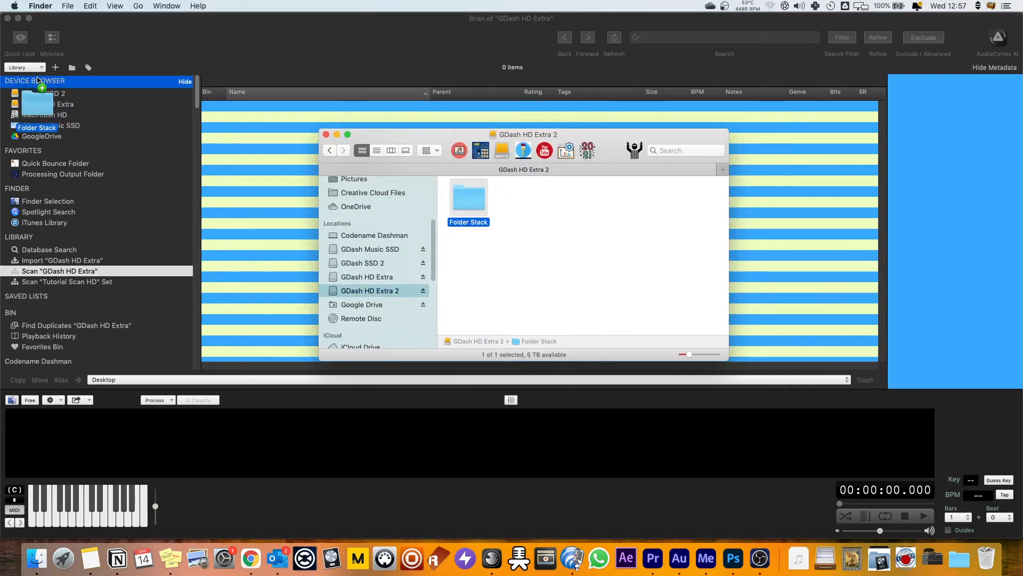
click(53, 271)
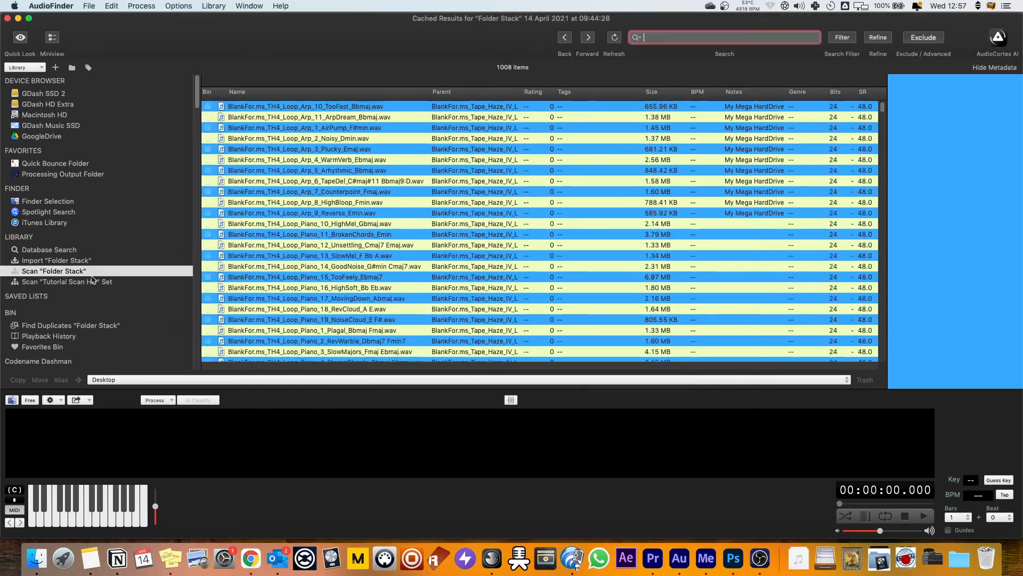
click(213, 6)
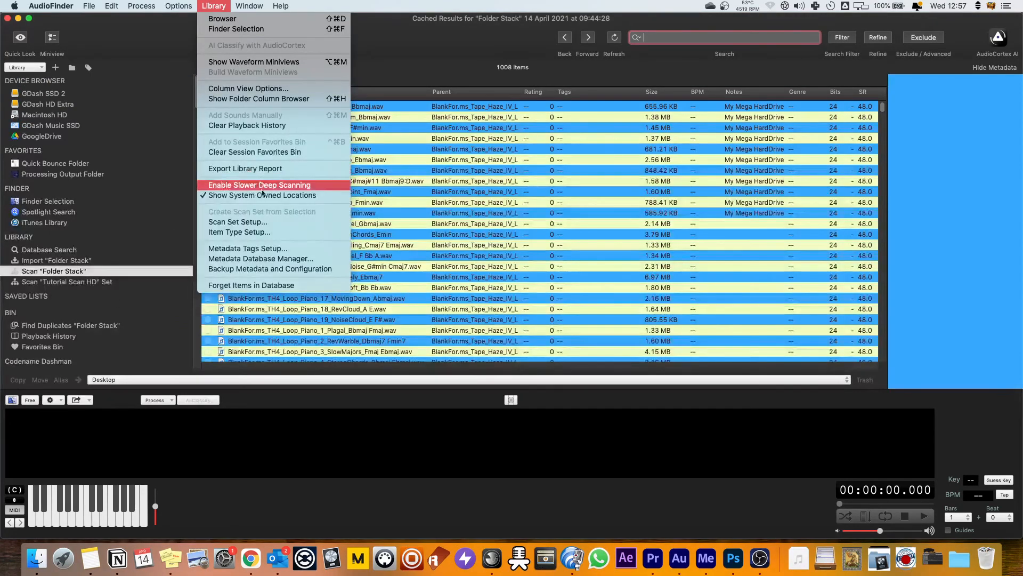
click(238, 222)
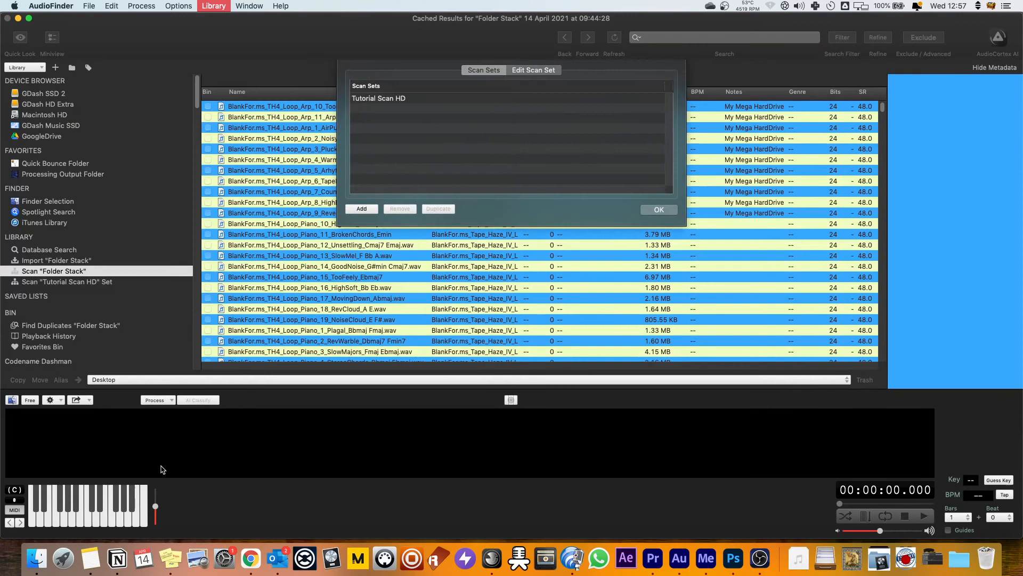
click(361, 208)
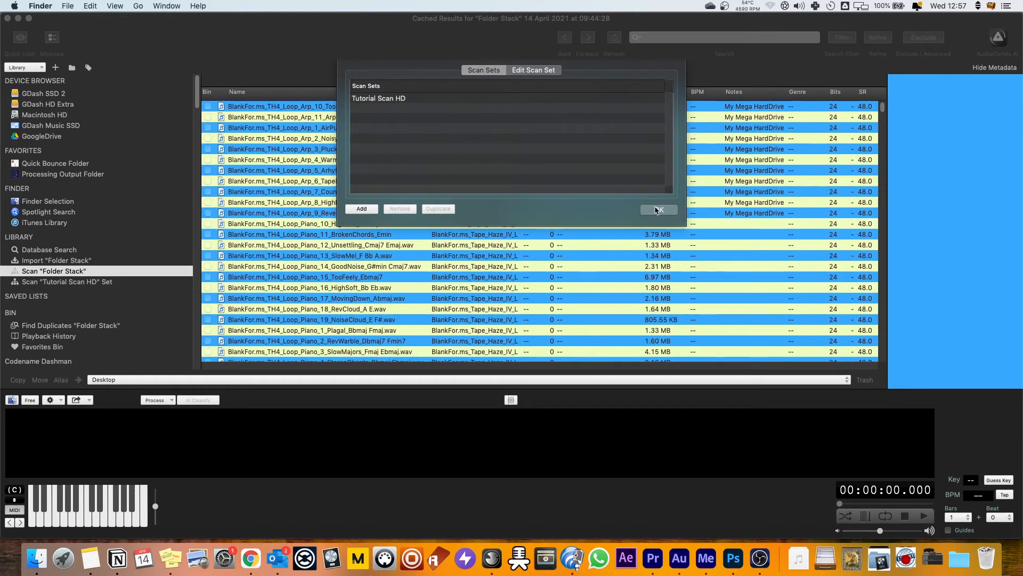
click(657, 209)
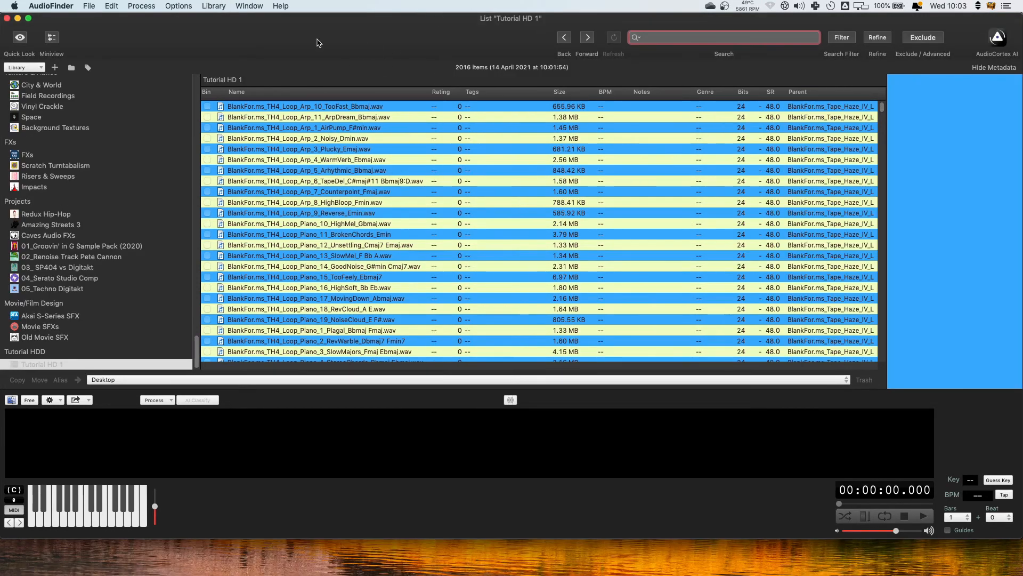
Keep Notes and Tags columns in Column View Options and load the first Arp sample's properties.
click(214, 6)
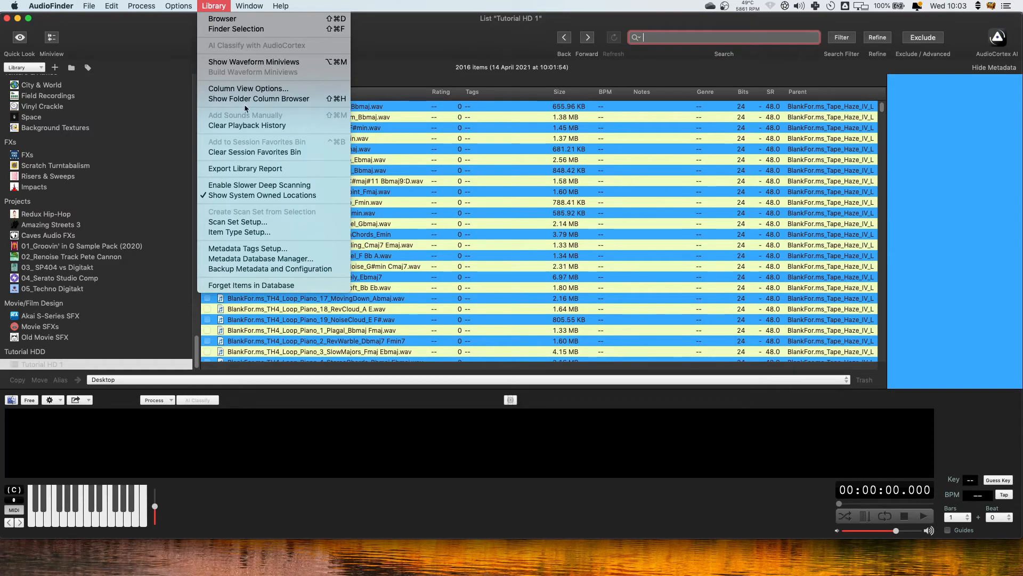
click(248, 89)
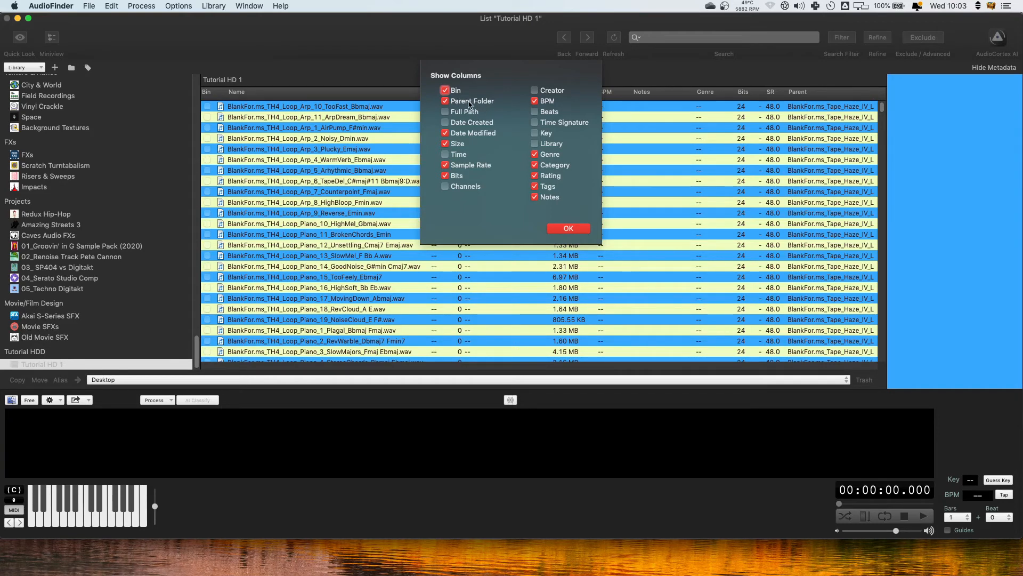
click(569, 228)
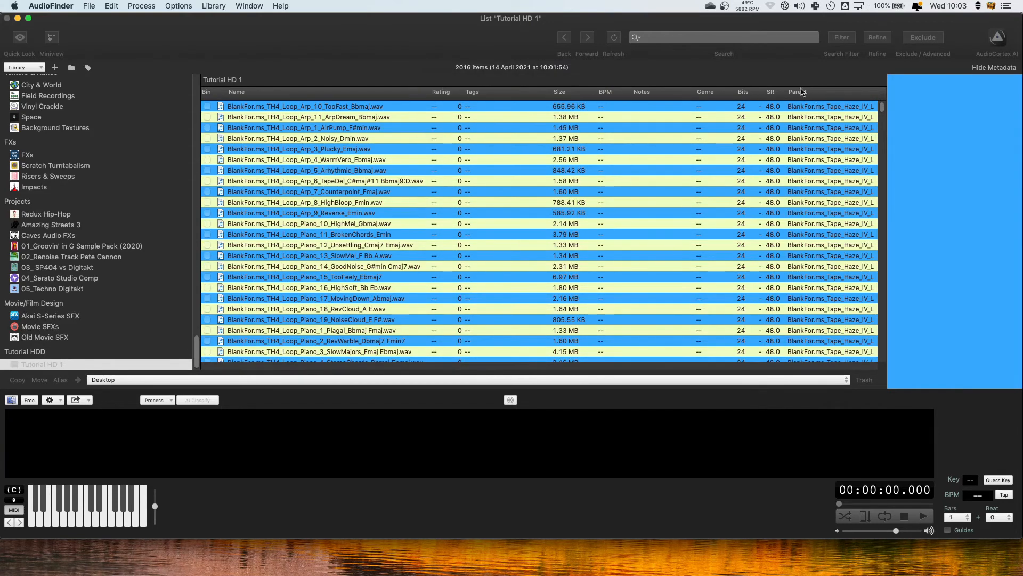
click(304, 105)
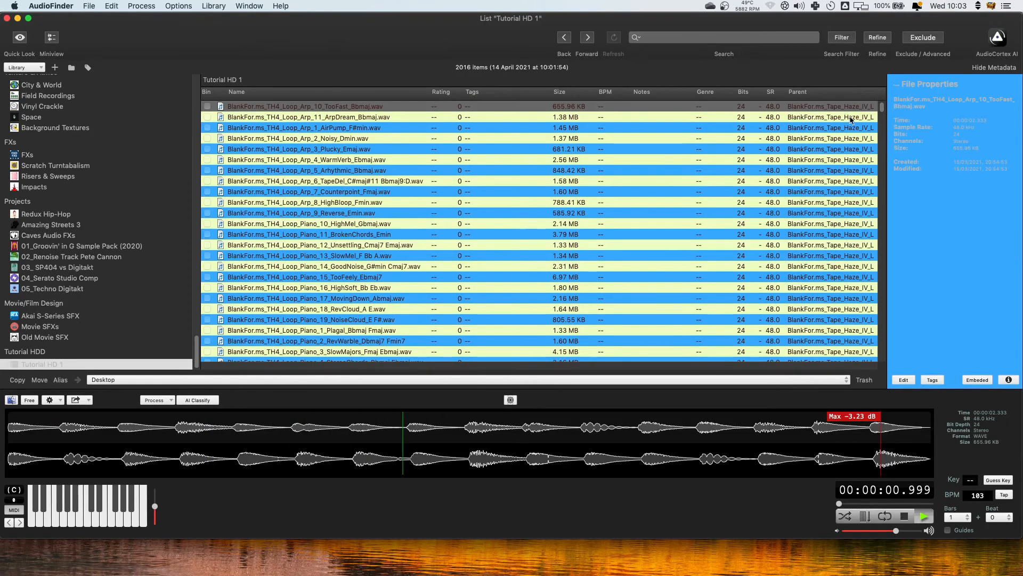
scroll(down, 3)
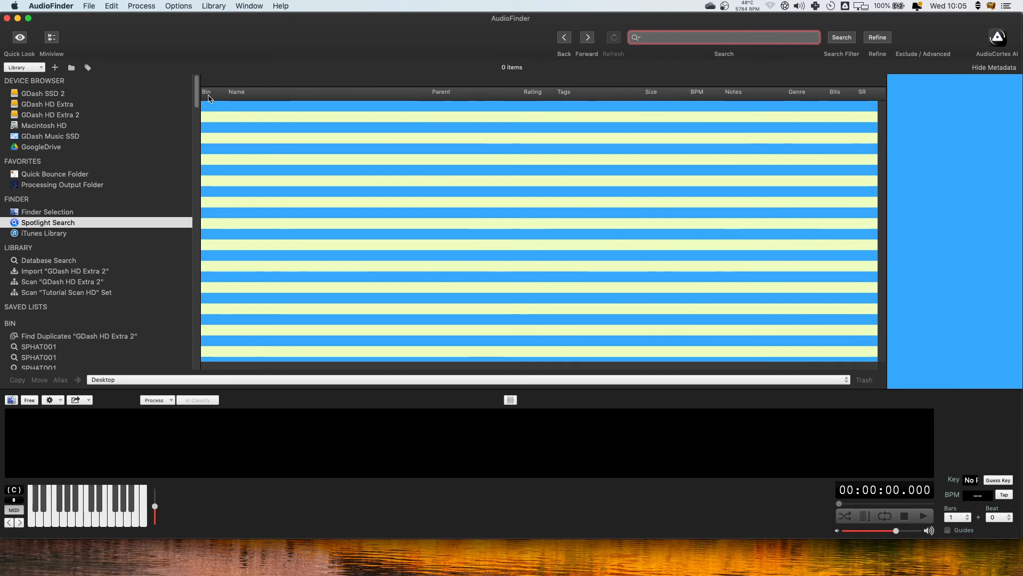
Switch to Database Search and reopen the saved Tutorial HD 1 list from the sidebar.
click(722, 37)
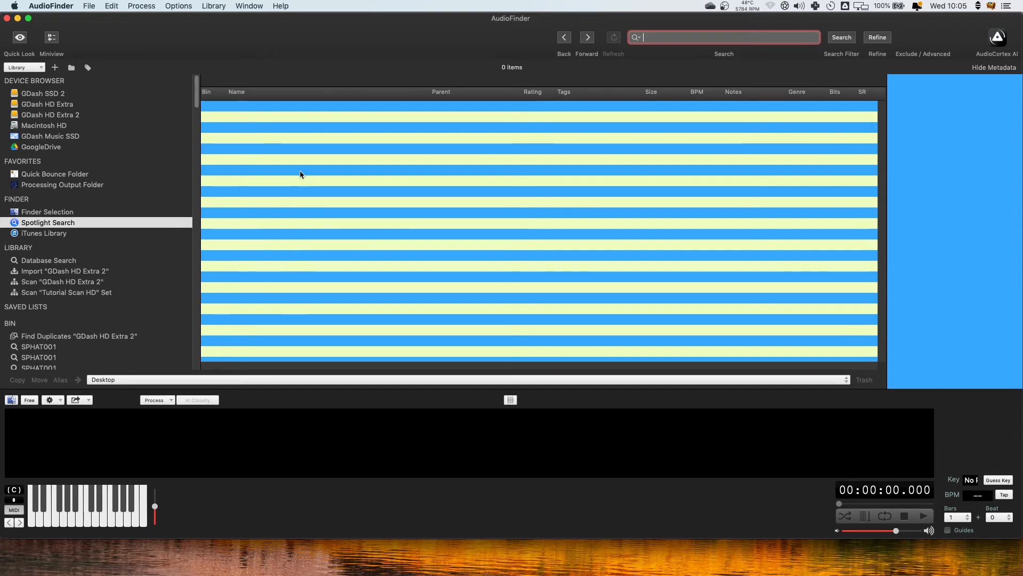
click(47, 261)
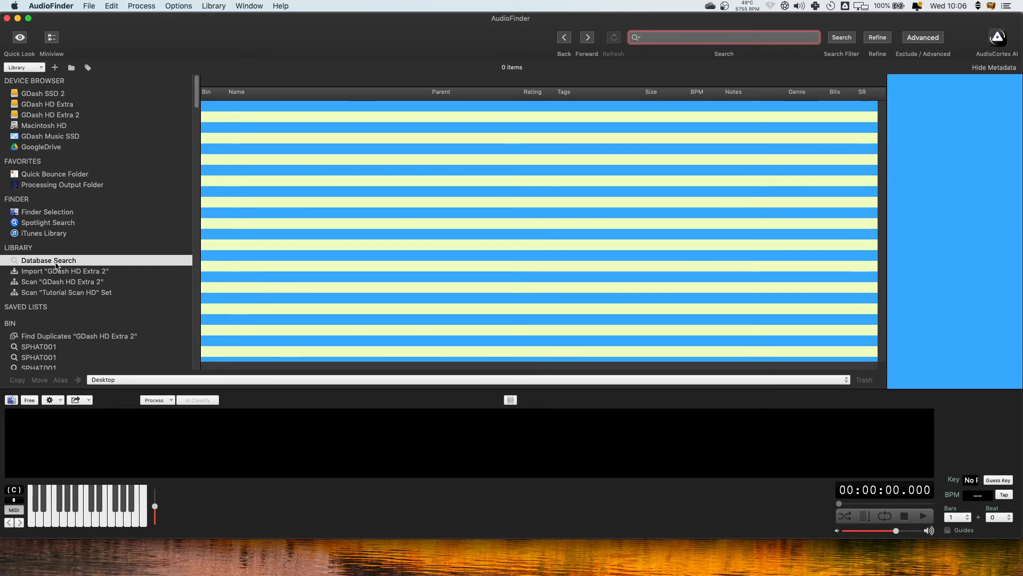
scroll(down, 3)
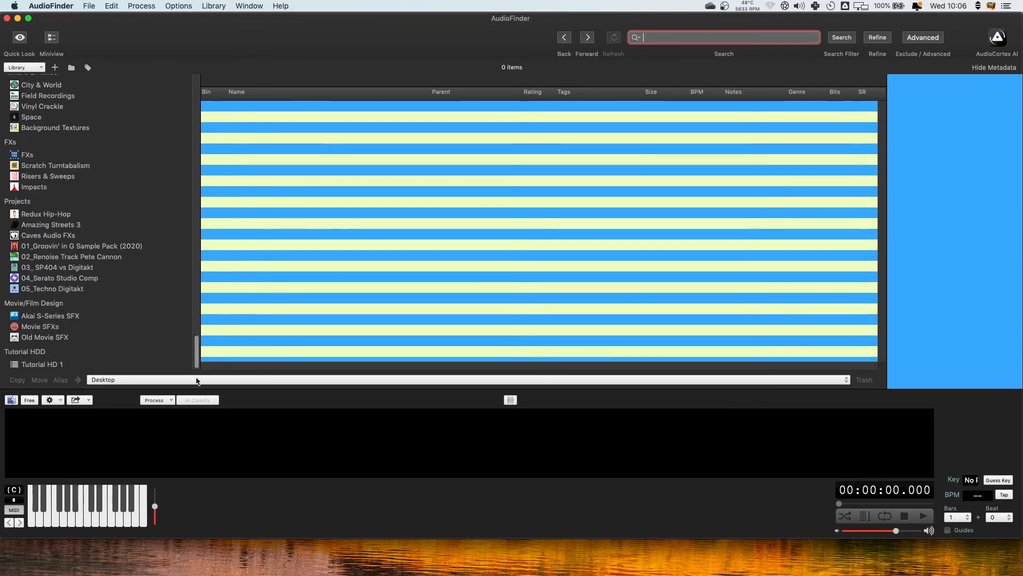
click(42, 364)
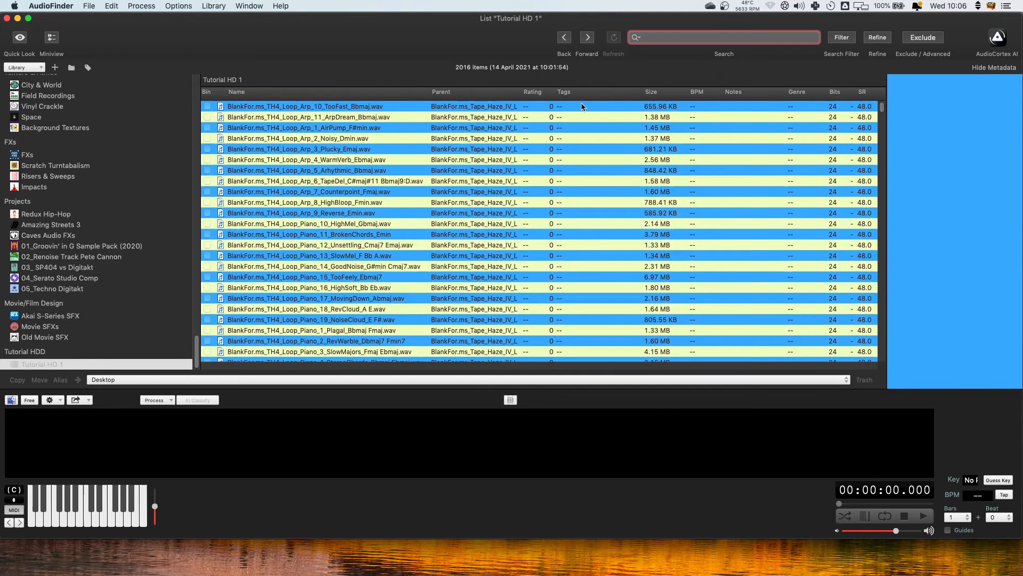
View the Vinyl Crackle list, run an empty BlankFor.ms_ search, then return to Tutorial HD 1.
click(305, 106)
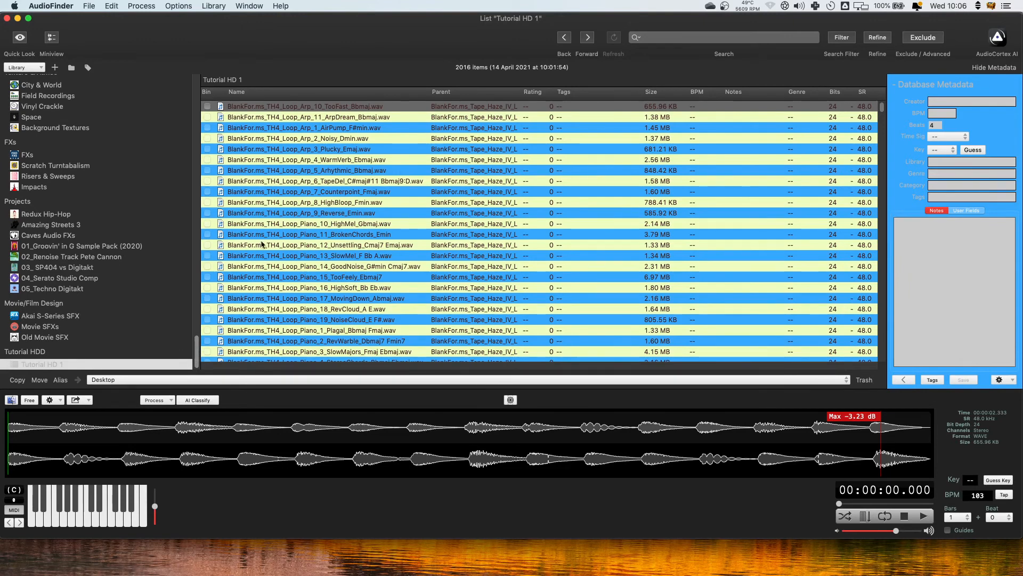
double_click(304, 105)
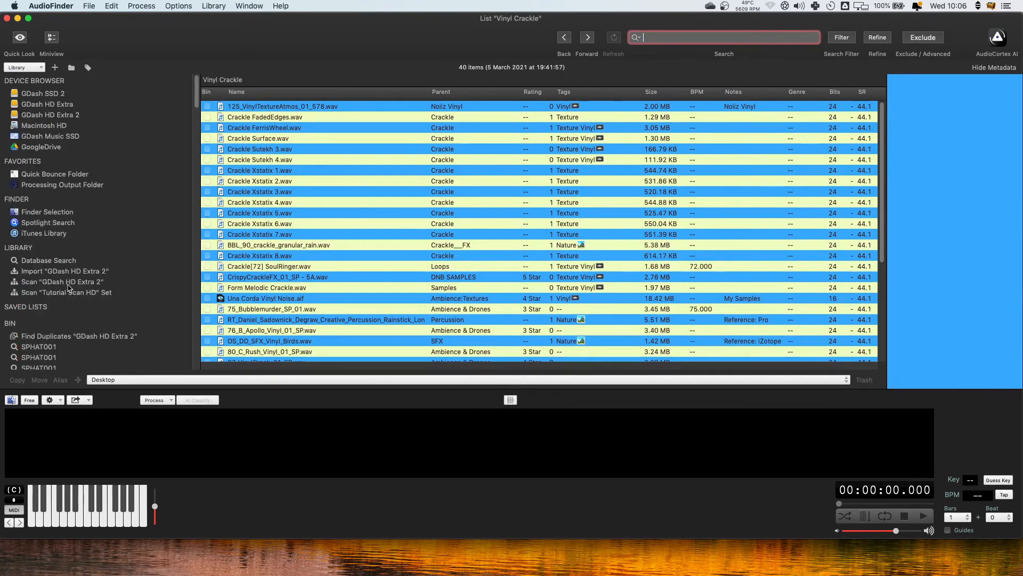
text(BlankFor.ms_)
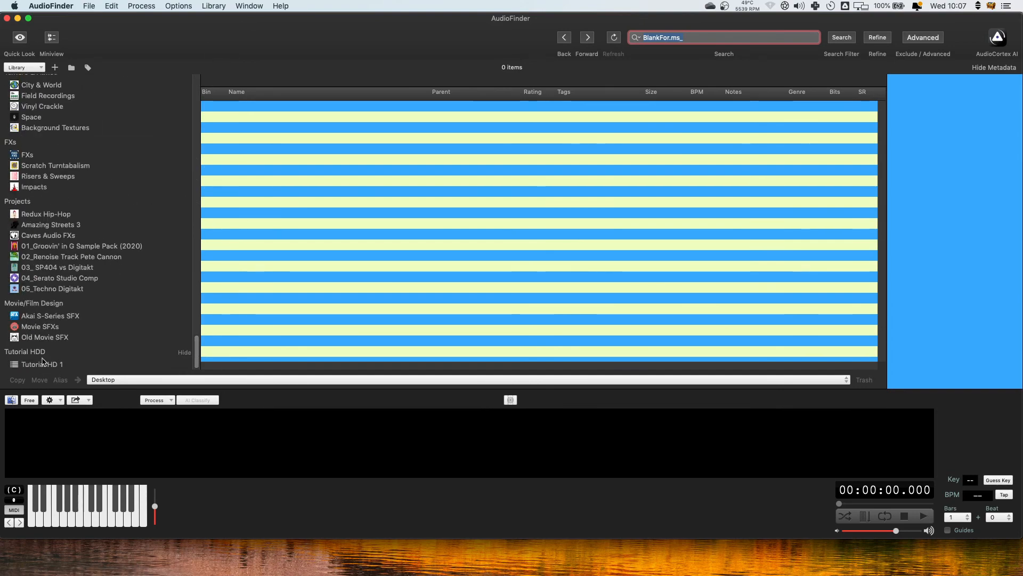
click(42, 363)
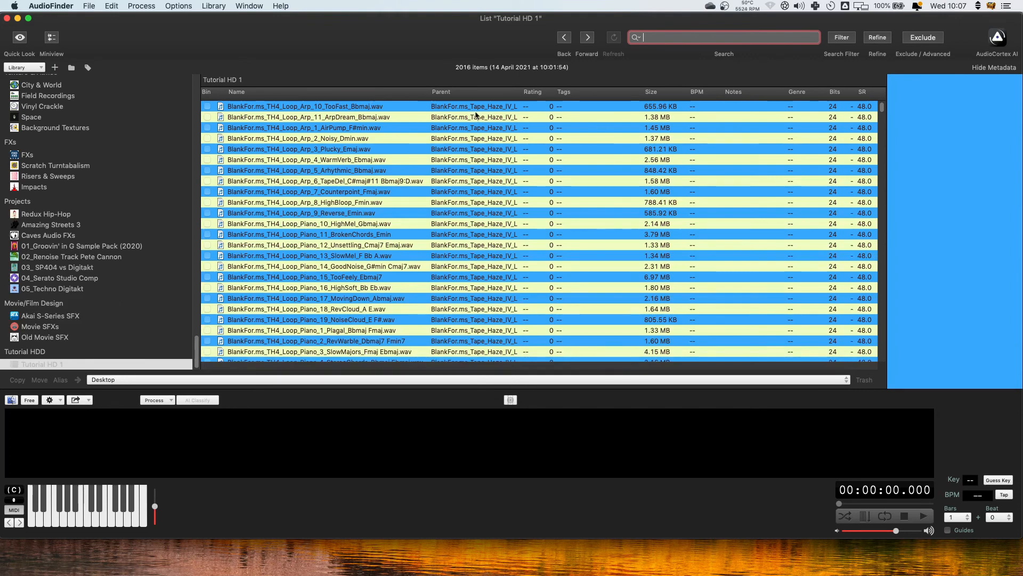
Save the note 1 to the eleven Arp loop samples and database-search BlankFor.ms_ to list those 11.
click(303, 105)
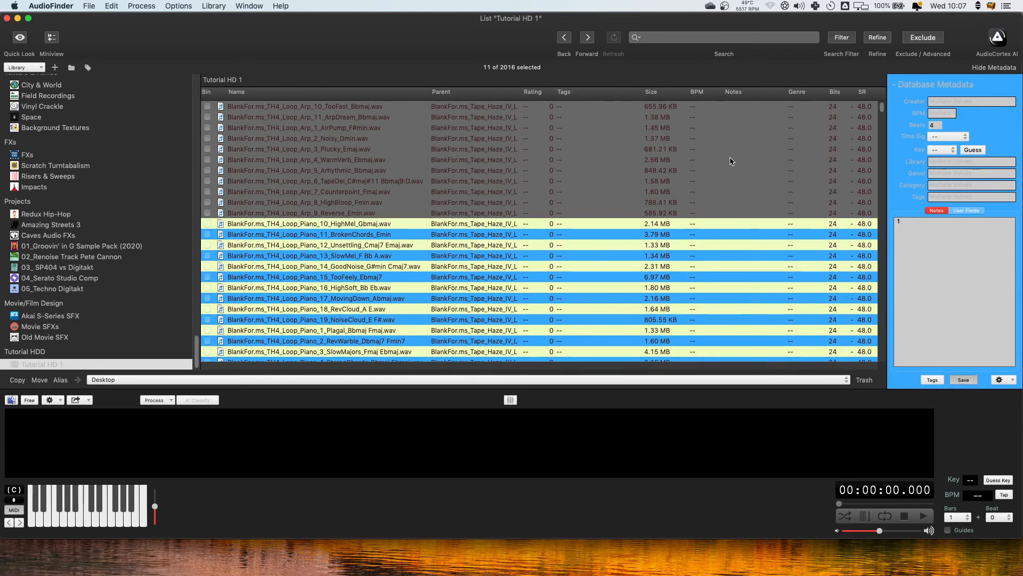
click(964, 379)
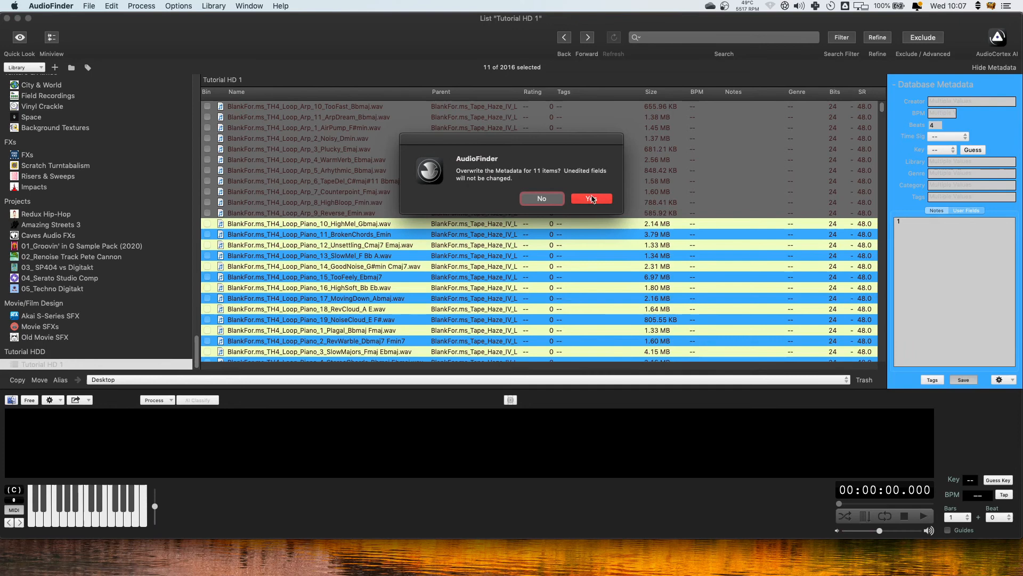
click(591, 198)
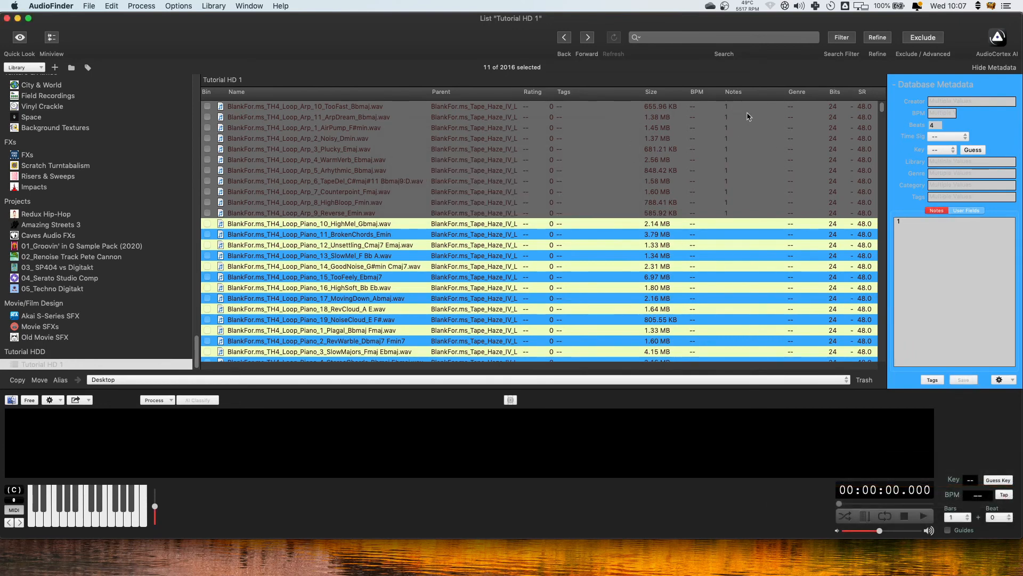
mouse_move(679, 200)
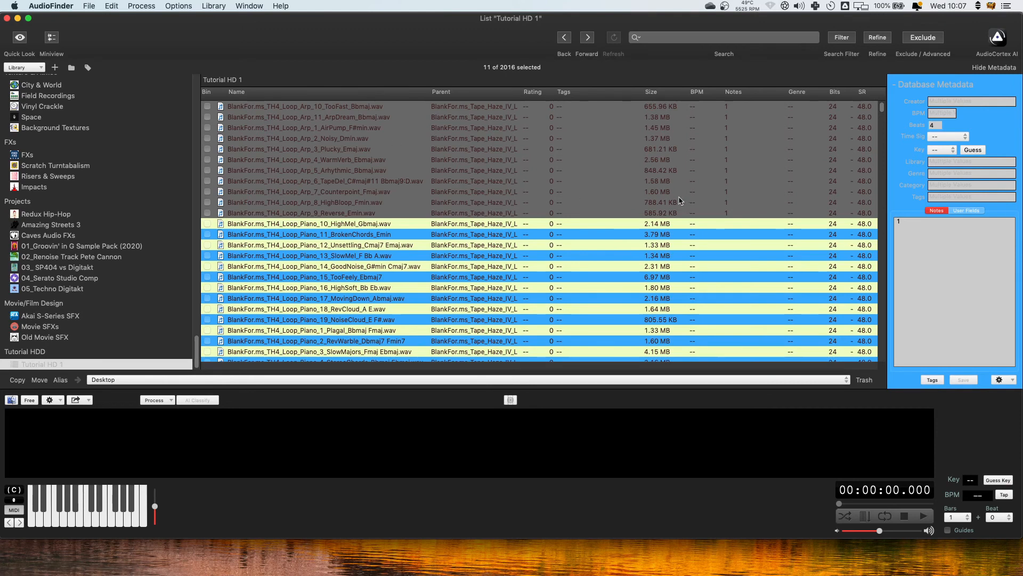
text(BlankFor.ms_)
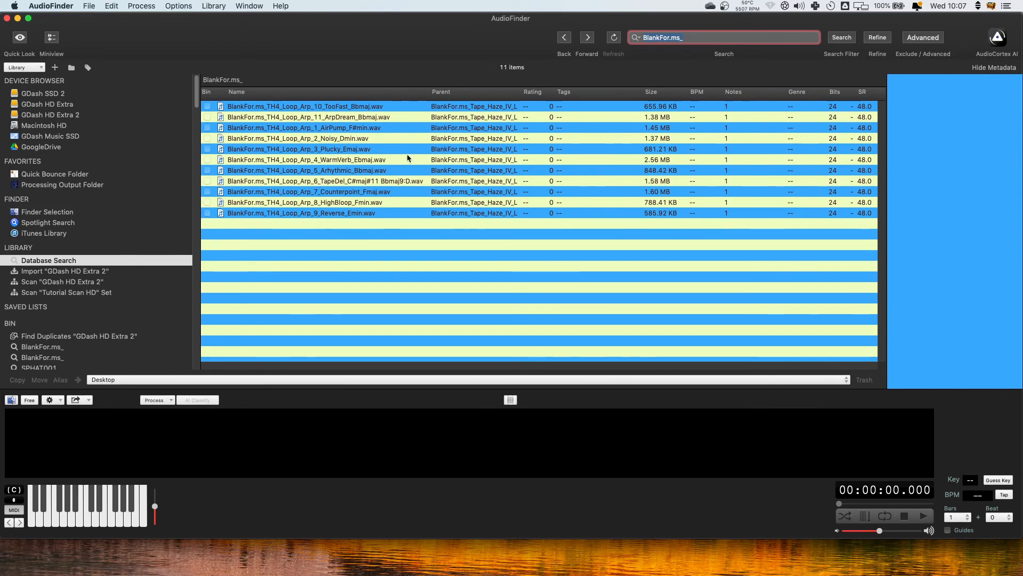
mouse_move(243, 199)
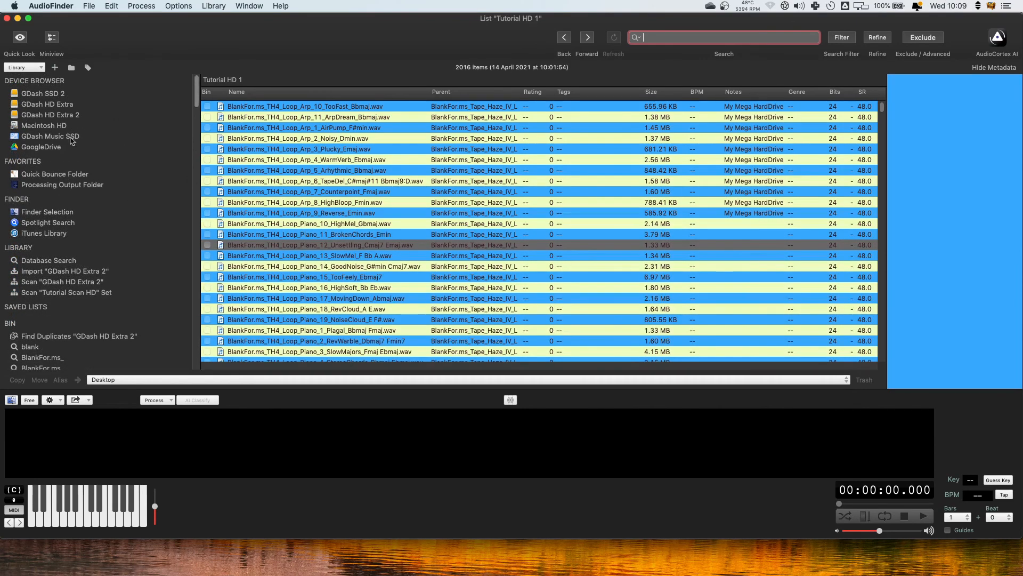
Check the Arp_8_HighBloop sample's stored notes in Tutorial HD 1, reading My Mega HardDrive.
scroll(down, 3)
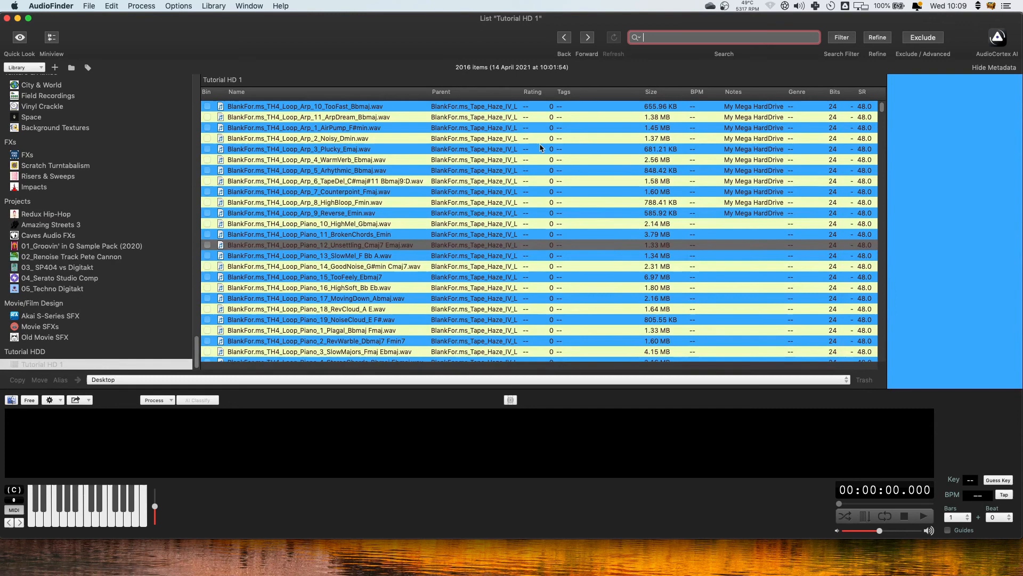
text(sp)
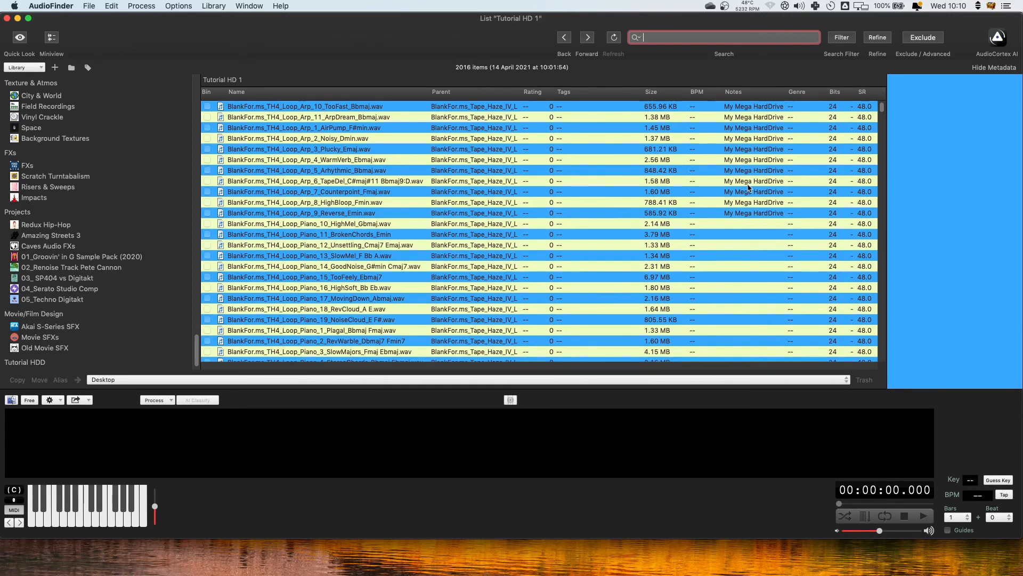
click(305, 203)
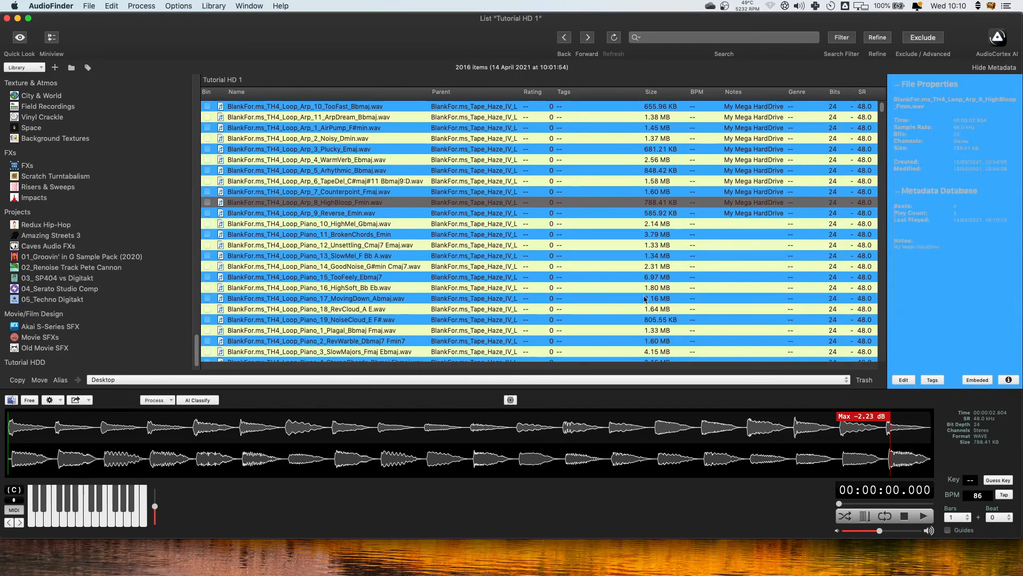
scroll(down, 3)
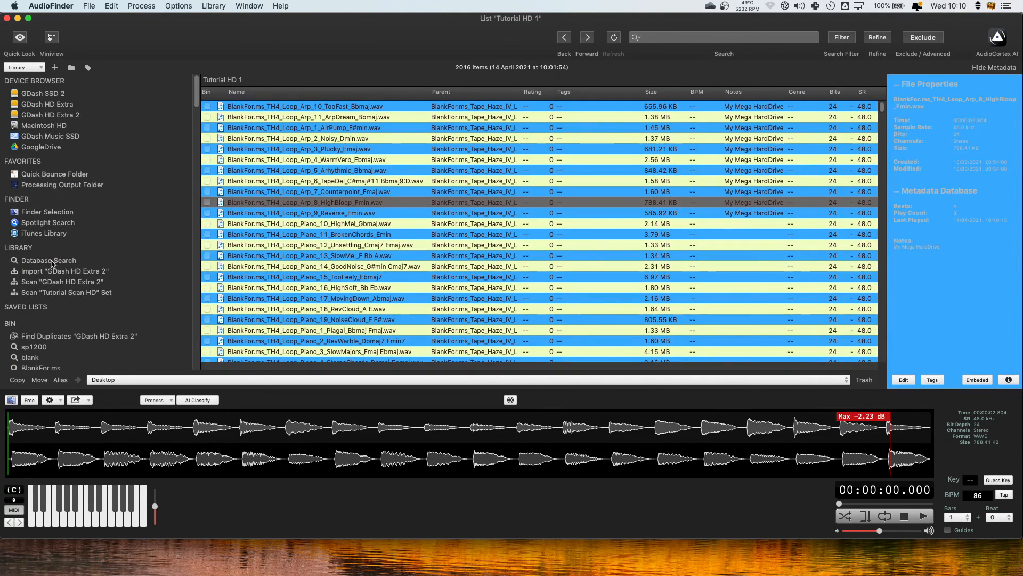
mouse_move(476, 204)
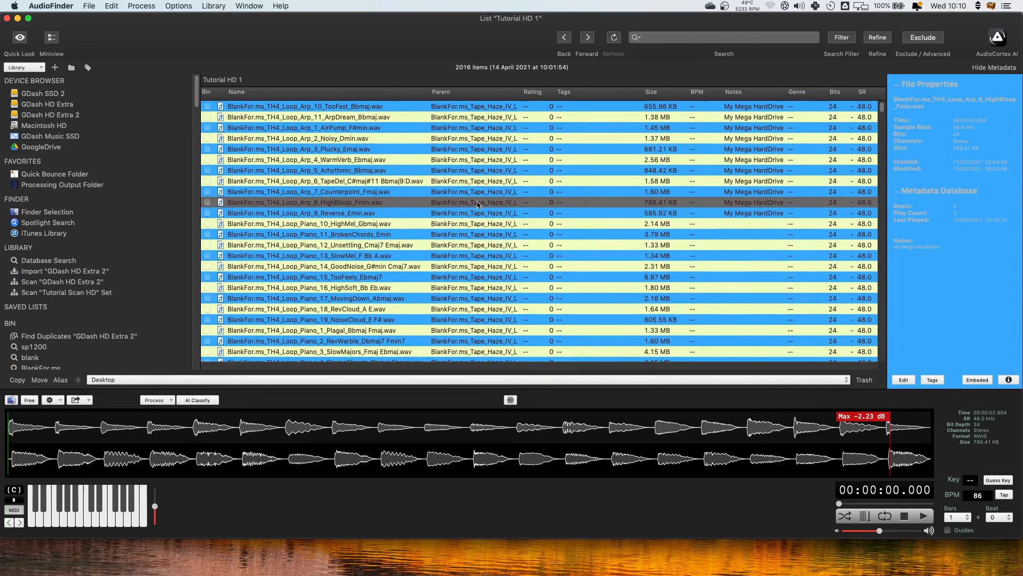
mouse_move(62, 184)
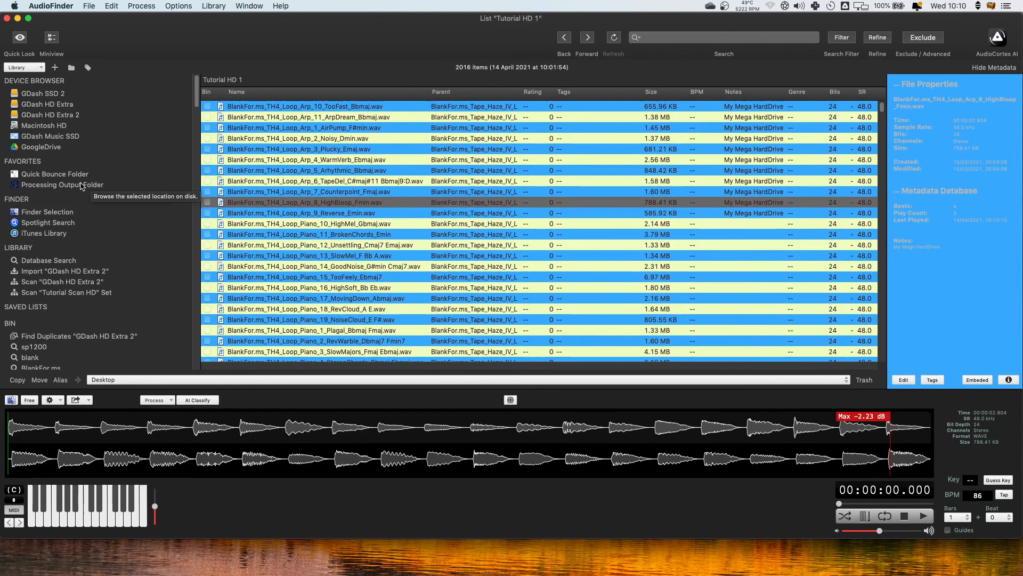
mouse_move(47, 222)
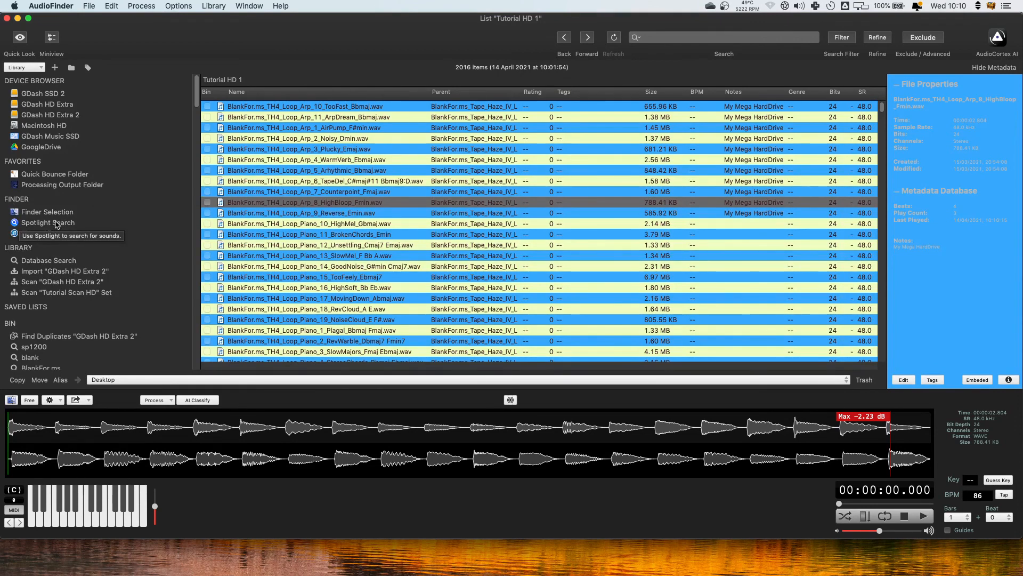
mouse_move(113, 215)
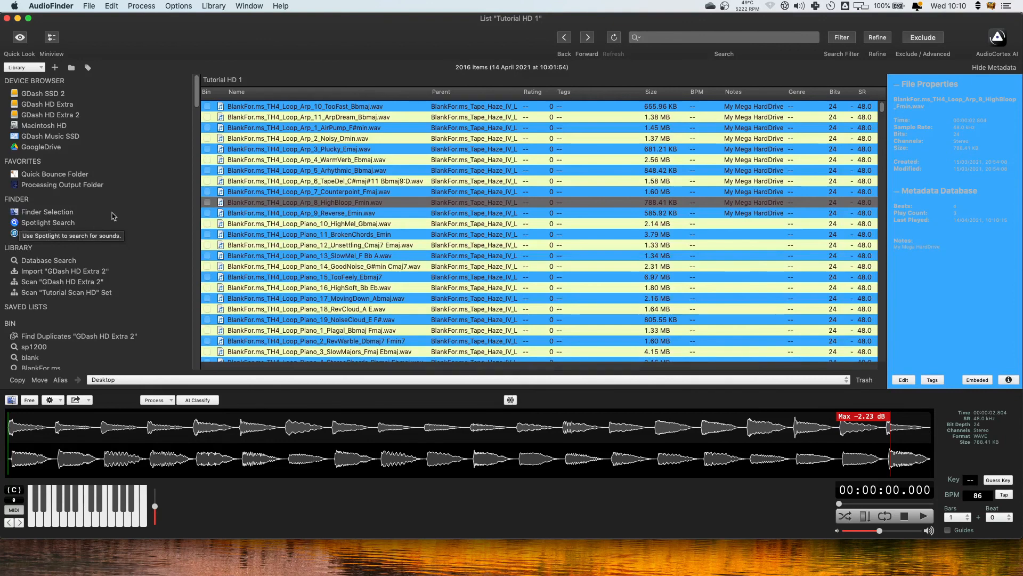